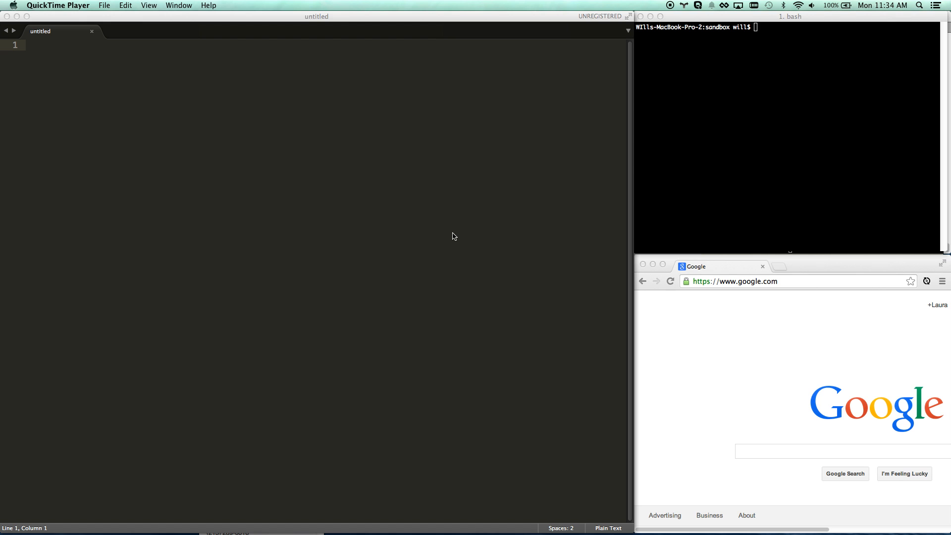
{"action": "mouse_move", "coordinate": [775, 122]}
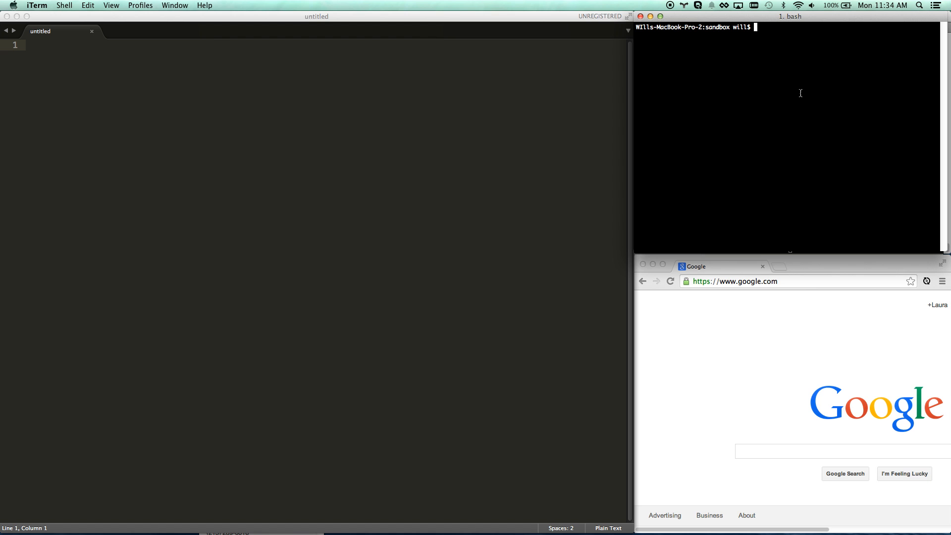
Check the Node install options: brew install node and the nodejs.org homepage.
{"action": "type", "text": "brew install"}
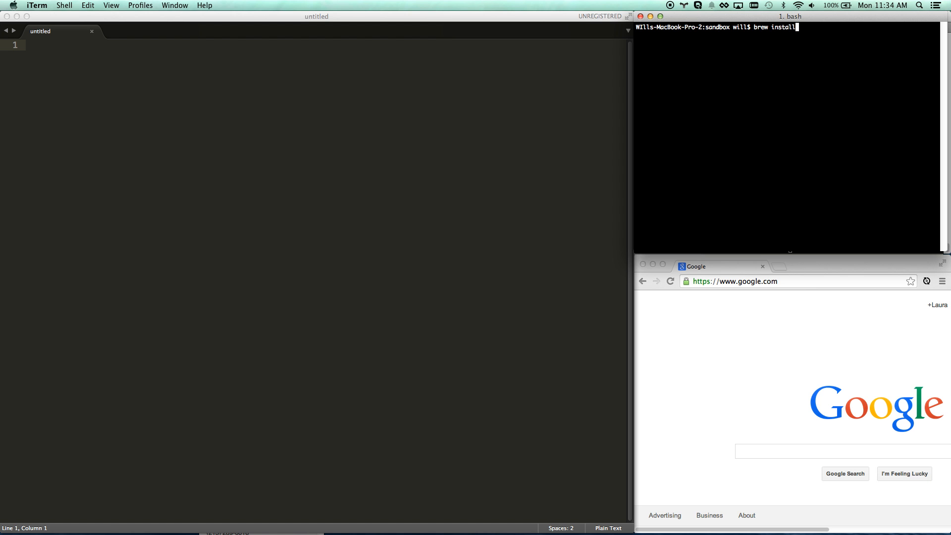
{"action": "type", "text": "node"}
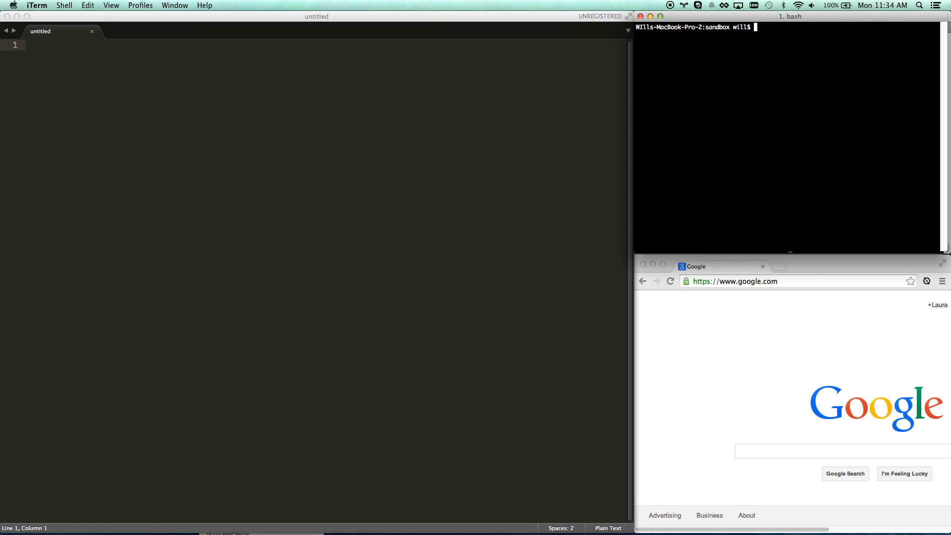
{"action": "mouse_move", "coordinate": [813, 268]}
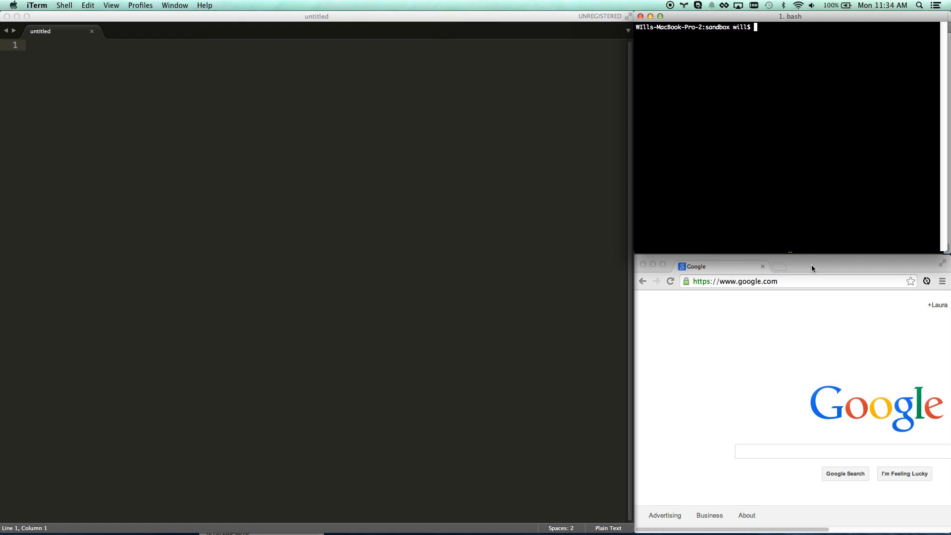
{"action": "left_click", "coordinate": [764, 327]}
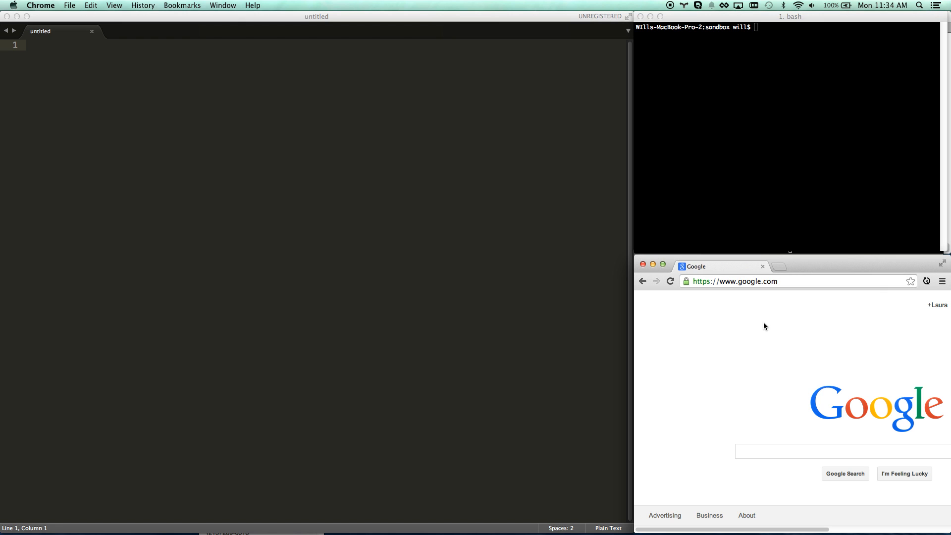
{"action": "type", "text": "nod"}
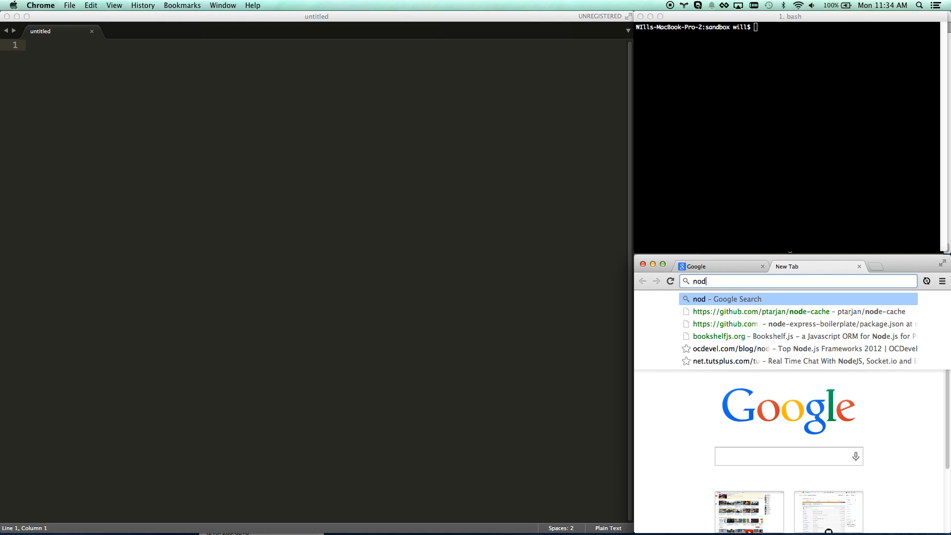
{"action": "type", "text": "ejs"}
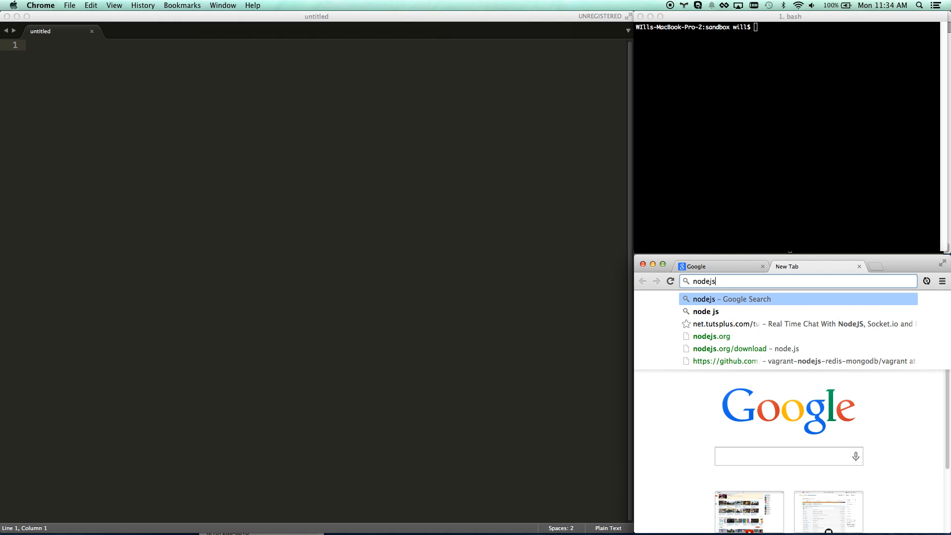
{"action": "left_click", "coordinate": [713, 336]}
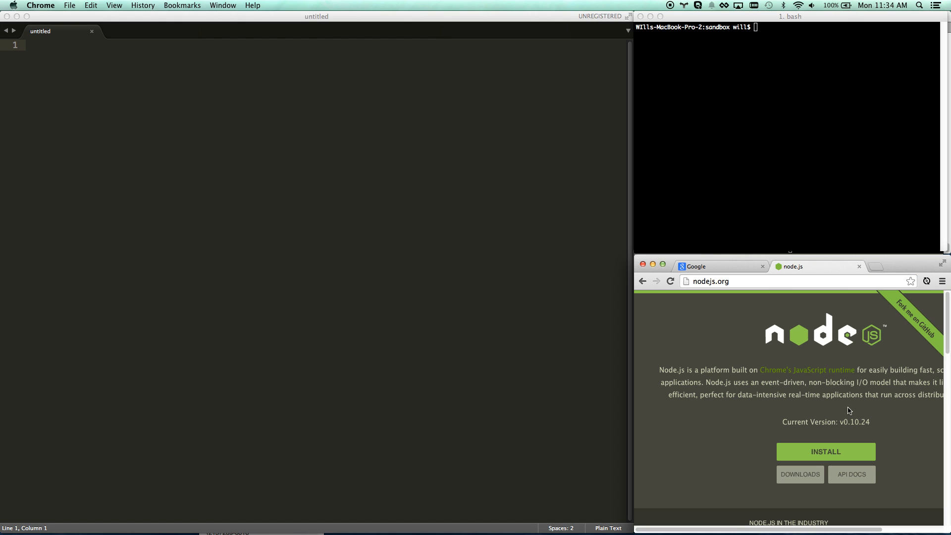
{"action": "mouse_move", "coordinate": [865, 276]}
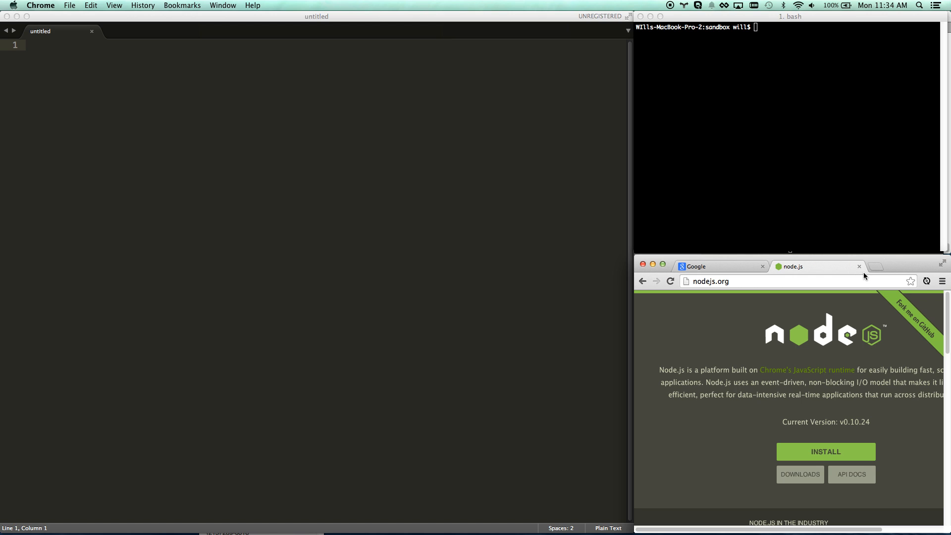
{"action": "mouse_move", "coordinate": [860, 267]}
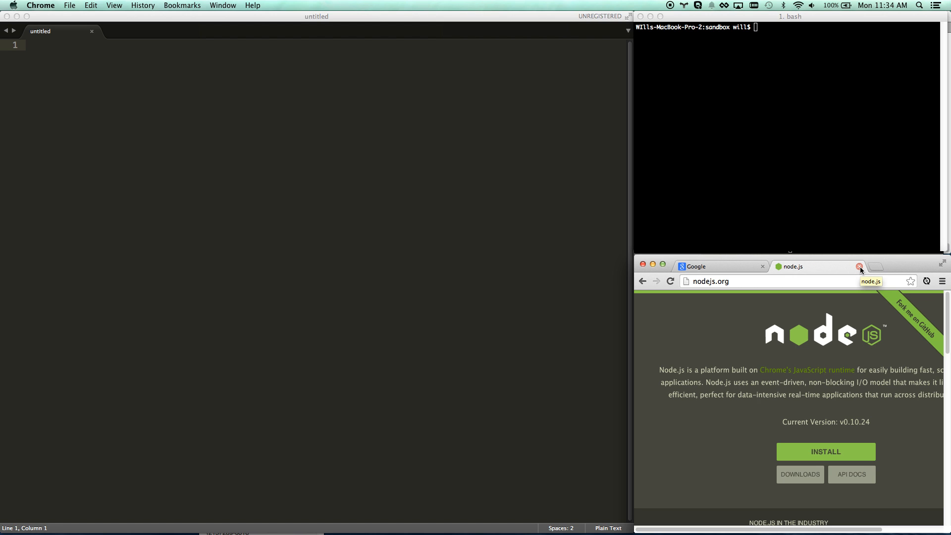
{"action": "left_click", "coordinate": [859, 267]}
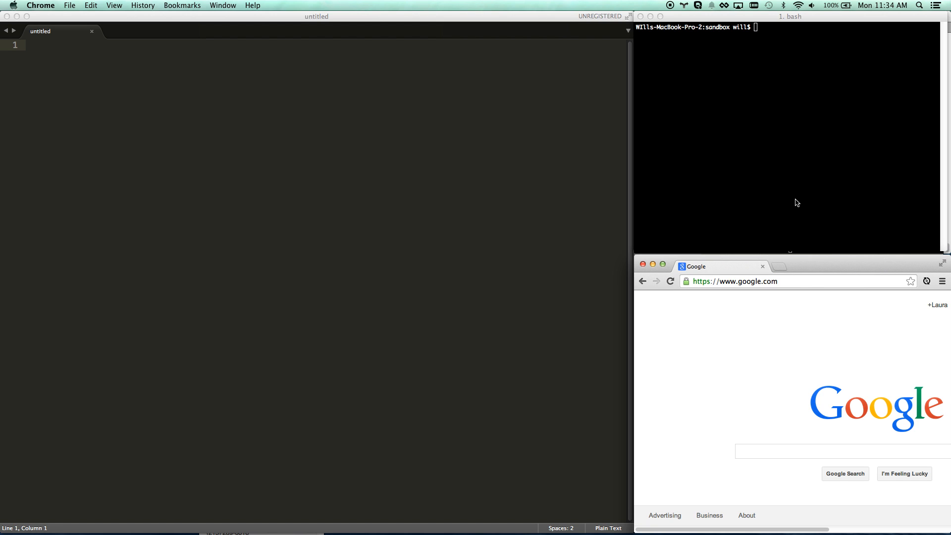
{"action": "mouse_move", "coordinate": [760, 327]}
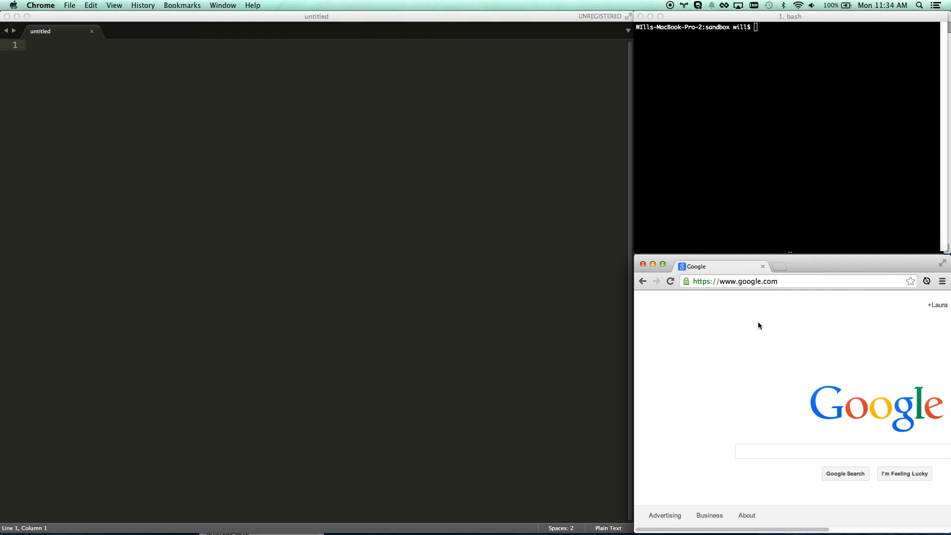
{"action": "mouse_move", "coordinate": [761, 291]}
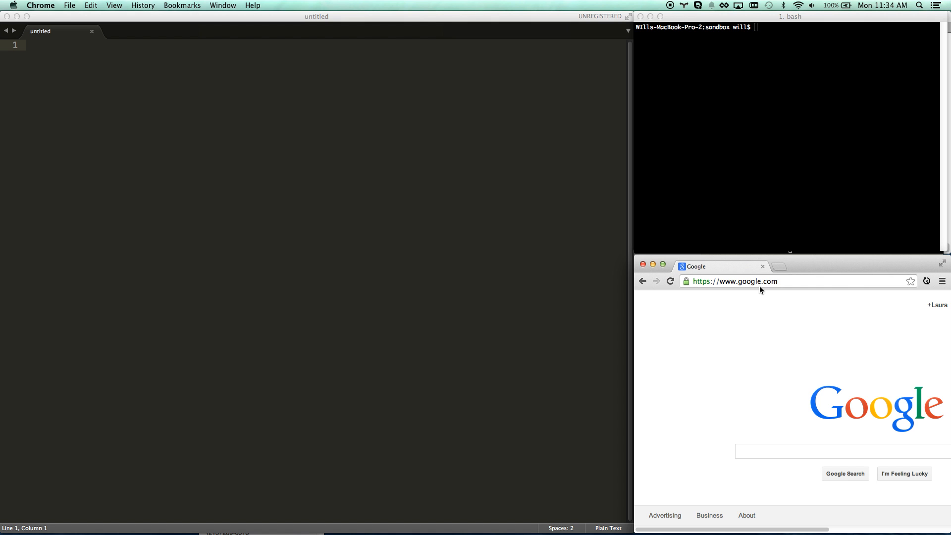
{"action": "left_click", "coordinate": [783, 137]}
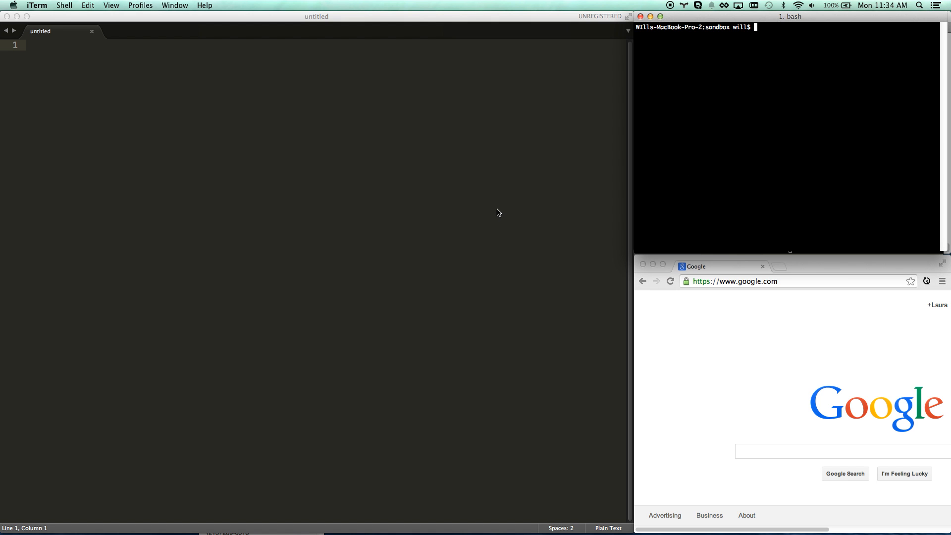
{"action": "mouse_move", "coordinate": [484, 210]}
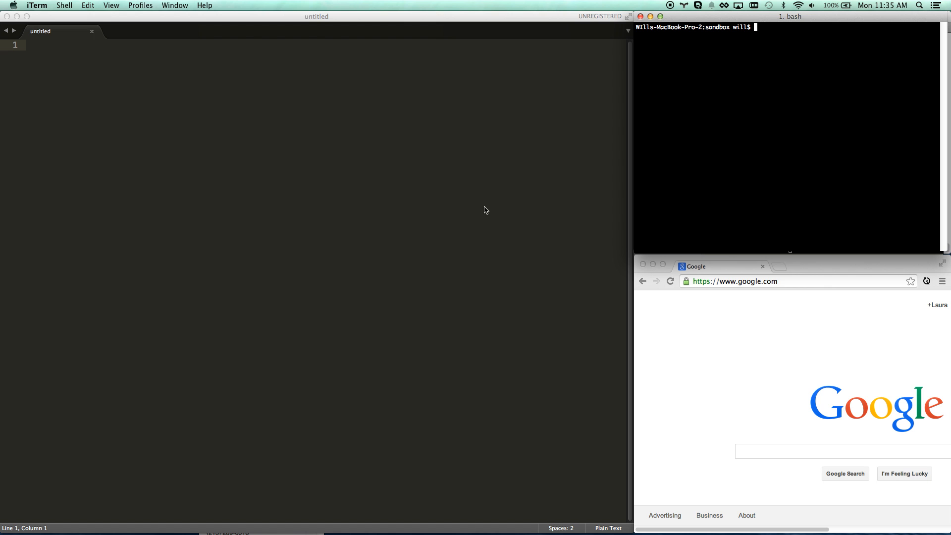
{"action": "mouse_move", "coordinate": [806, 86]}
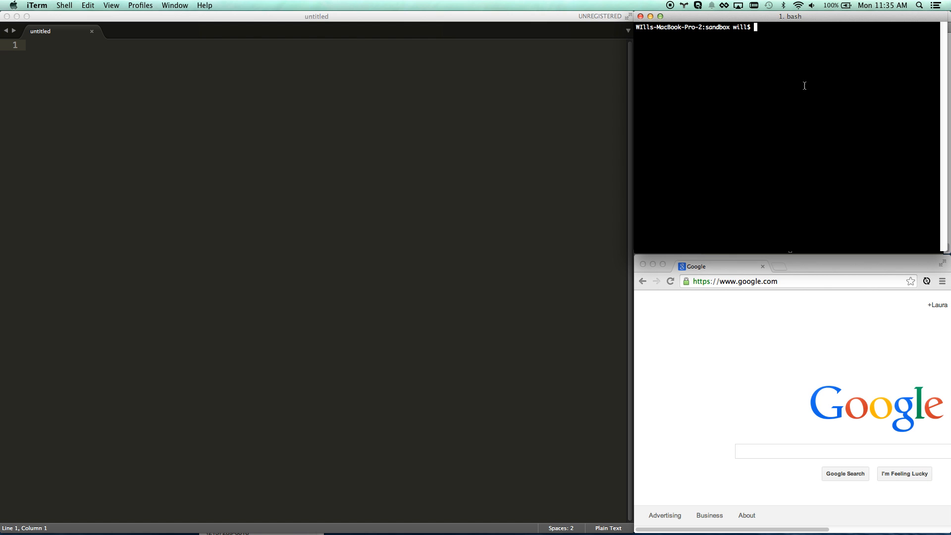
{"action": "mouse_move", "coordinate": [772, 30]}
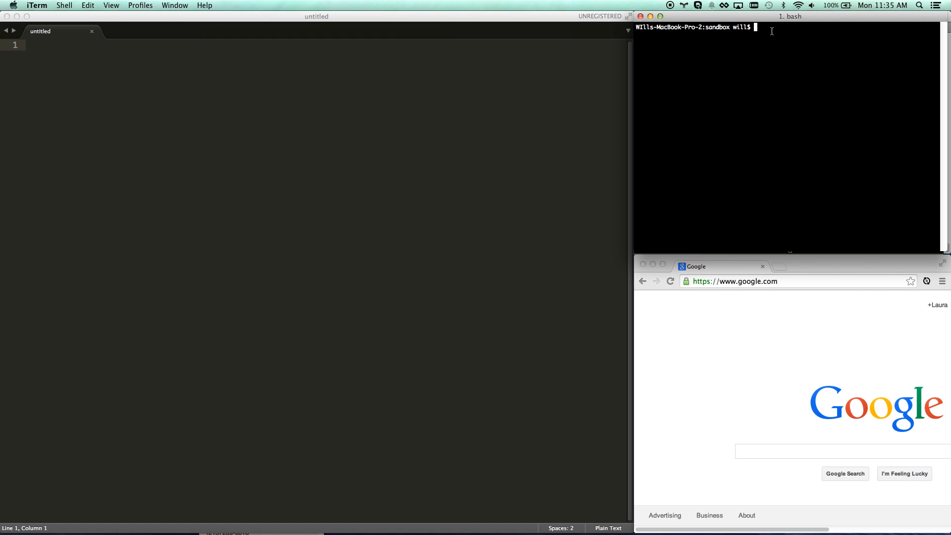
Install Express globally with npm install -g express.
{"action": "type", "text": "npm install"}
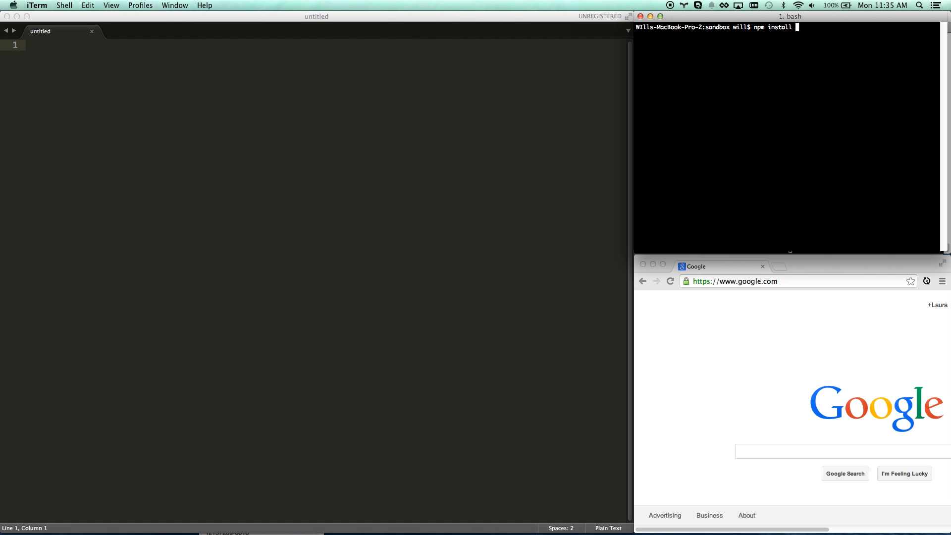
{"action": "type", "text": "-g ex"}
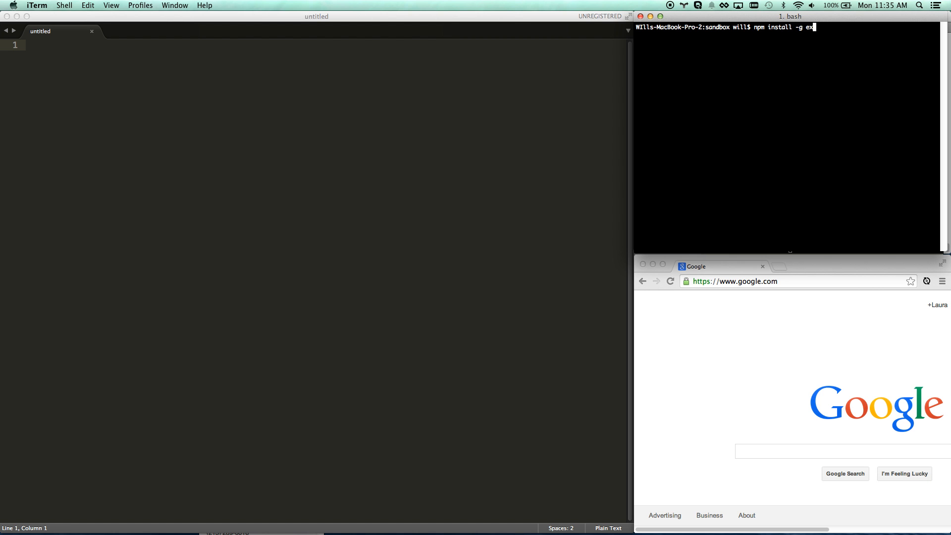
{"action": "type", "text": "press"}
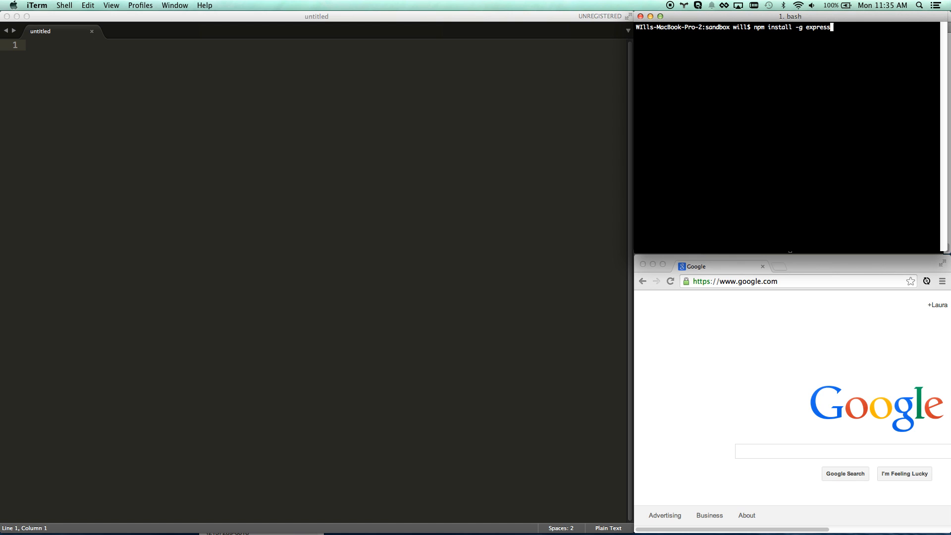
{"action": "key", "text": "return"}
{"action": "type", "text": "sudo"}
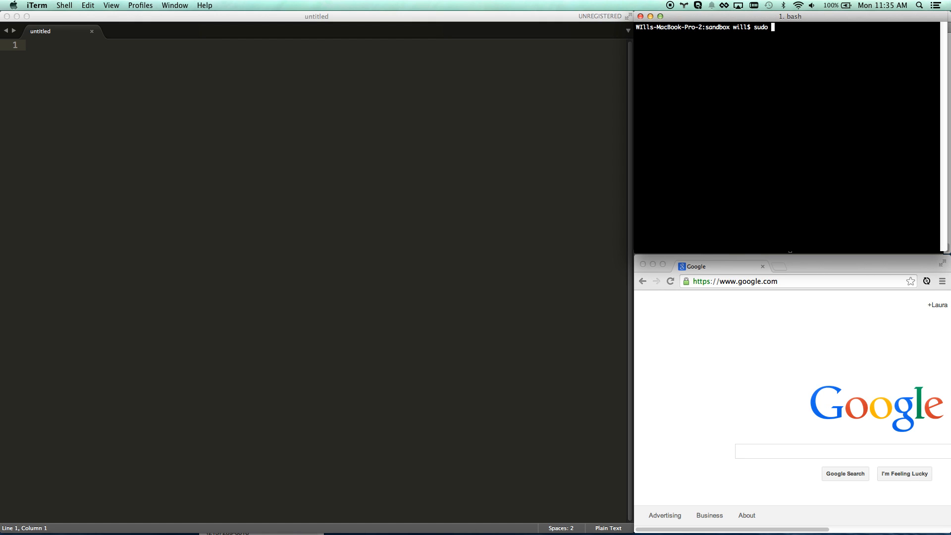
Discard the mistyped npm install -g and express commands.
{"action": "type", "text": "npm install -g"}
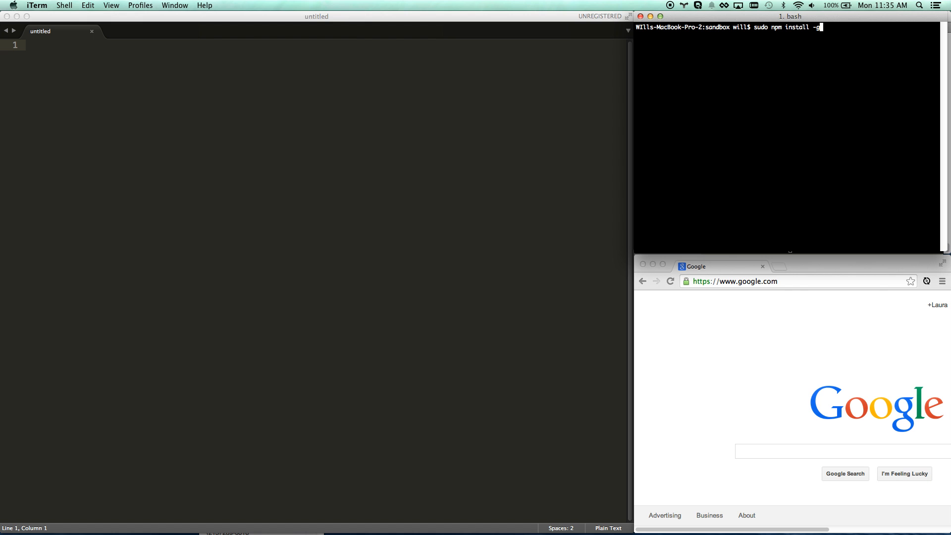
{"action": "key", "text": "Backspace"}
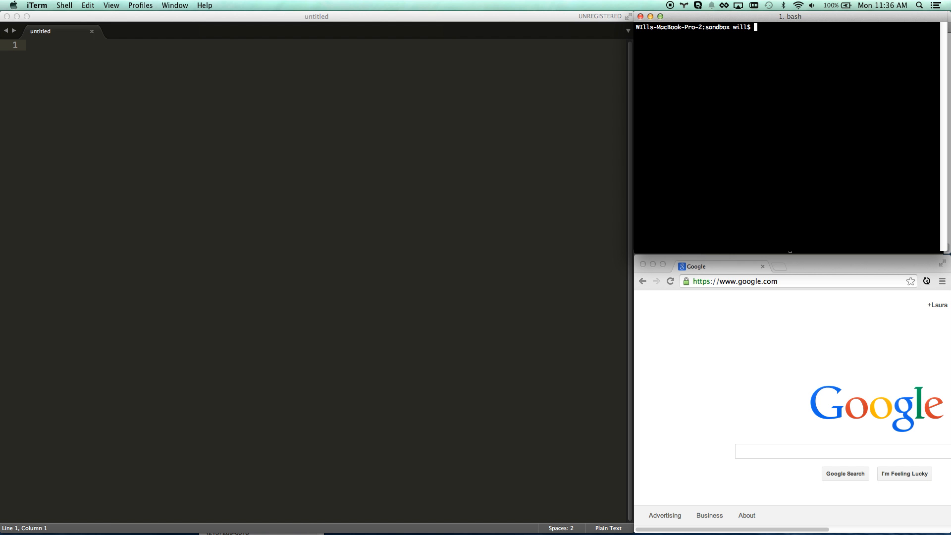
{"action": "type", "text": "express e"}
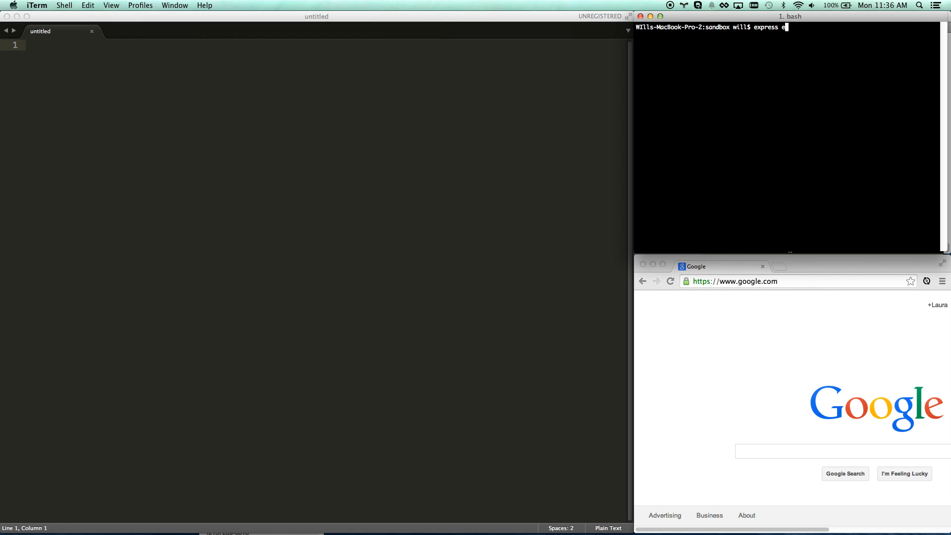
{"action": "type", "text": "xpresste"}
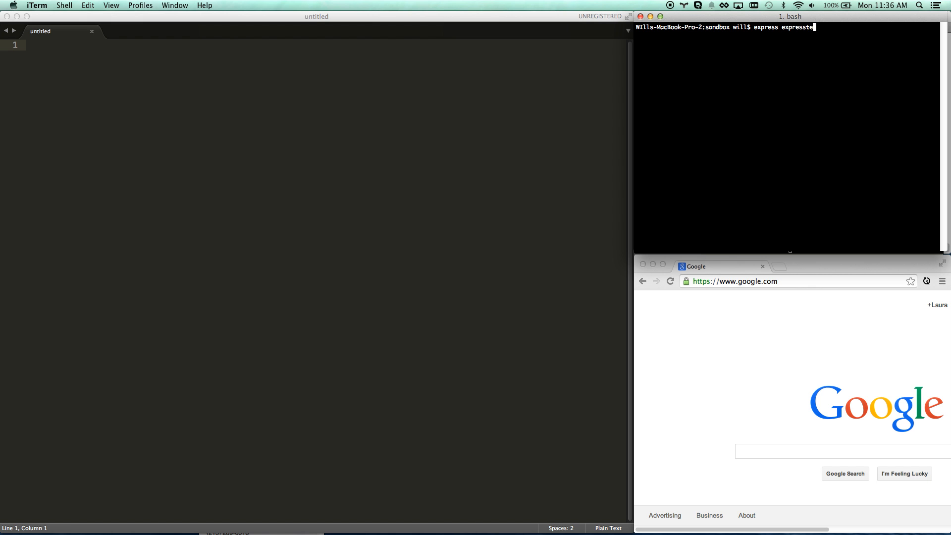
{"action": "key", "text": "Return"}
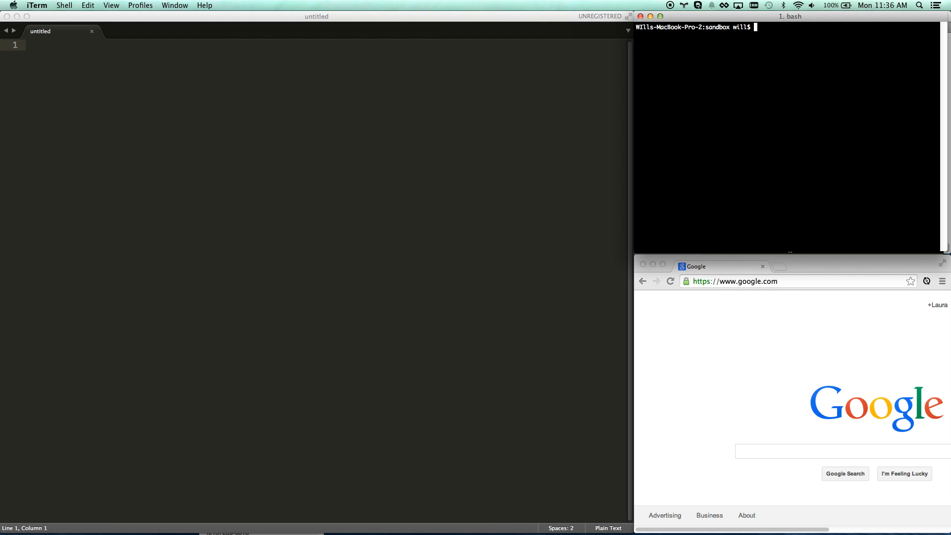
Generate the testexpress app and run npm install inside its folder.
{"action": "type", "text": "express"}
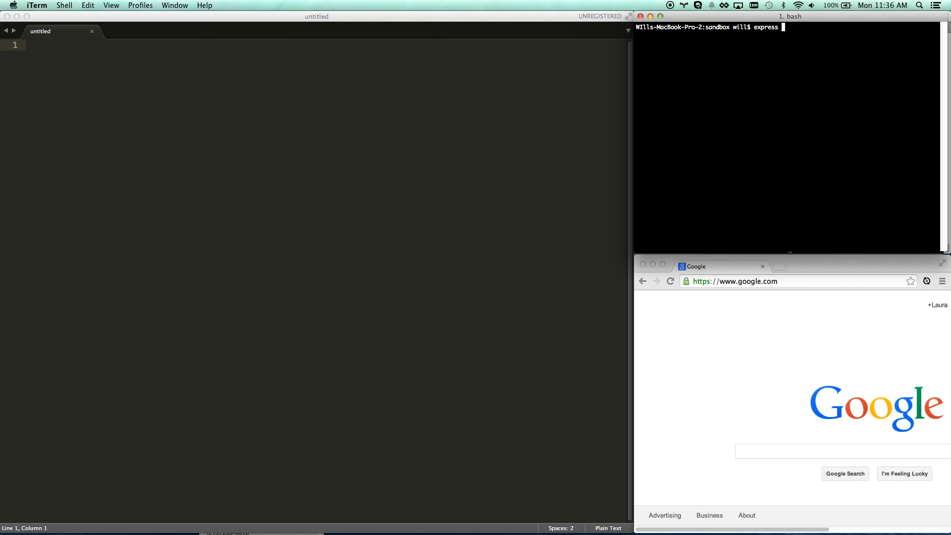
{"action": "type", "text": "test"}
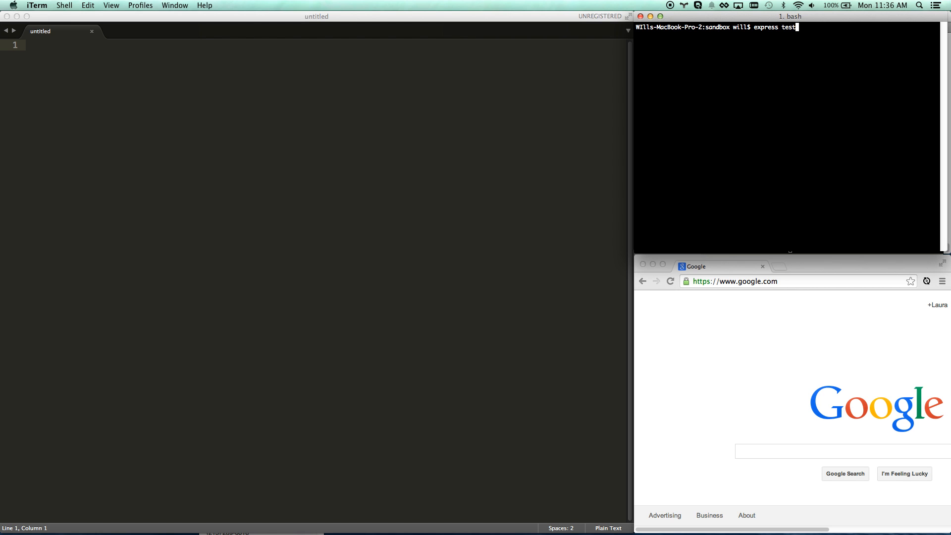
{"action": "key", "text": "Return"}
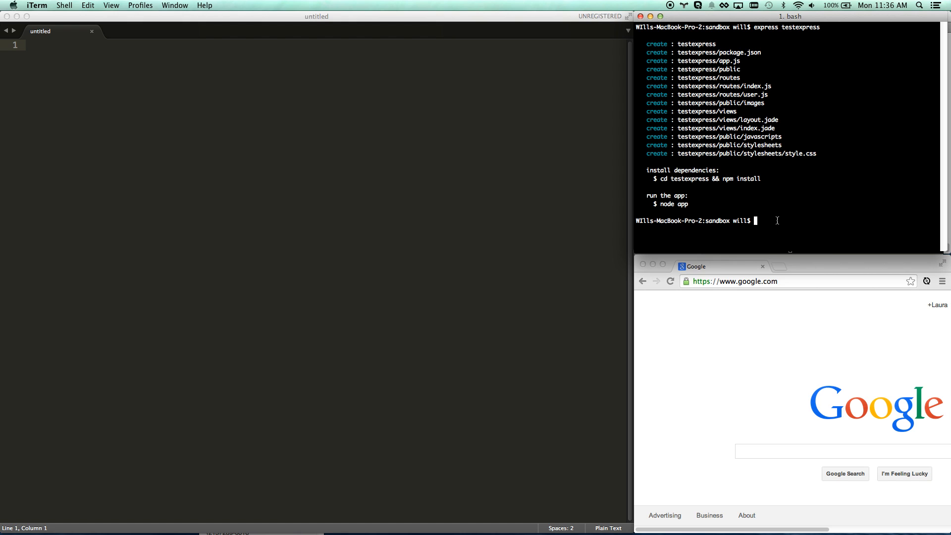
{"action": "type", "text": "cd testexpress"}
{"action": "type", "text": "npm i"}
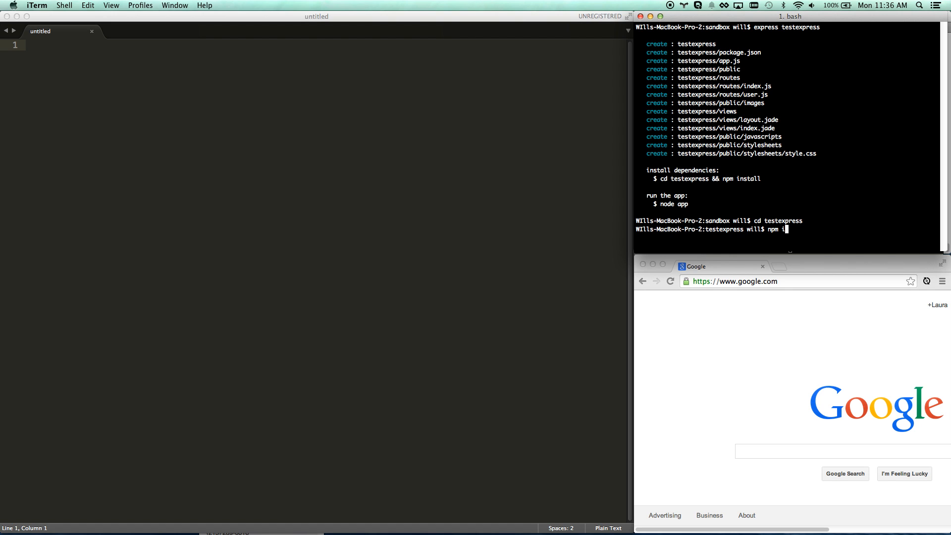
{"action": "type", "text": "nstall"}
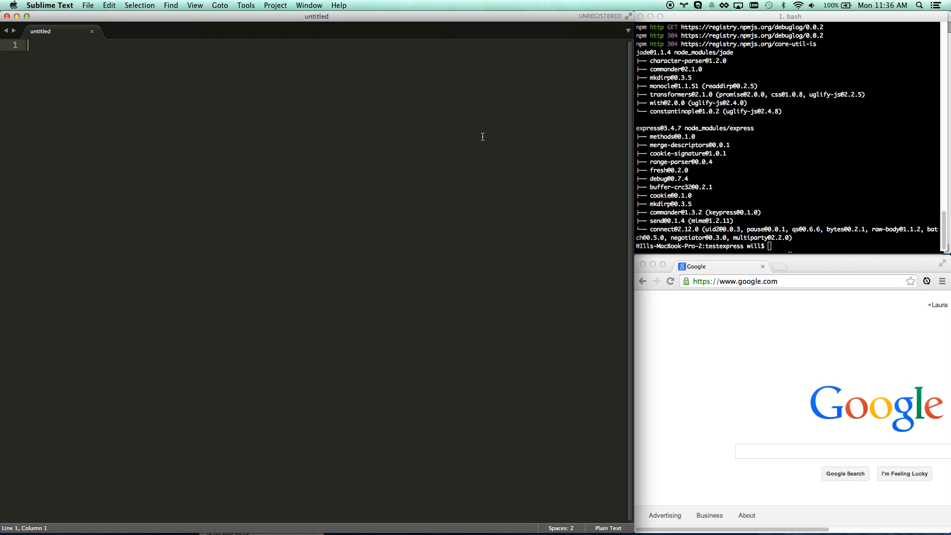
Add the testexpress folder to the Sublime Text project from the Project menu.
{"action": "left_click", "coordinate": [275, 5]}
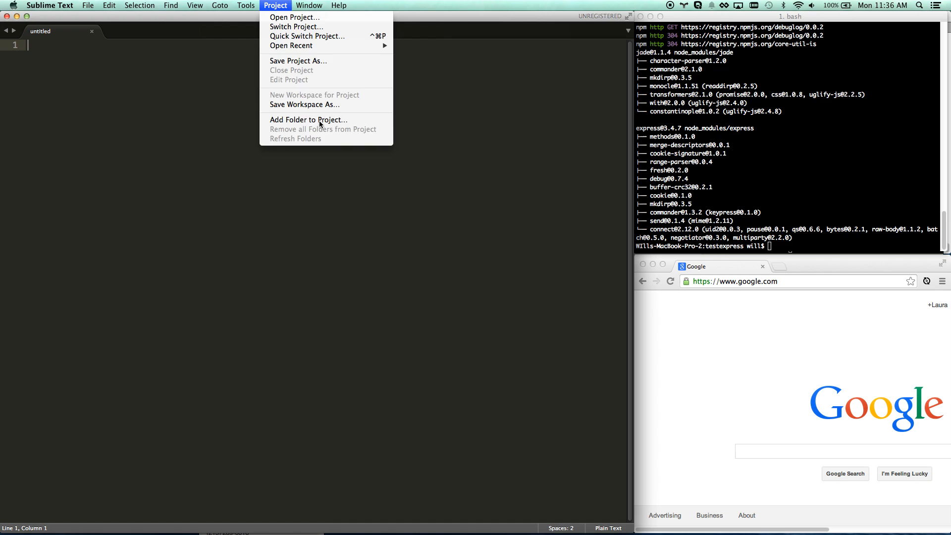
{"action": "left_click", "coordinate": [308, 119]}
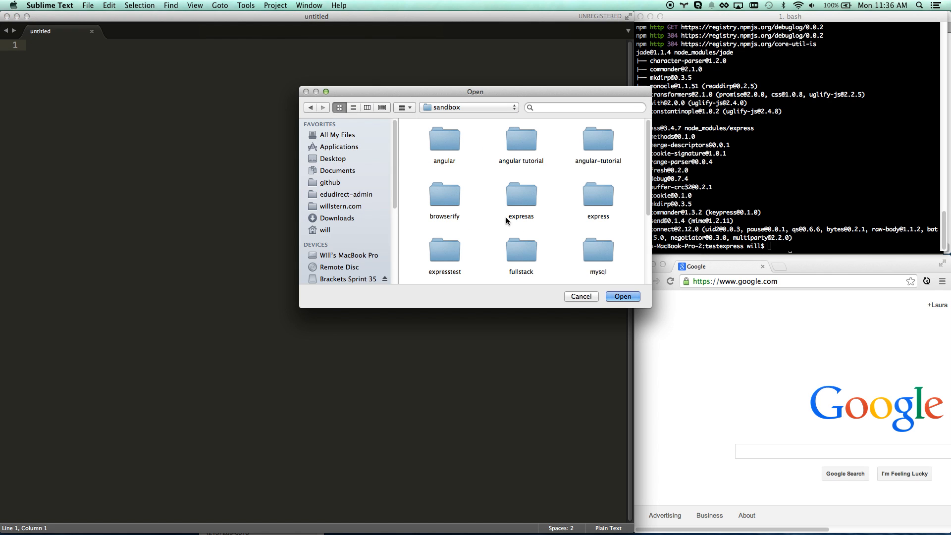
{"action": "double_click", "coordinate": [444, 255]}
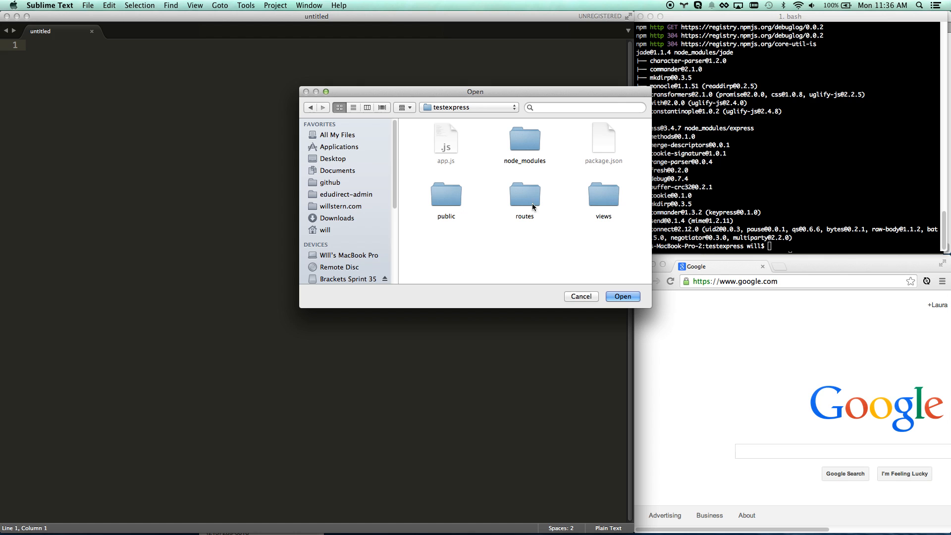
{"action": "left_click", "coordinate": [622, 296]}
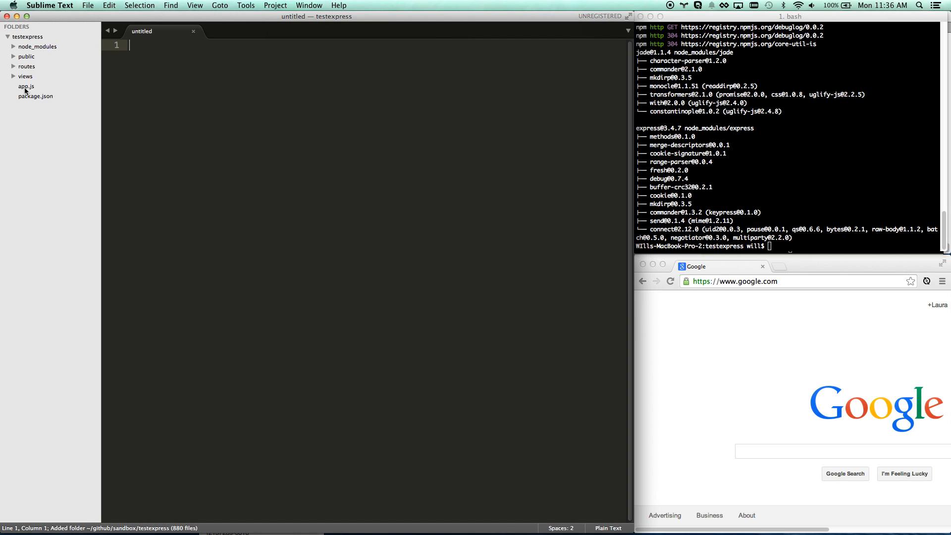
{"action": "mouse_move", "coordinate": [27, 97]}
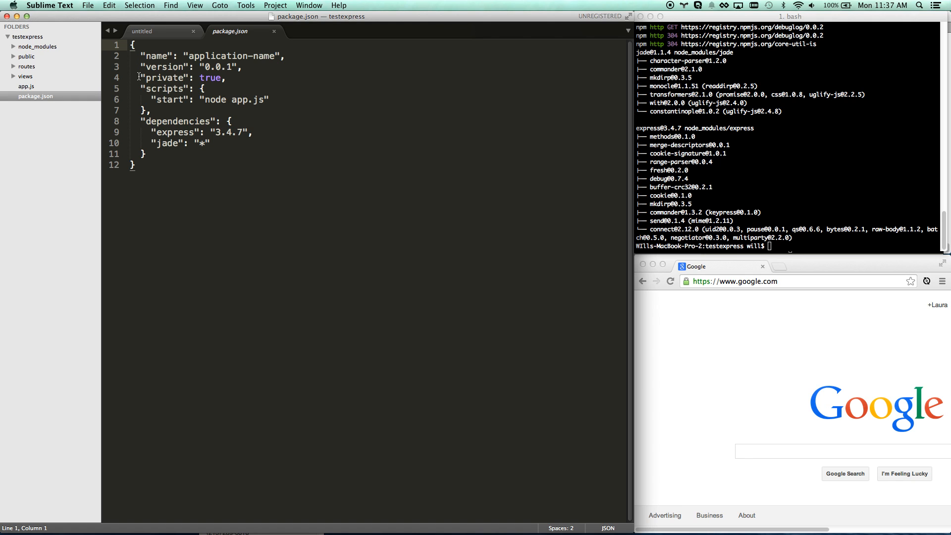
Open package.json, index.jade, layout.jade and public/stylesheets/style.css from the sidebar.
{"action": "left_click", "coordinate": [154, 132]}
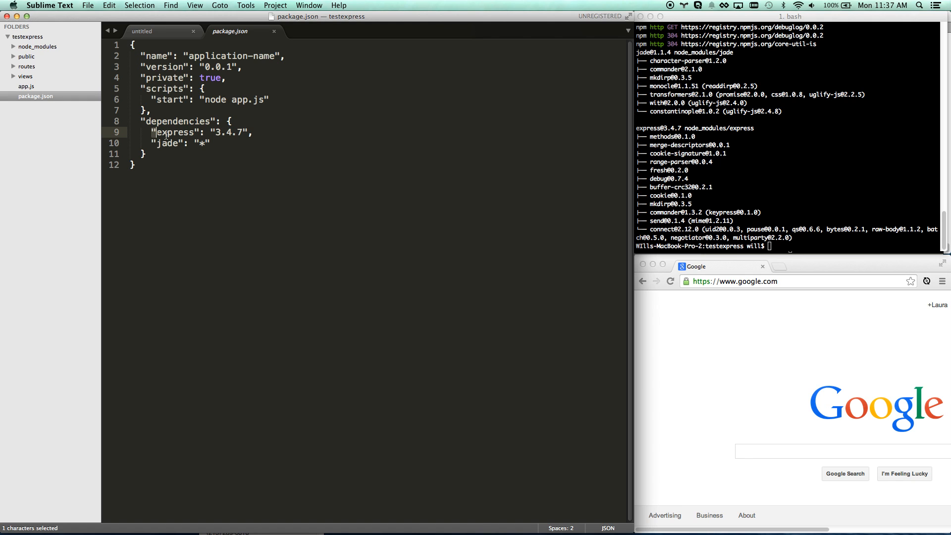
{"action": "left_click", "coordinate": [212, 144]}
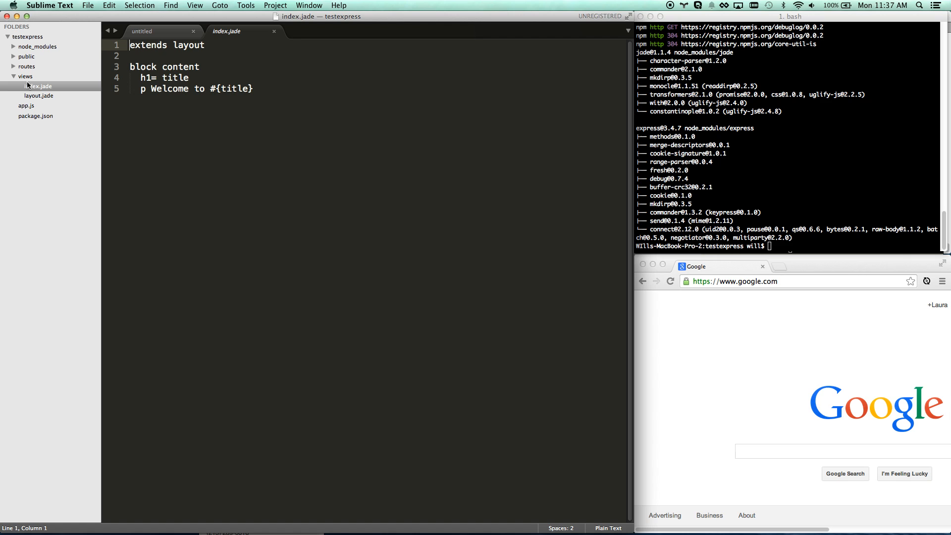
{"action": "left_click", "coordinate": [38, 95]}
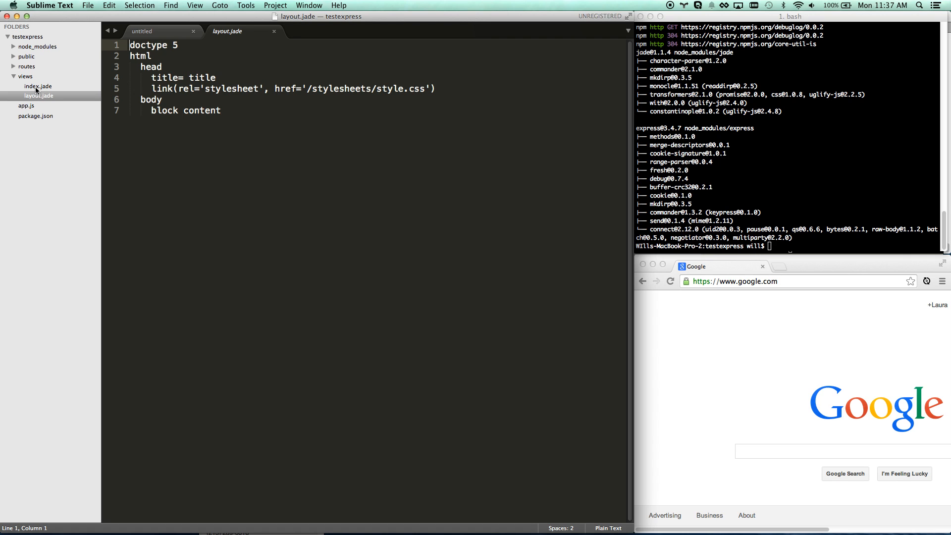
{"action": "left_click", "coordinate": [38, 87]}
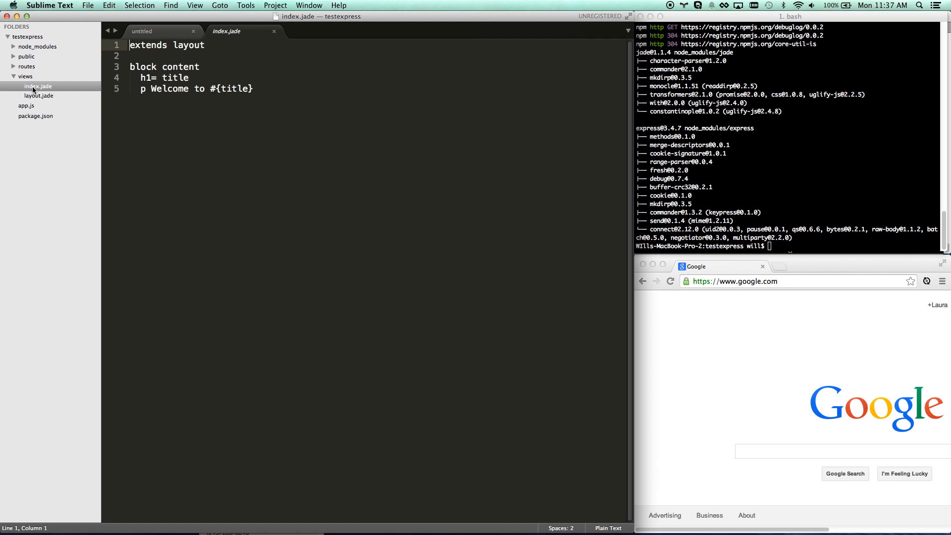
{"action": "mouse_move", "coordinate": [35, 98]}
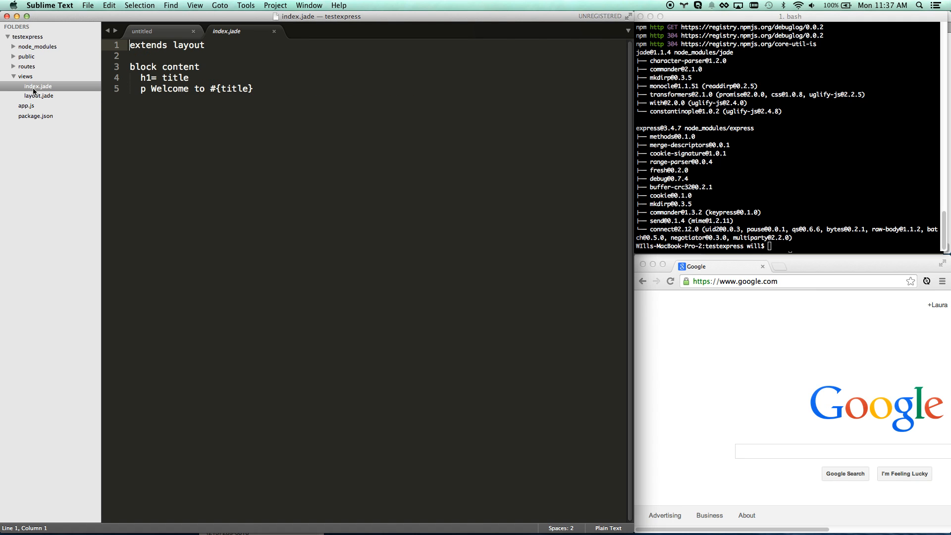
{"action": "left_click", "coordinate": [26, 57]}
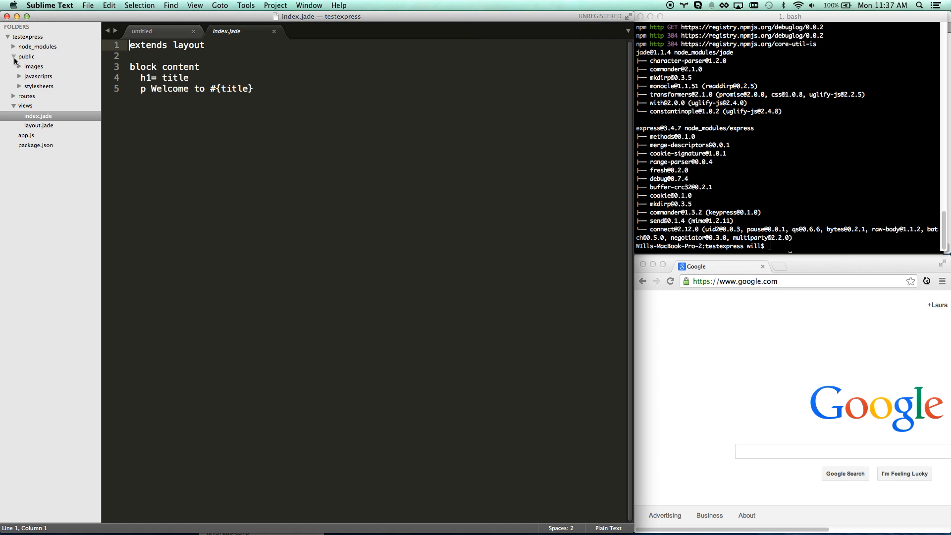
{"action": "left_click", "coordinate": [40, 95]}
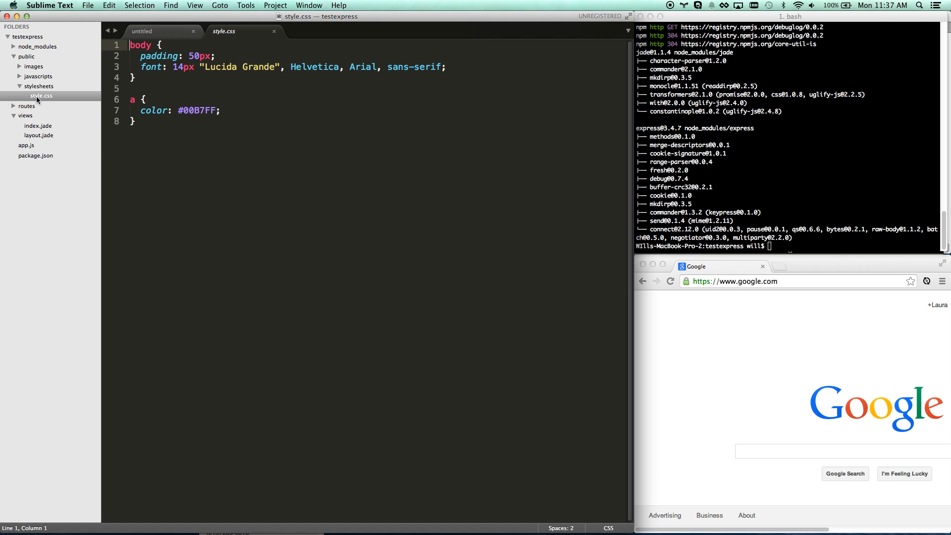
{"action": "left_click", "coordinate": [27, 57]}
{"action": "type", "text": "expre"}
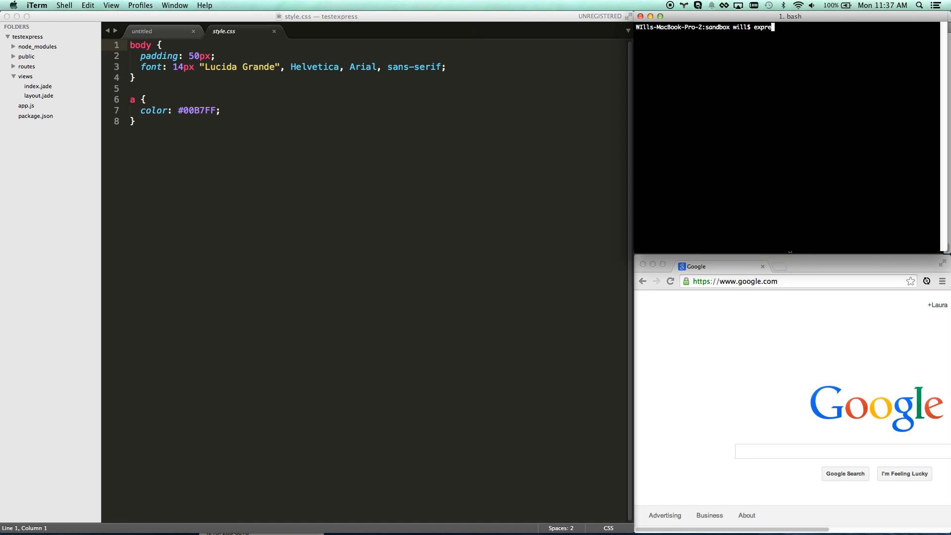
Generate expresshogan with express expresshogan --hogan -c less, then cd in and npm install.
{"action": "type", "text": "ss"}
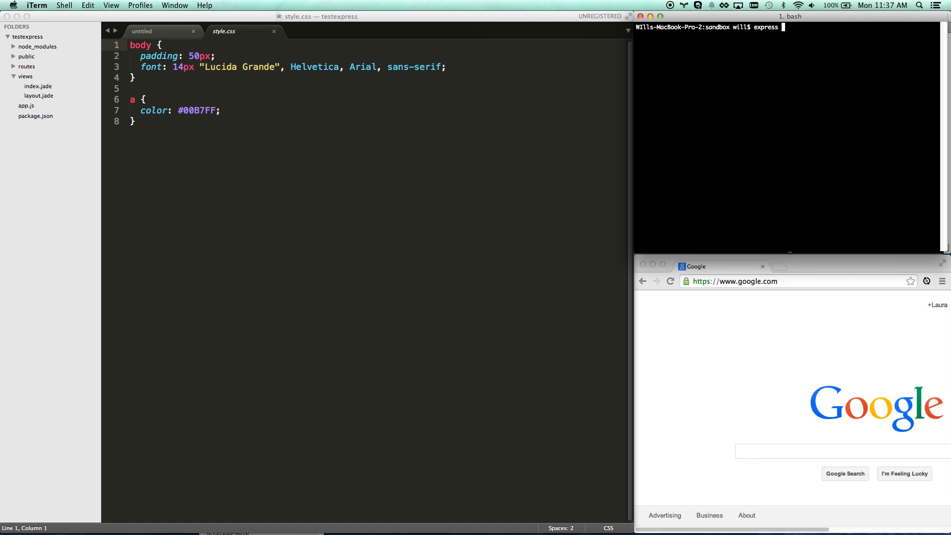
{"action": "type", "text": "e"}
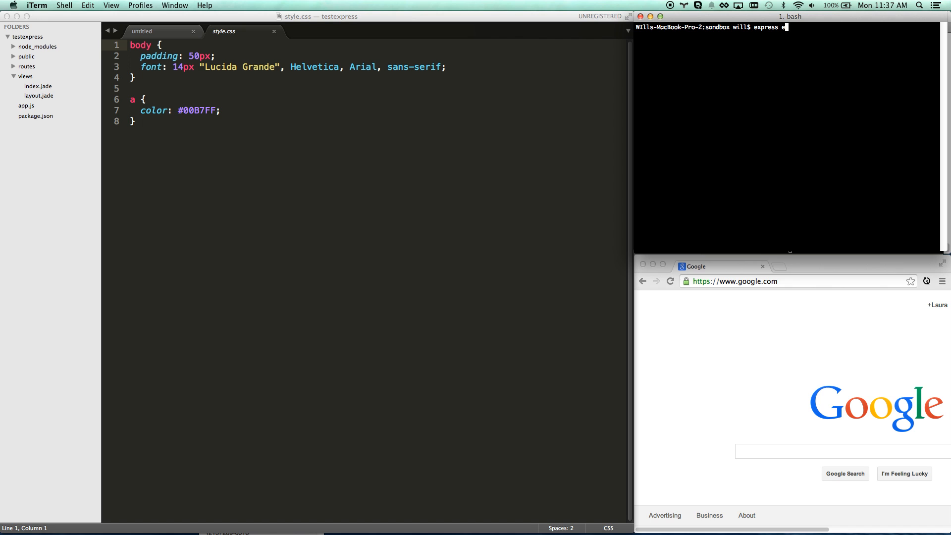
{"action": "type", "text": "xpress"}
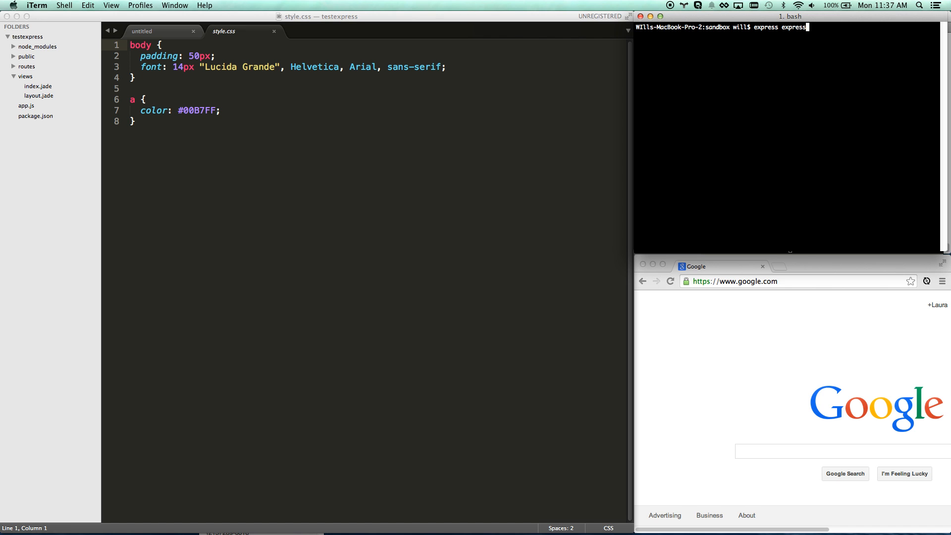
{"action": "type", "text": "hogan"}
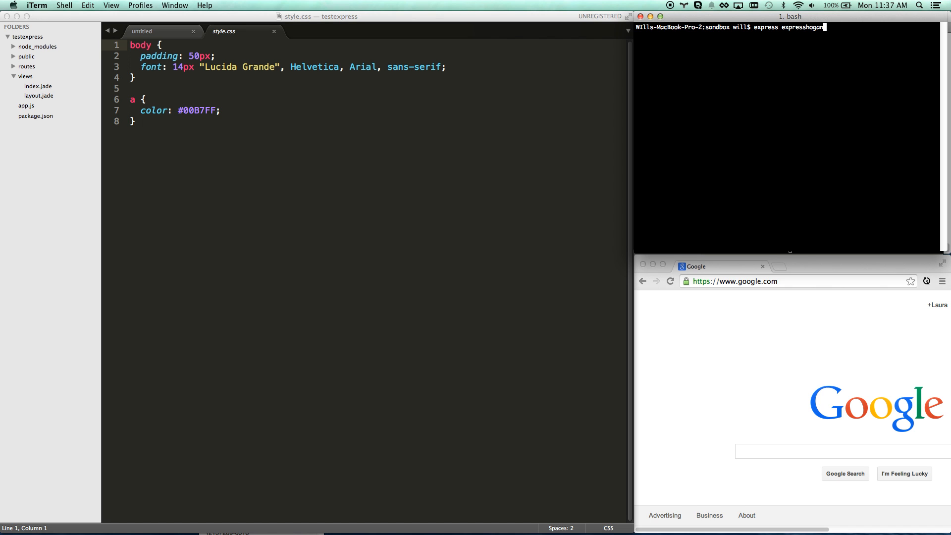
{"action": "type", "text": "--h"}
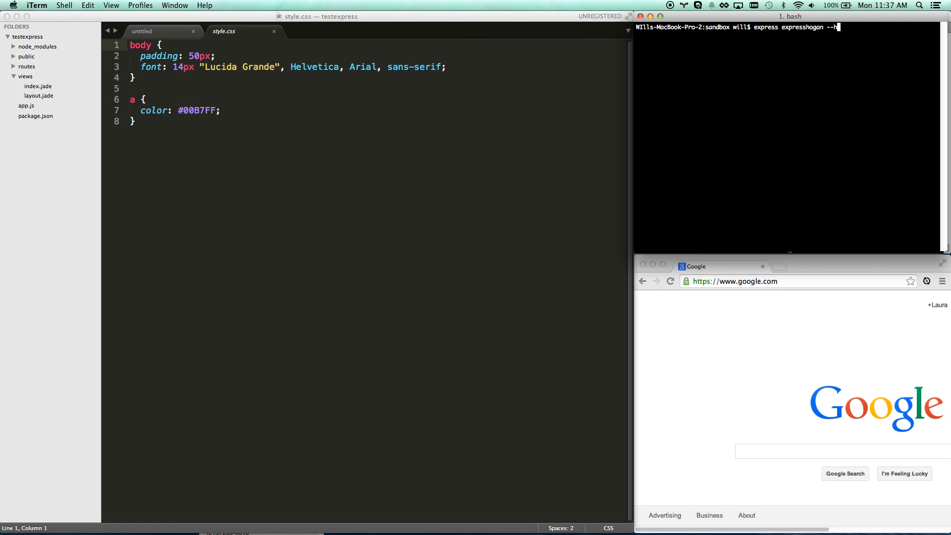
{"action": "type", "text": "ogan -c"}
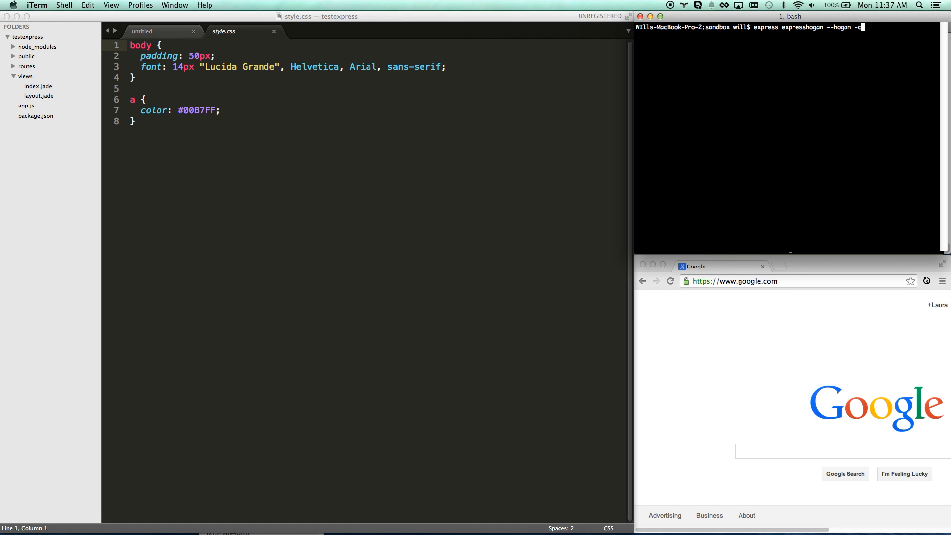
{"action": "type", "text": "le"}
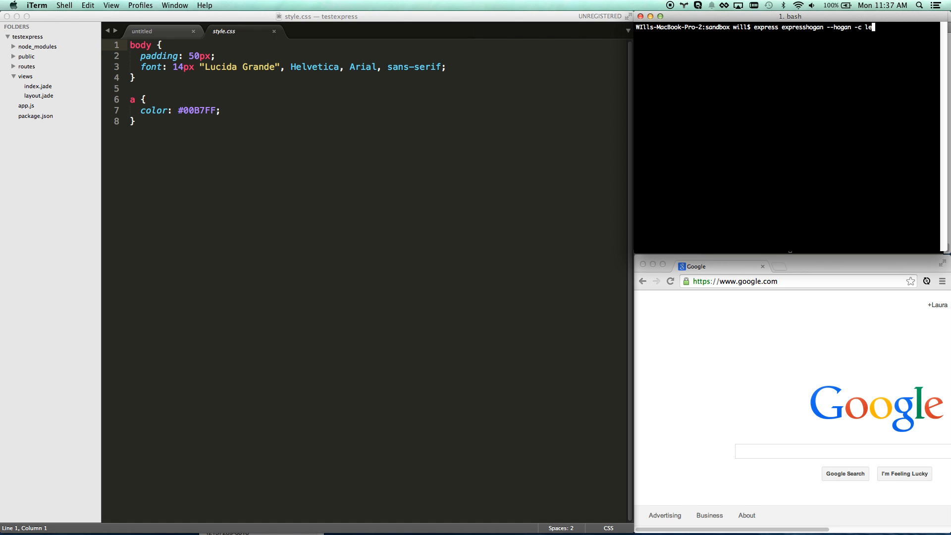
{"action": "key", "text": "Return"}
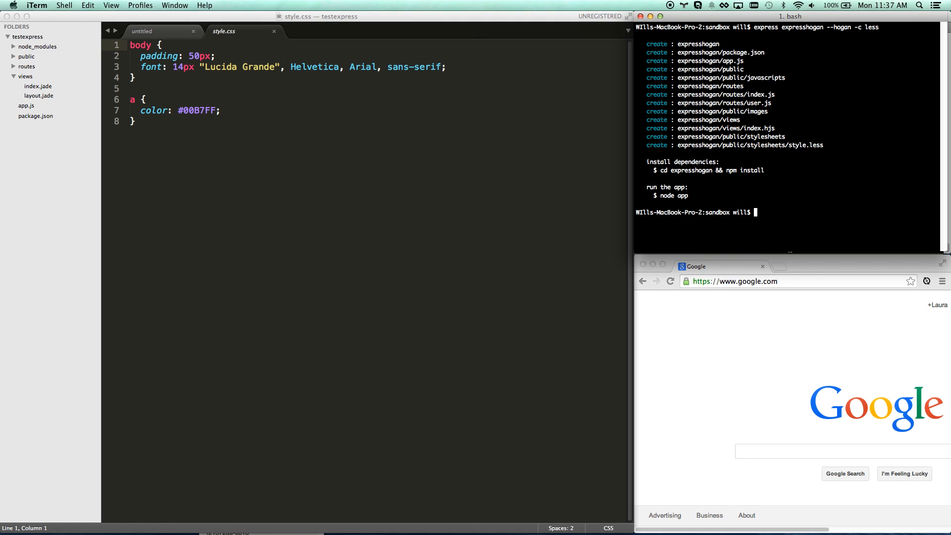
{"action": "type", "text": "cd expresshogan &*"}
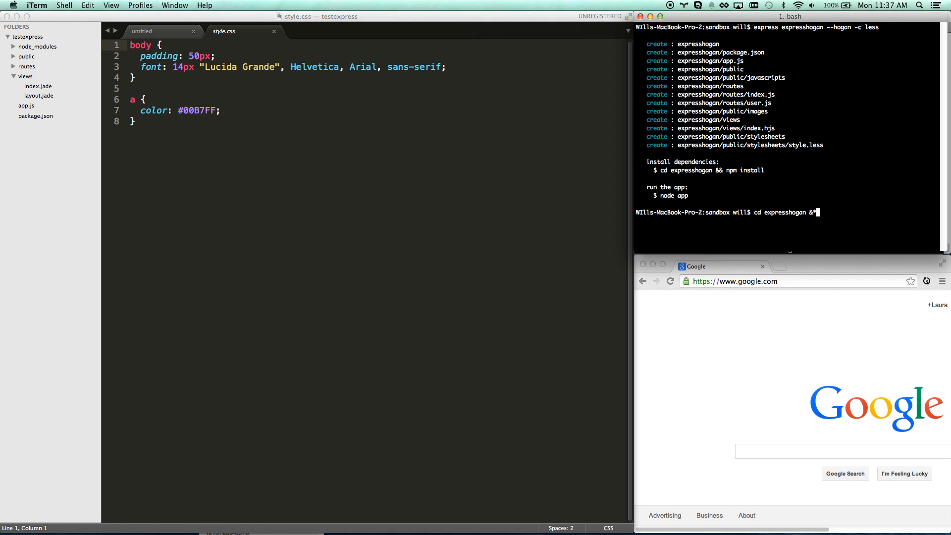
{"action": "type", "text": "& npm in"}
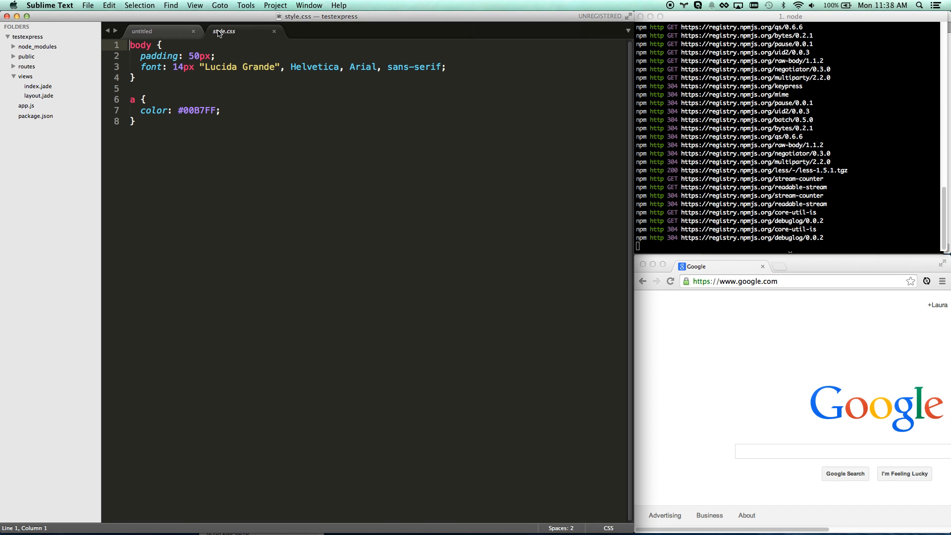
Add the expresshogan folder to the Sublime Text project.
{"action": "left_click", "coordinate": [275, 5]}
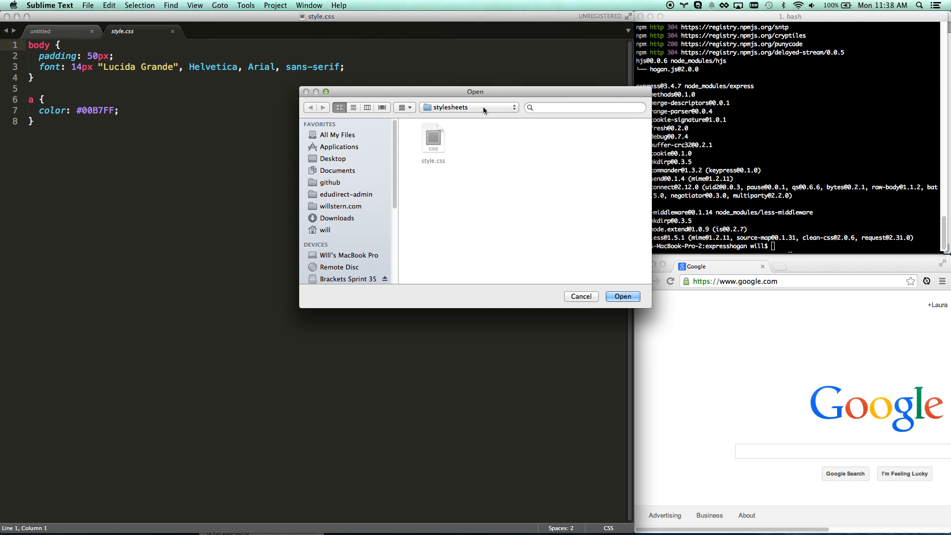
{"action": "left_click", "coordinate": [310, 108]}
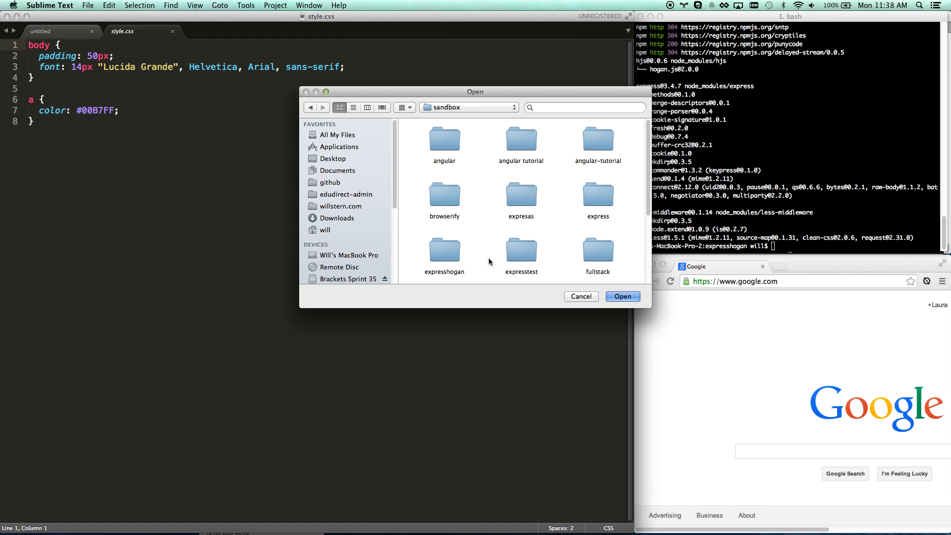
{"action": "double_click", "coordinate": [444, 250]}
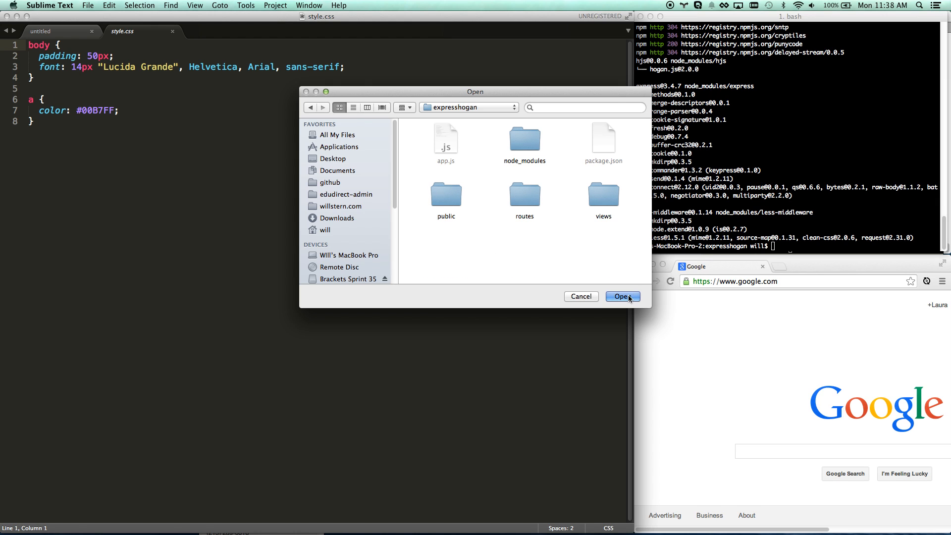
{"action": "left_click", "coordinate": [622, 296]}
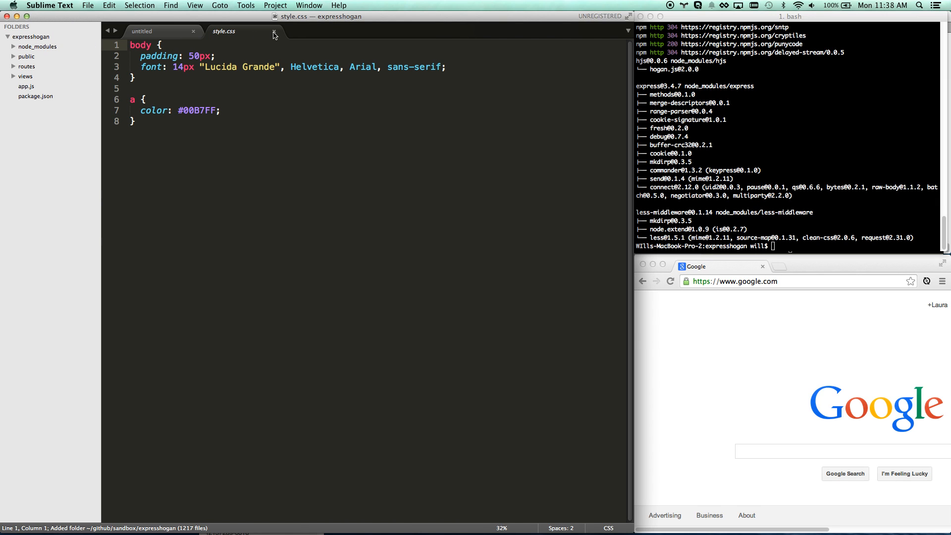
Close style.css and open public/stylesheets/style.less from the sidebar.
{"action": "left_click", "coordinate": [274, 30]}
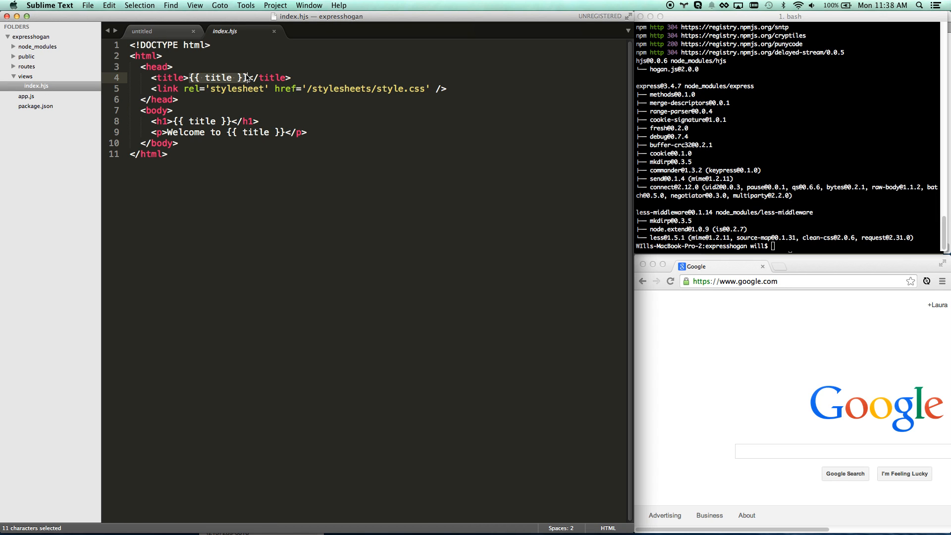
{"action": "left_click", "coordinate": [249, 77]}
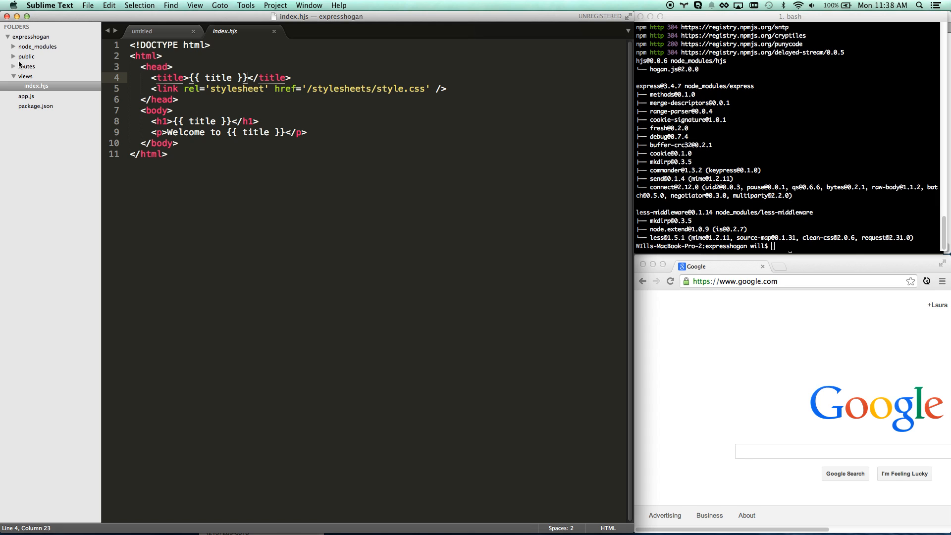
{"action": "left_click", "coordinate": [27, 57]}
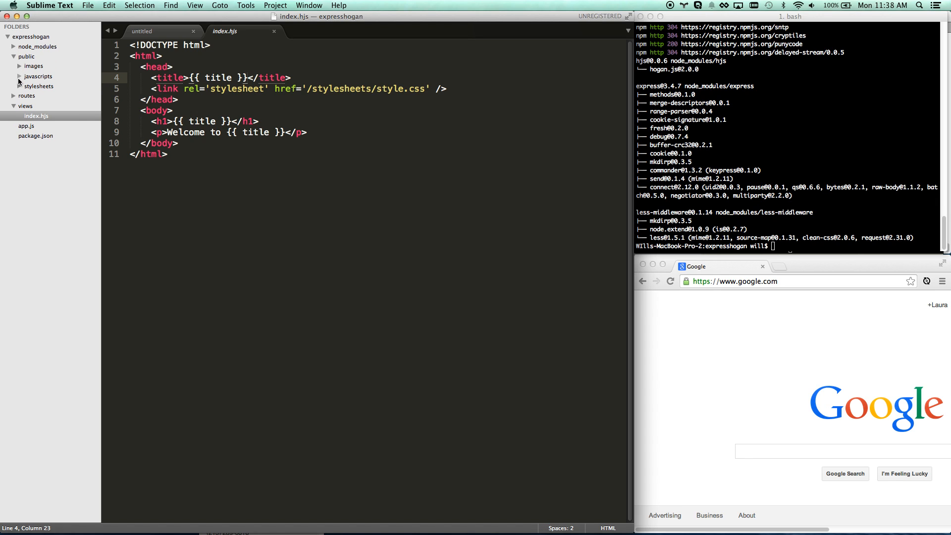
{"action": "left_click", "coordinate": [43, 95]}
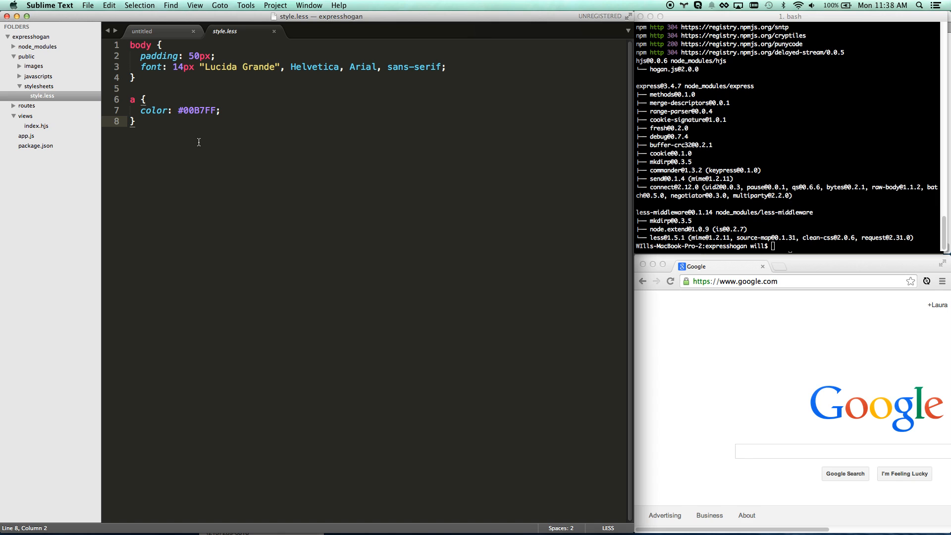
Start the expresshogan server with node app.js, listening on port 3000.
{"action": "left_click", "coordinate": [783, 246]}
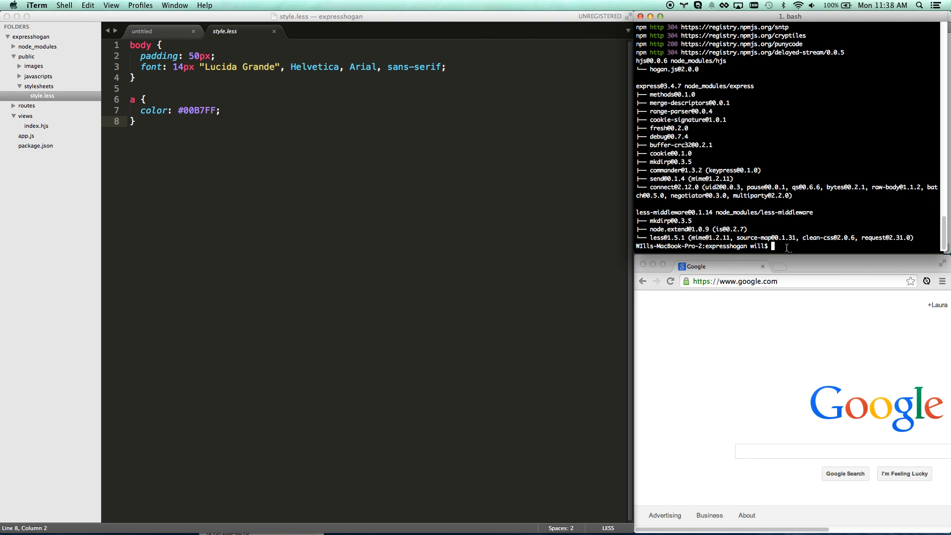
{"action": "type", "text": "node"}
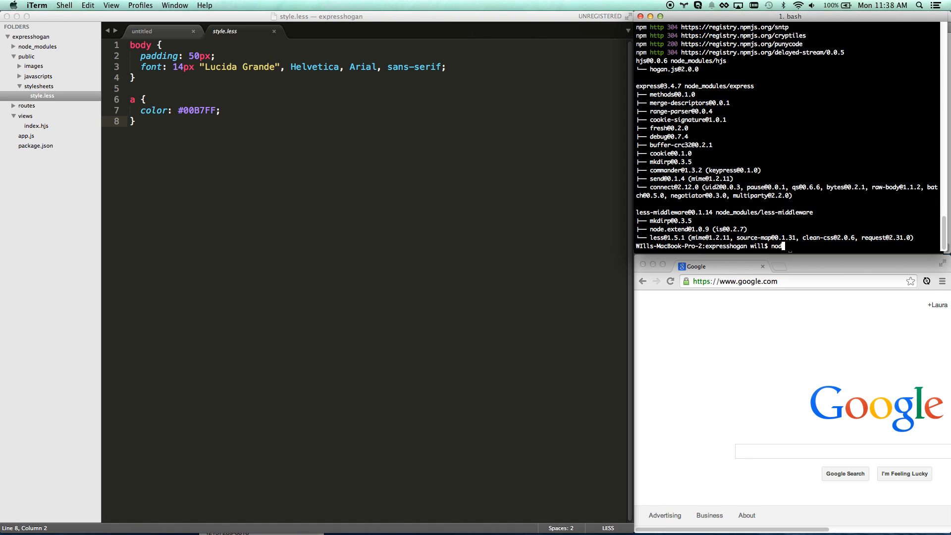
{"action": "type", "text": "app.j"}
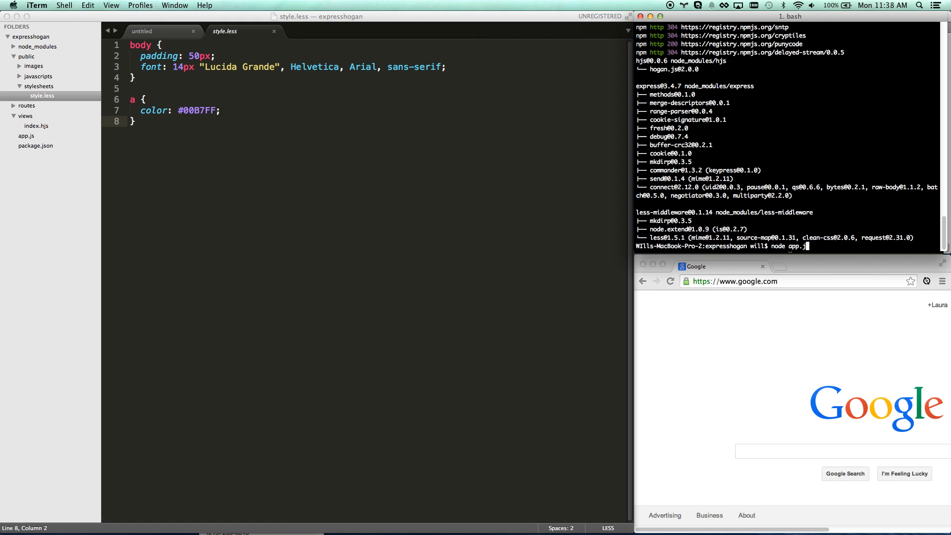
{"action": "key", "text": "Return"}
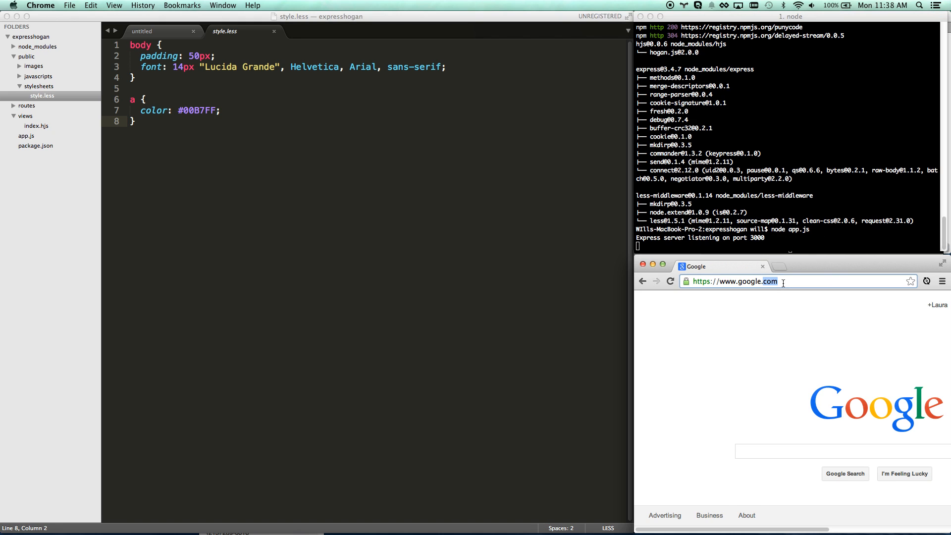
Load localhost:3000 in Chrome to show the Welcome to Express page.
{"action": "type", "text": "localhost:3000"}
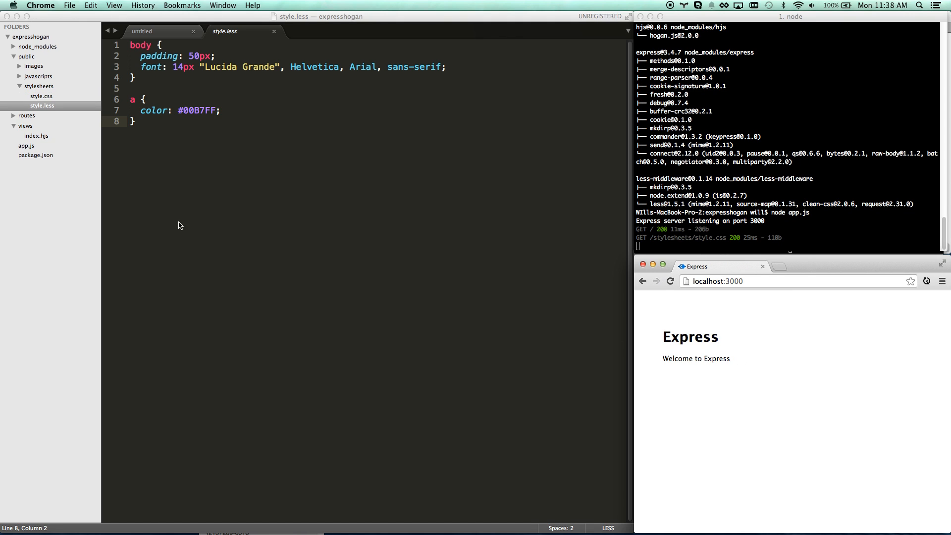
{"action": "mouse_move", "coordinate": [179, 219]}
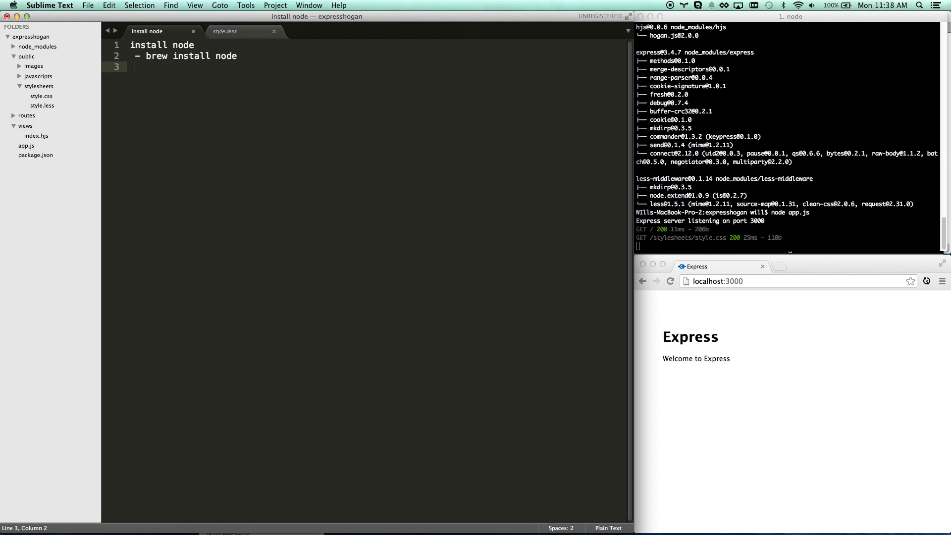
Write notes: node via nodejs.org, install express globally with npm install -g express and sudo.
{"action": "type", "text": "- node"}
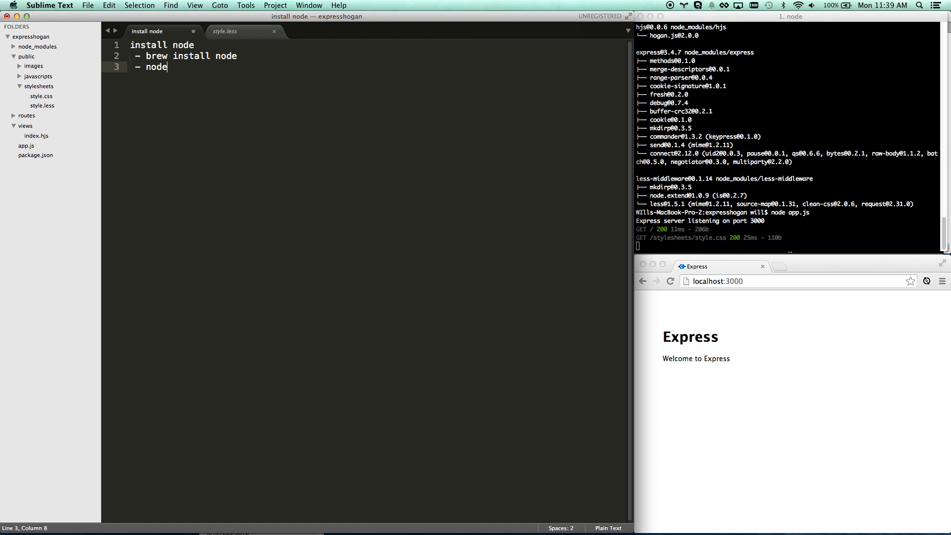
{"action": "type", "text": "js.org"}
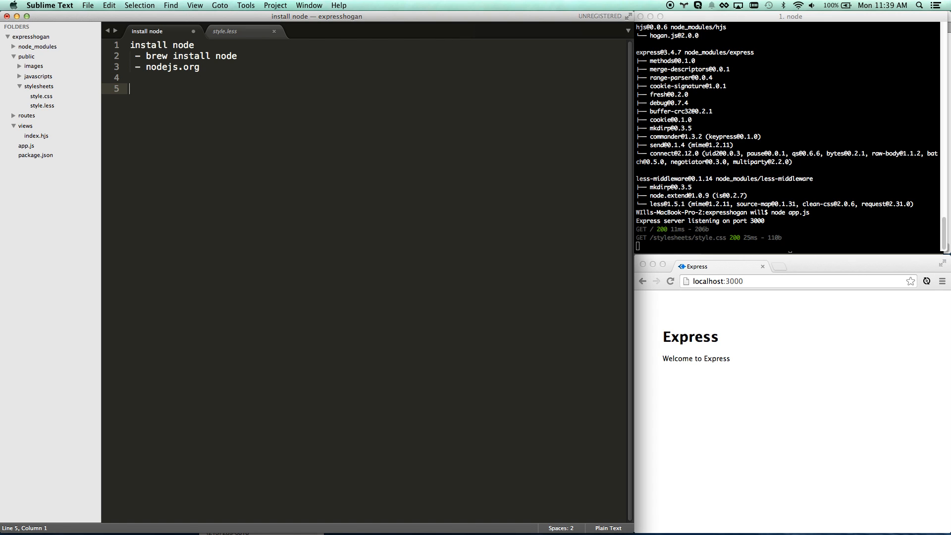
{"action": "type", "text": "insta"}
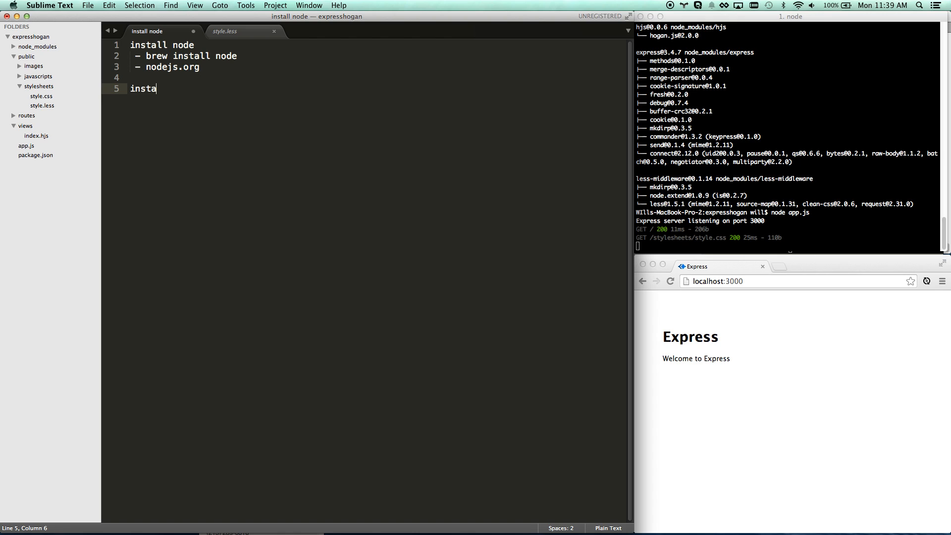
{"action": "type", "text": "ll express"}
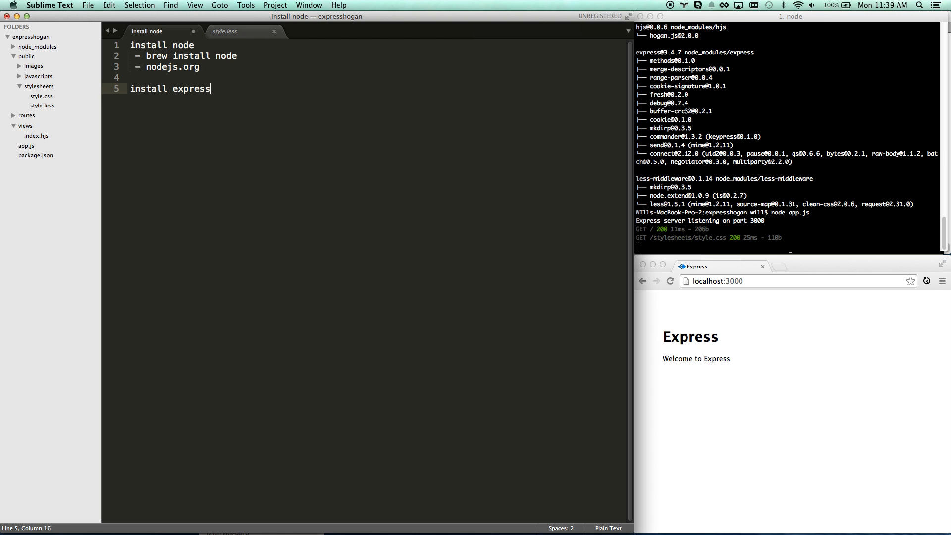
{"action": "type", "text": "globally"}
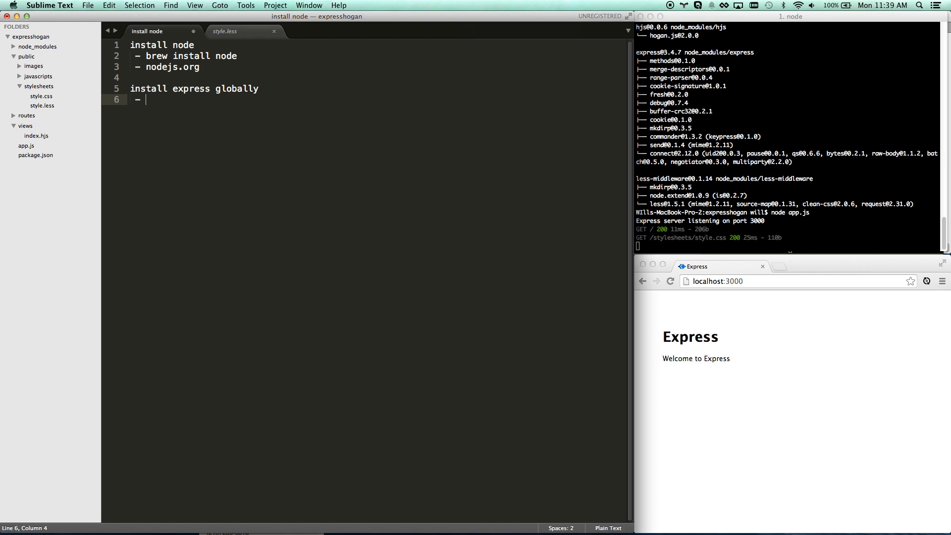
{"action": "type", "text": "npm install"}
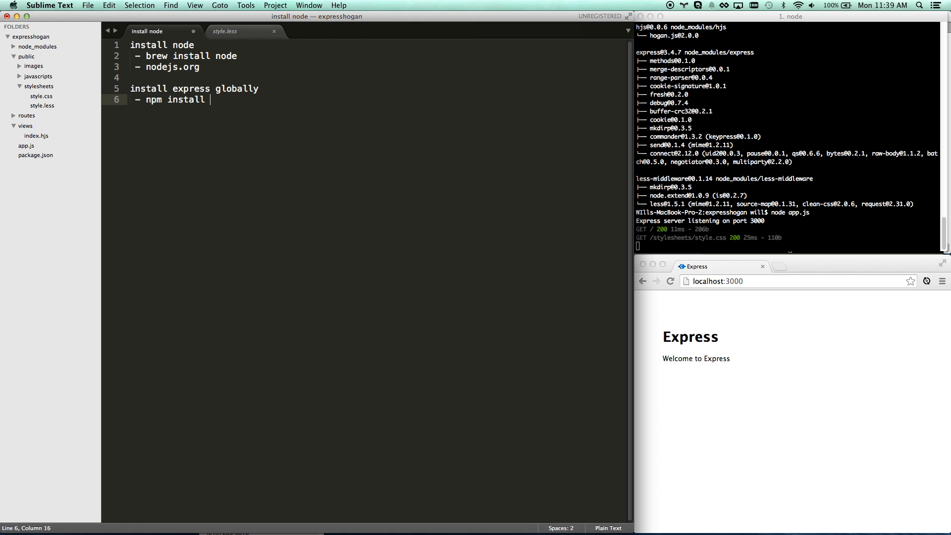
{"action": "type", "text": "-g express"}
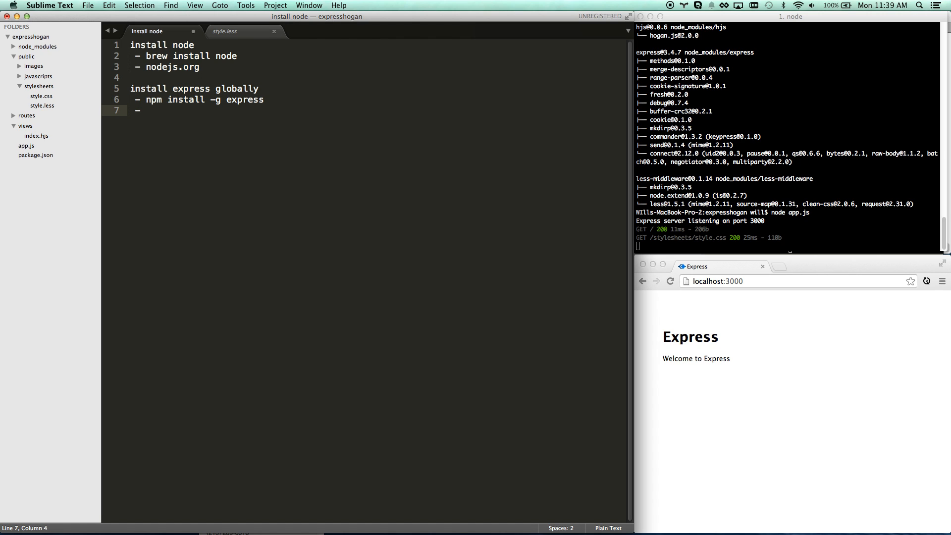
{"action": "type", "text": "sudo npm"}
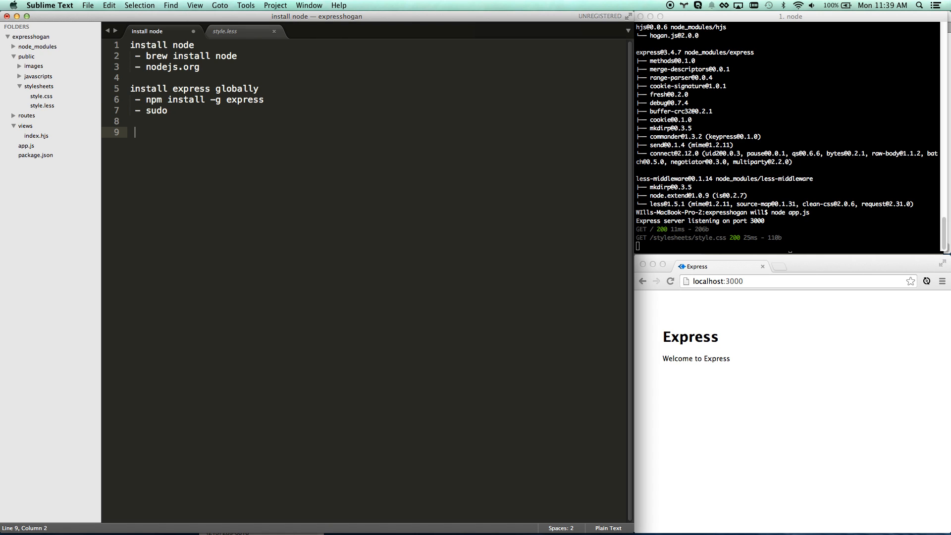
{"action": "type", "text": "in"}
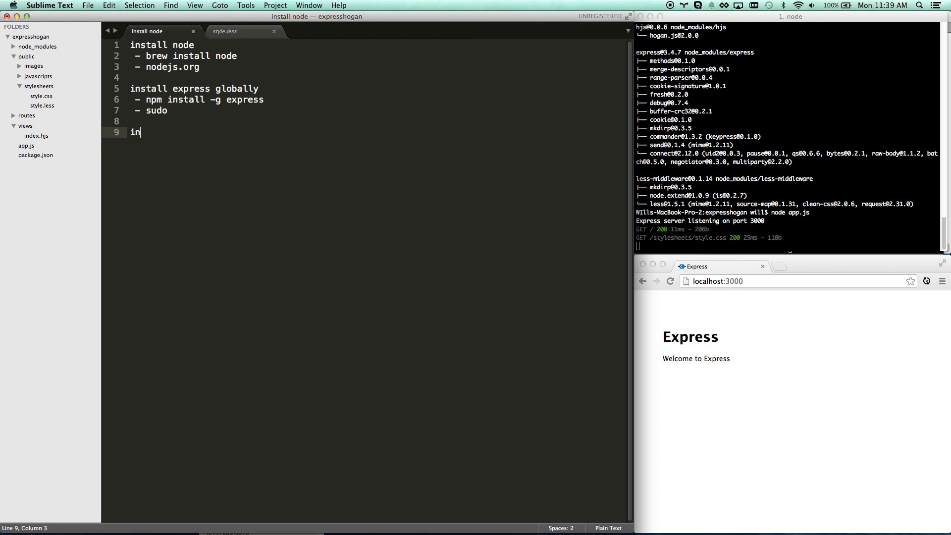
{"action": "type", "text": "generate an app"}
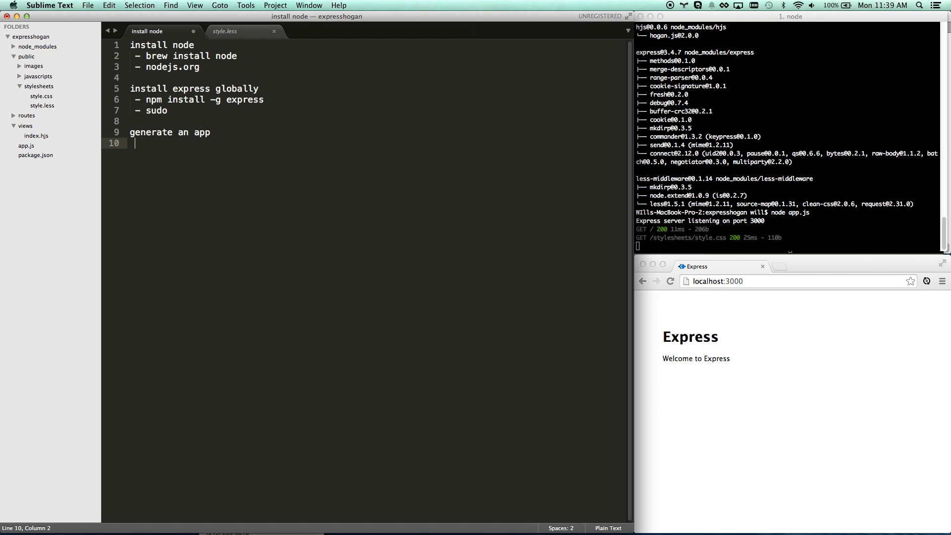
Add the line express <appname> -c [stylus, less] --hogan --ejs under generate an app.
{"action": "type", "text": "- express"}
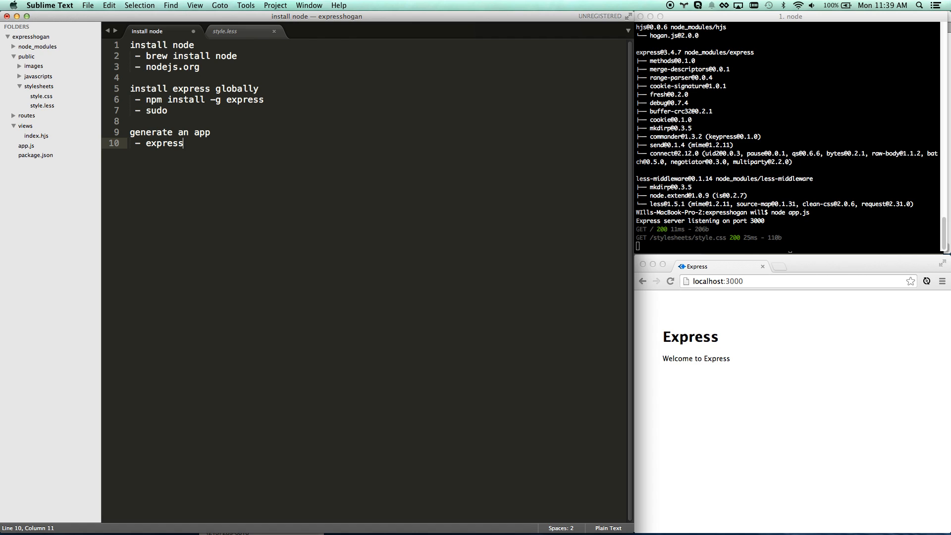
{"action": "type", "text": "<"}
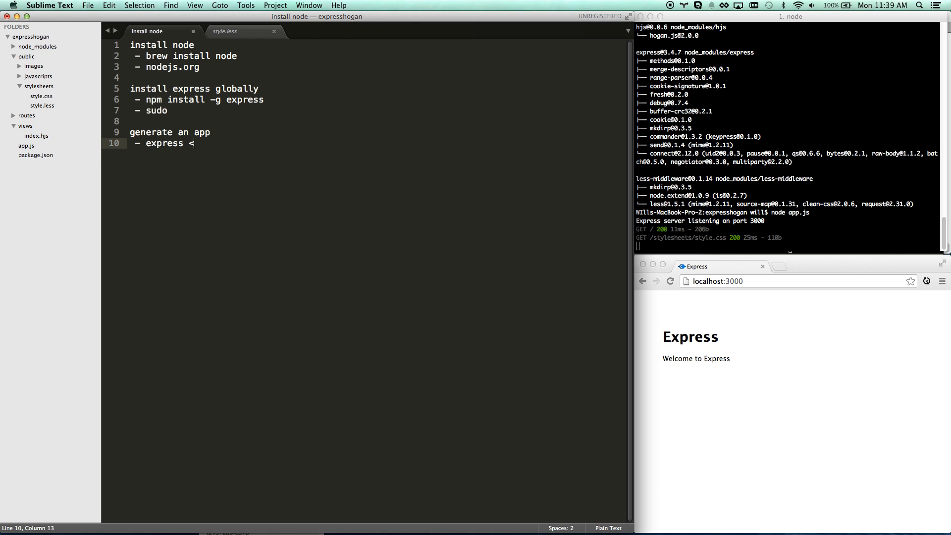
{"action": "type", "text": "appname>"}
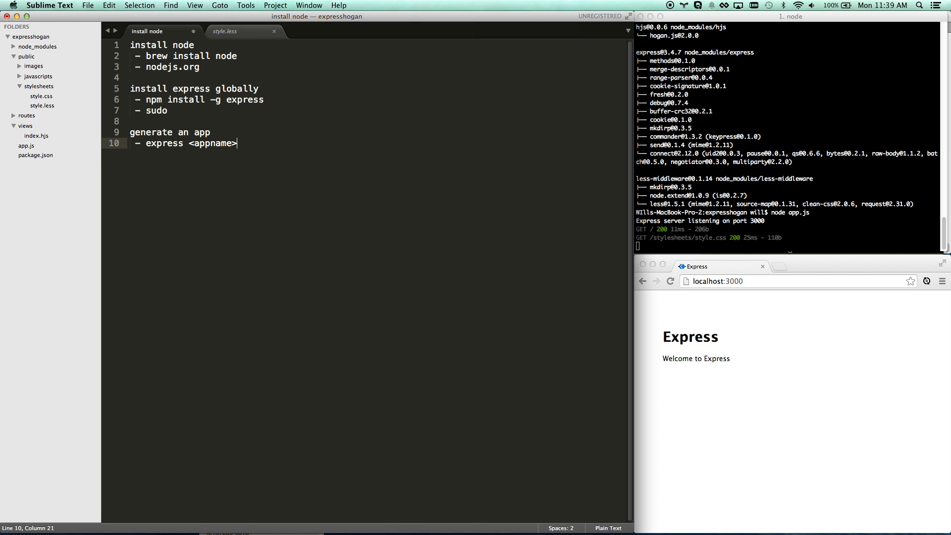
{"action": "type", "text": "-c"}
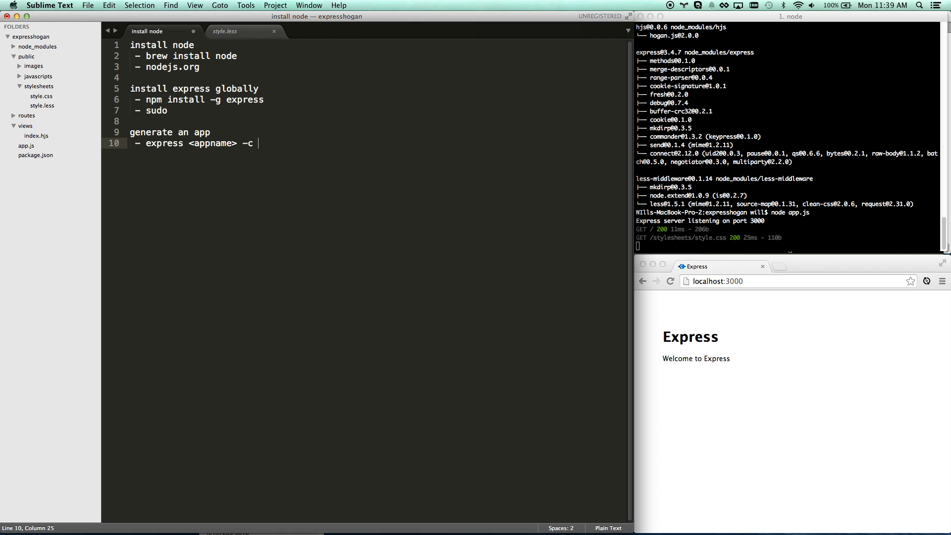
{"action": "type", "text": "[]"}
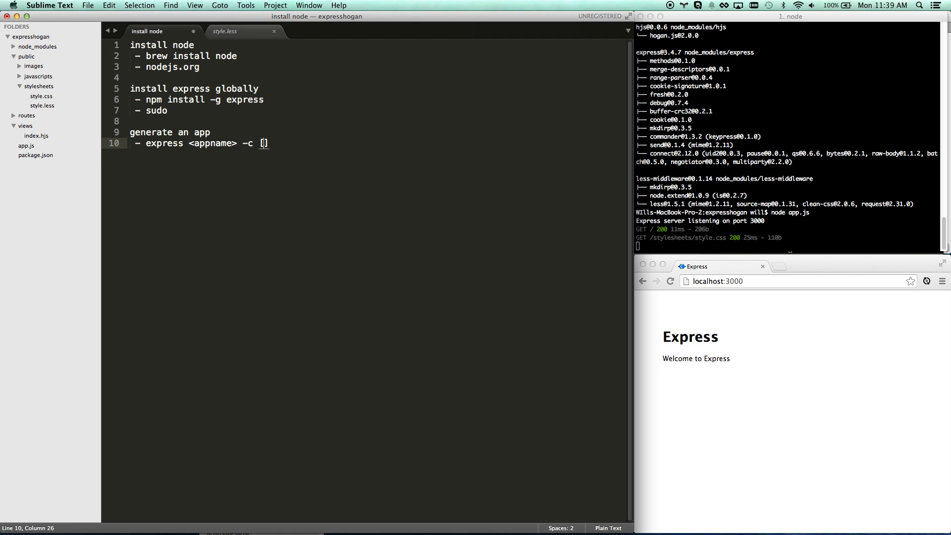
{"action": "type", "text": "stylus,"}
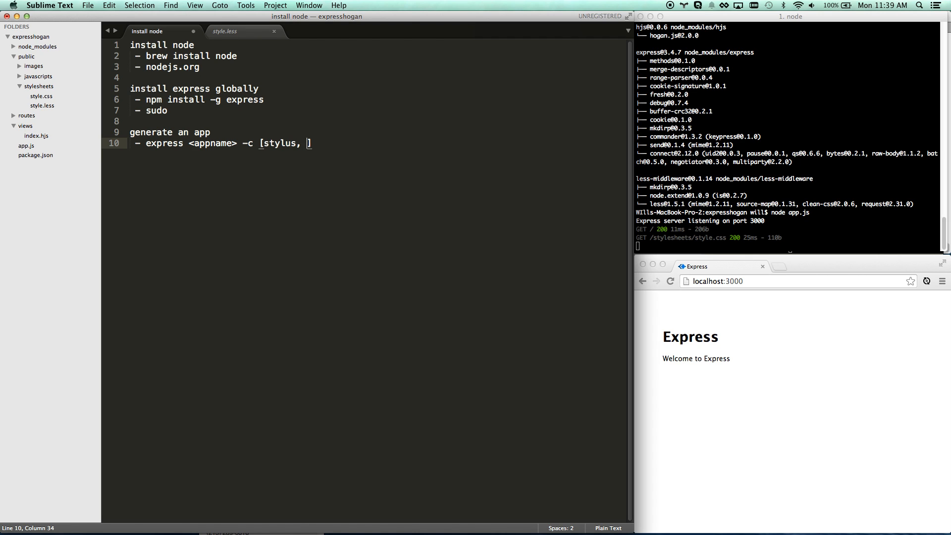
{"action": "type", "text": "less"}
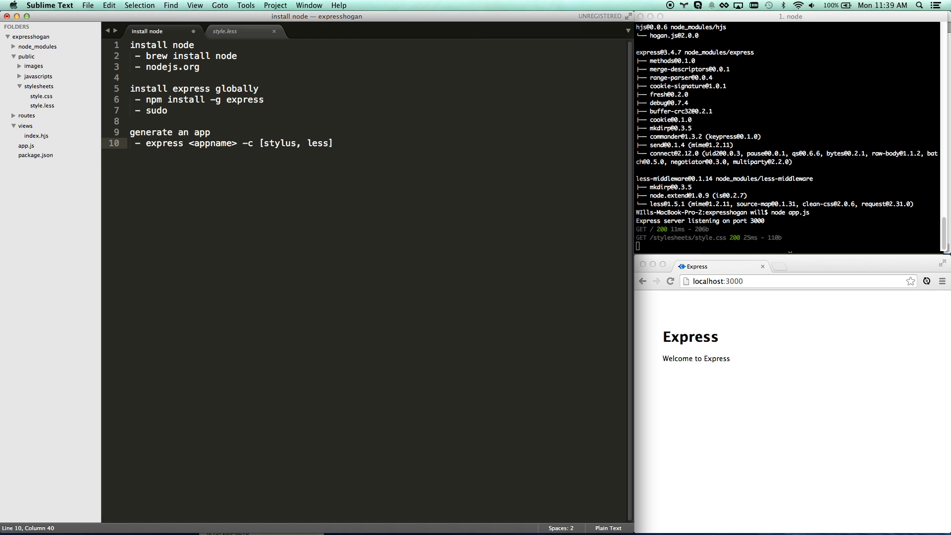
{"action": "type", "text": "--h"}
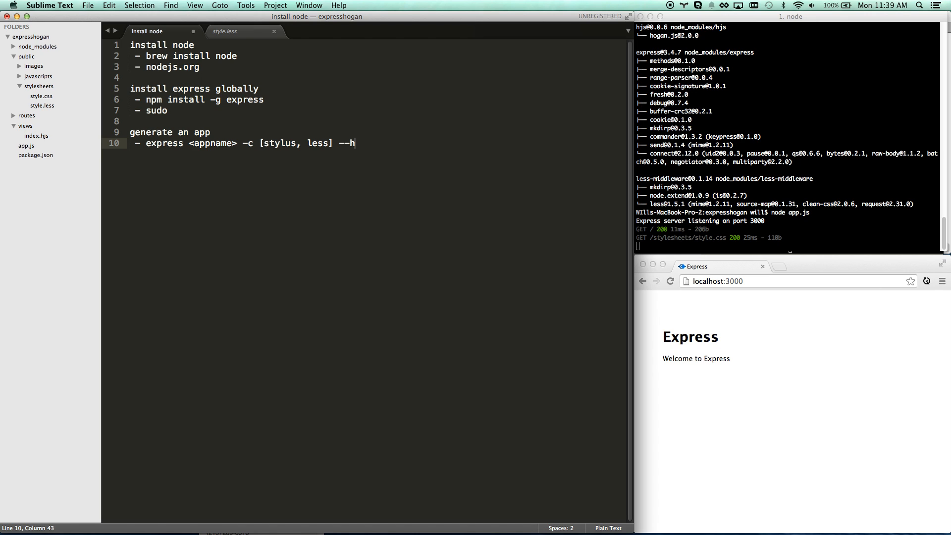
{"action": "type", "text": "ogan --"}
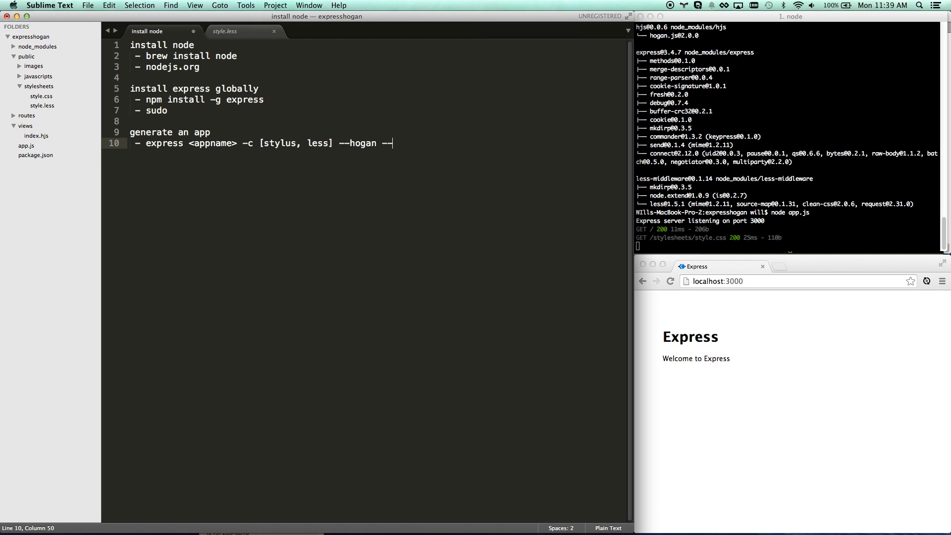
{"action": "type", "text": "ejs"}
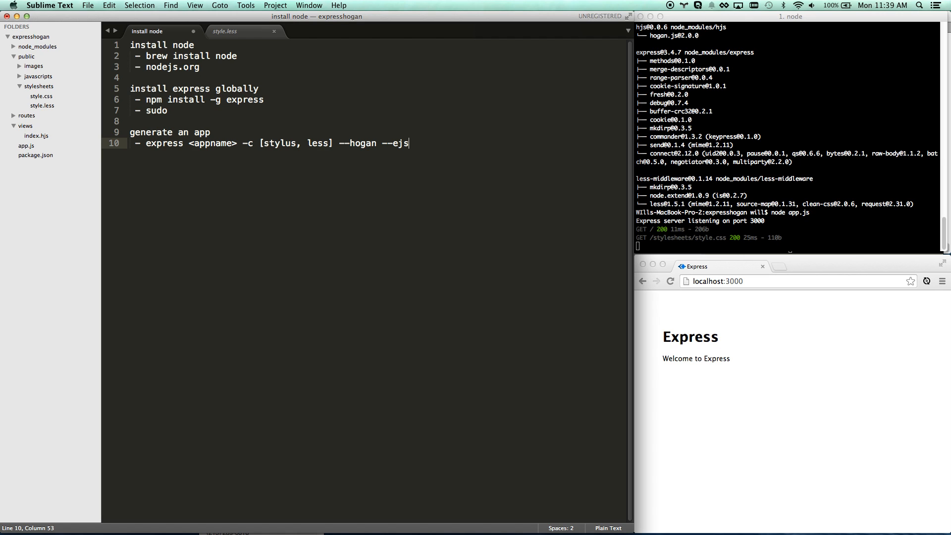
{"action": "key", "text": "Return"}
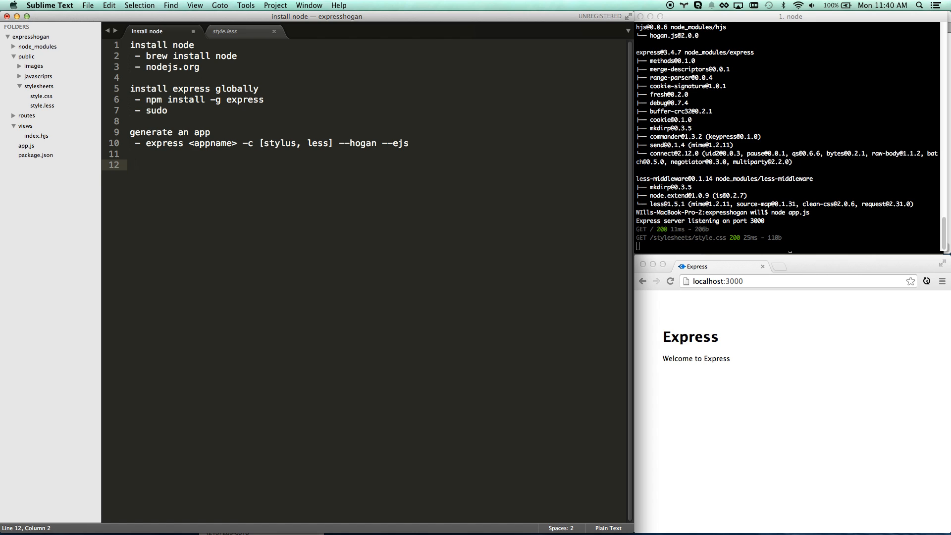
Add npm install to the notes and check the express dependency in package.json.
{"action": "type", "text": "npm insta"}
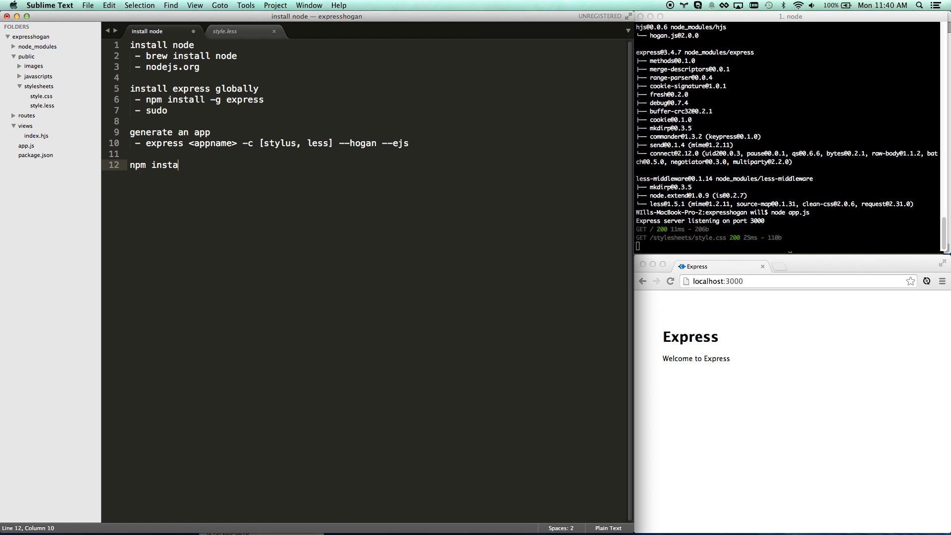
{"action": "type", "text": "ll"}
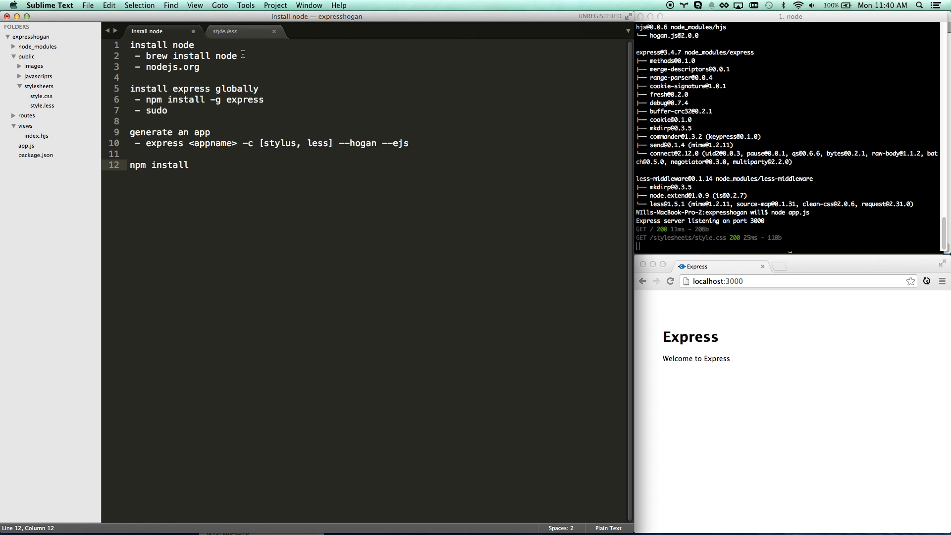
{"action": "left_click", "coordinate": [36, 155]}
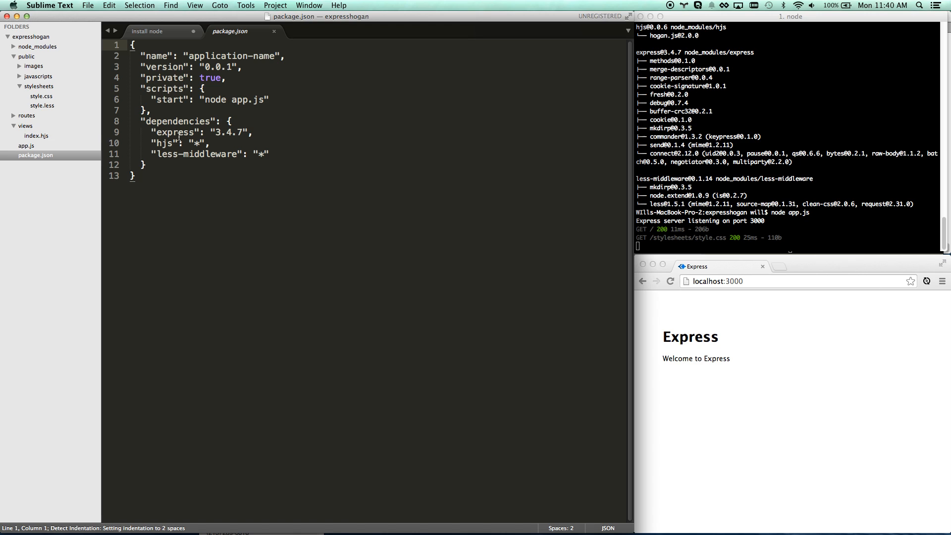
{"action": "left_click", "coordinate": [181, 132]}
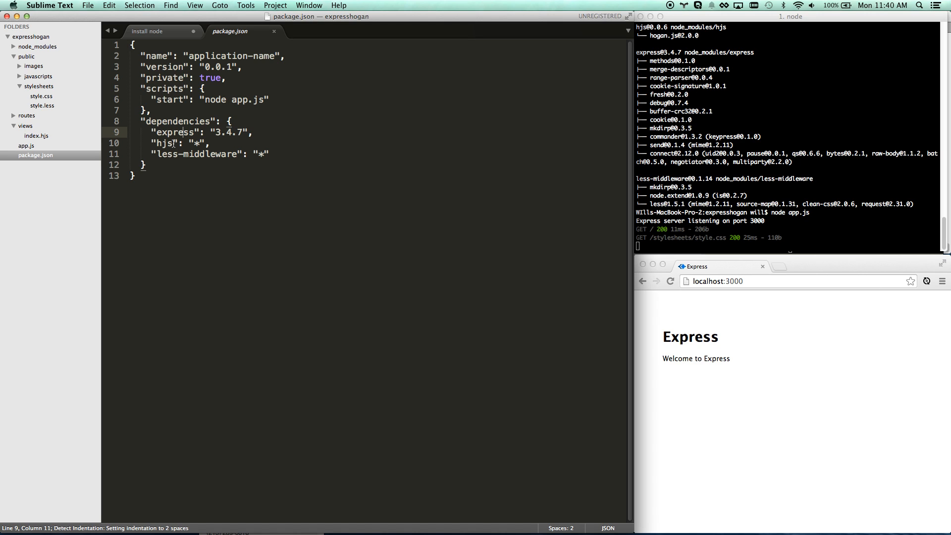
{"action": "left_click", "coordinate": [160, 143]}
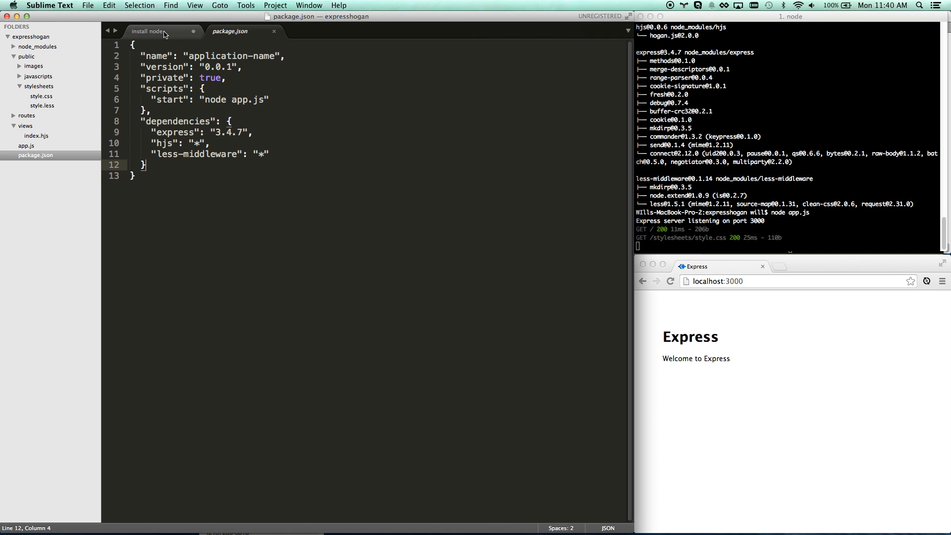
Add a run app note with node app.js and open app.js.
{"action": "left_click", "coordinate": [149, 32]}
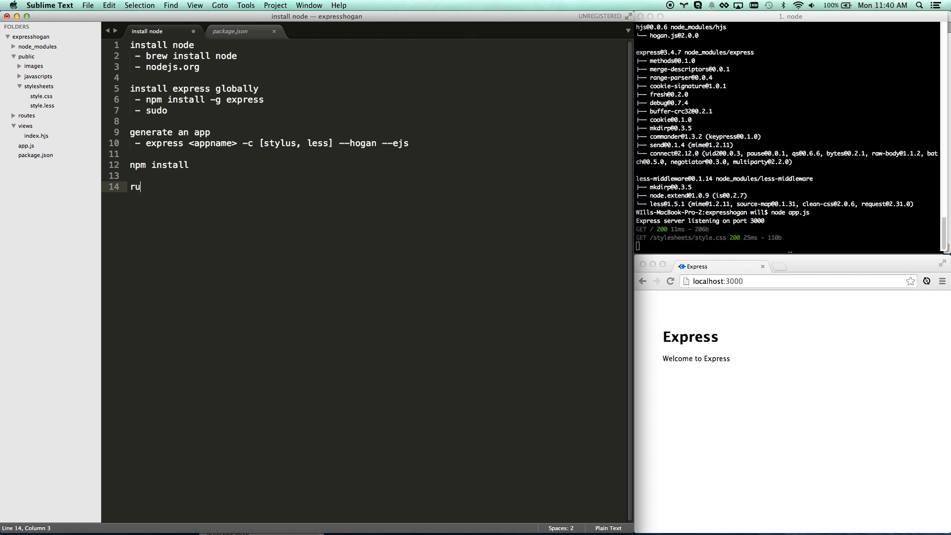
{"action": "type", "text": "n app"}
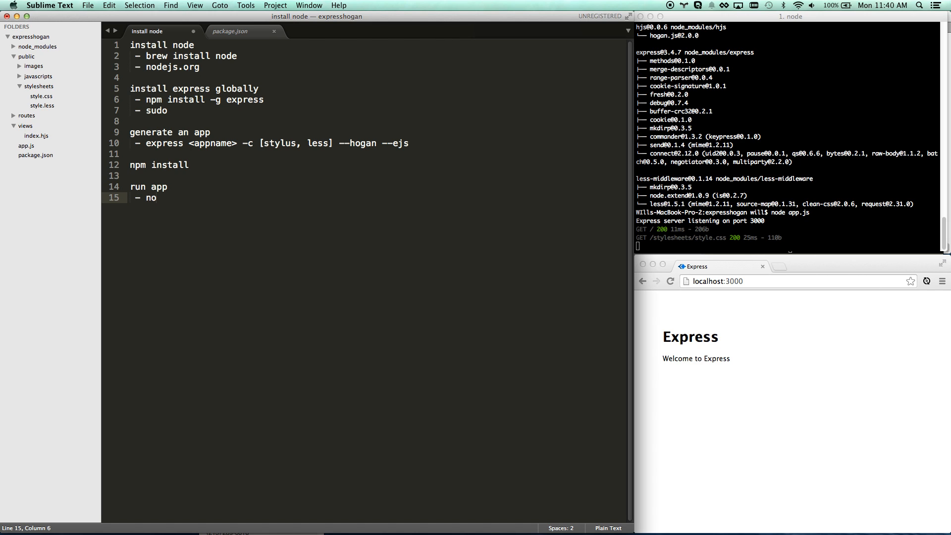
{"action": "type", "text": "node app.js"}
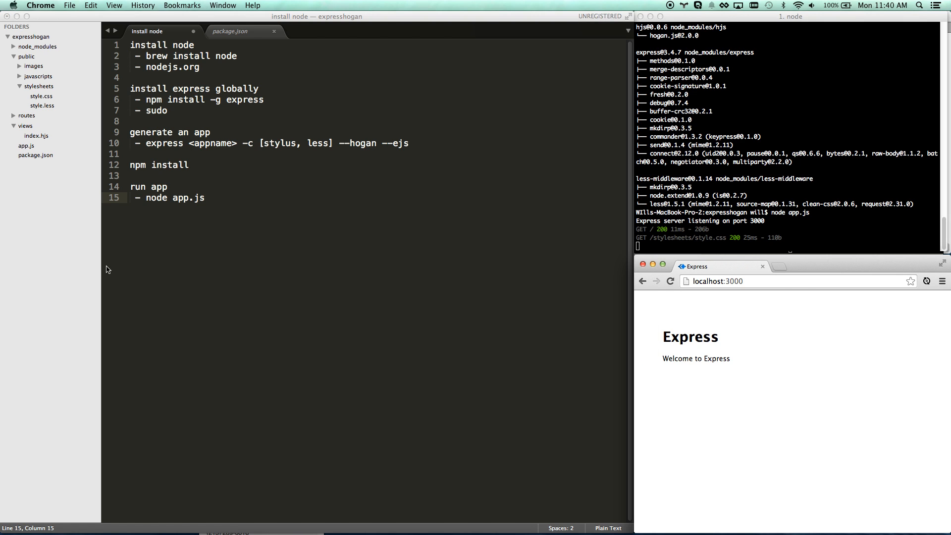
{"action": "left_click", "coordinate": [27, 147]}
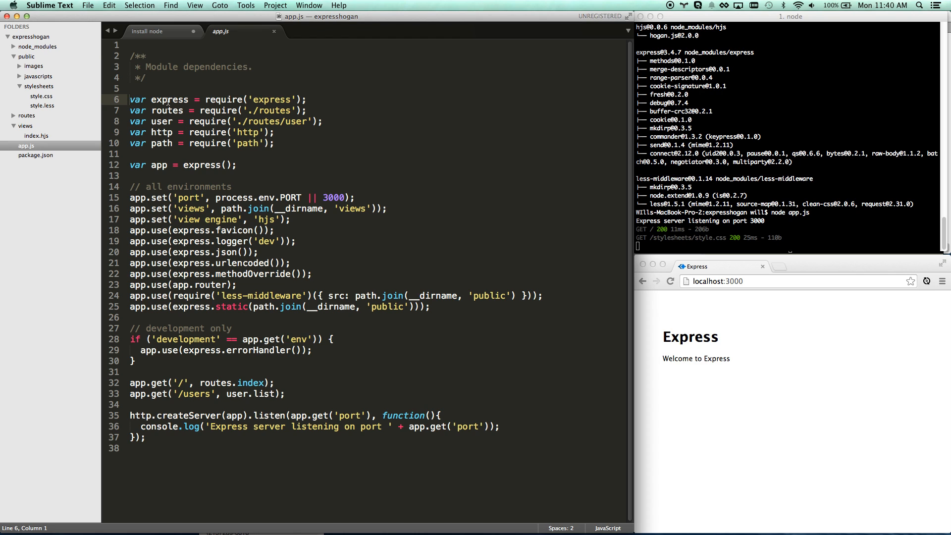
Comment out the routes and user require lines in app.js with Cmd+/.
{"action": "left_click", "coordinate": [130, 111]}
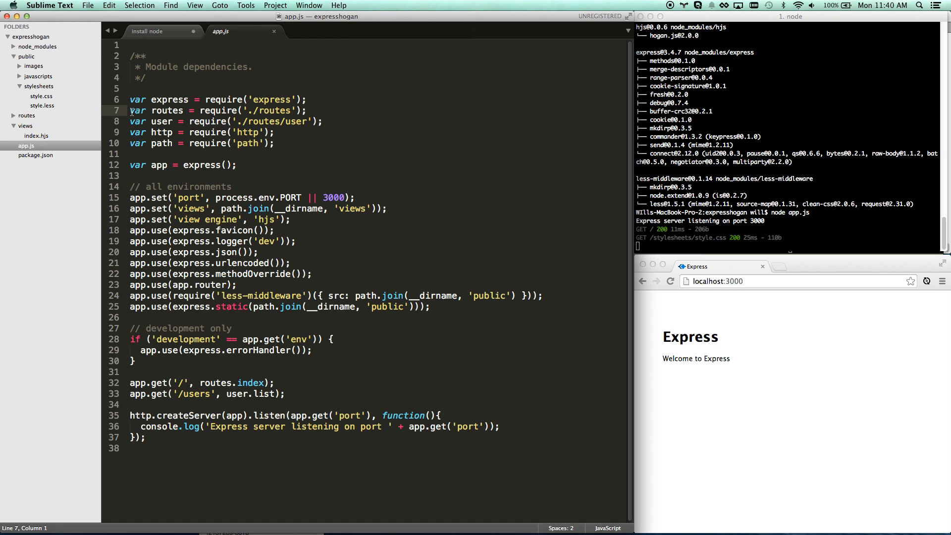
{"action": "left_click", "coordinate": [27, 116]}
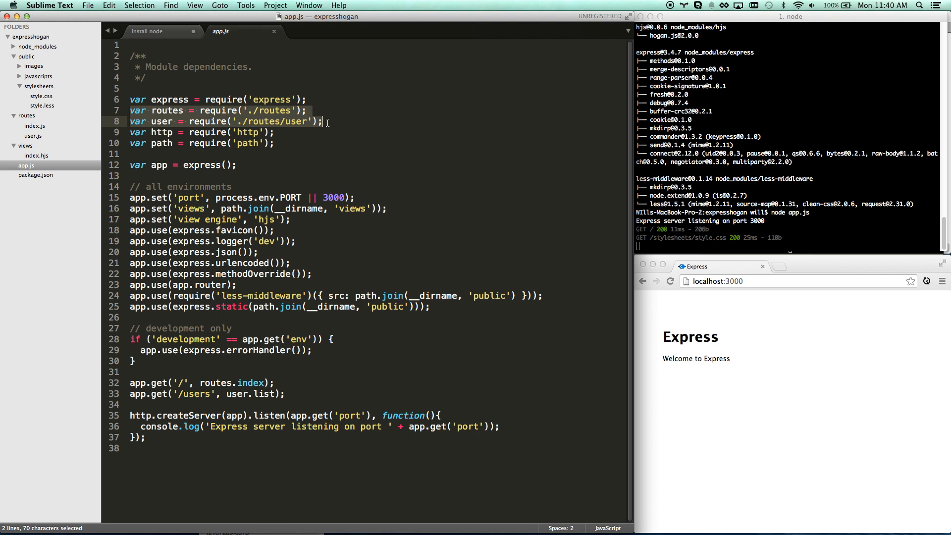
{"action": "left_click", "coordinate": [133, 133]}
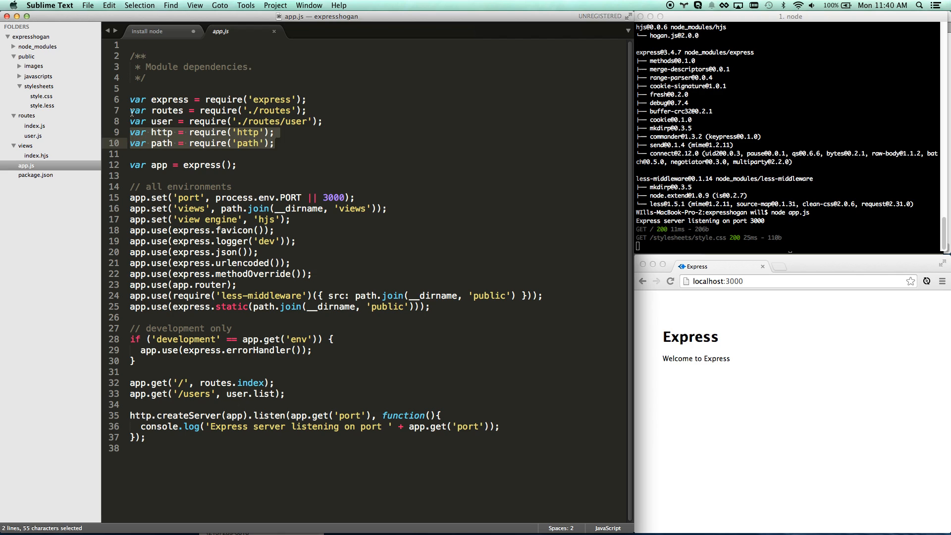
{"action": "key", "text": "cmd+/"}
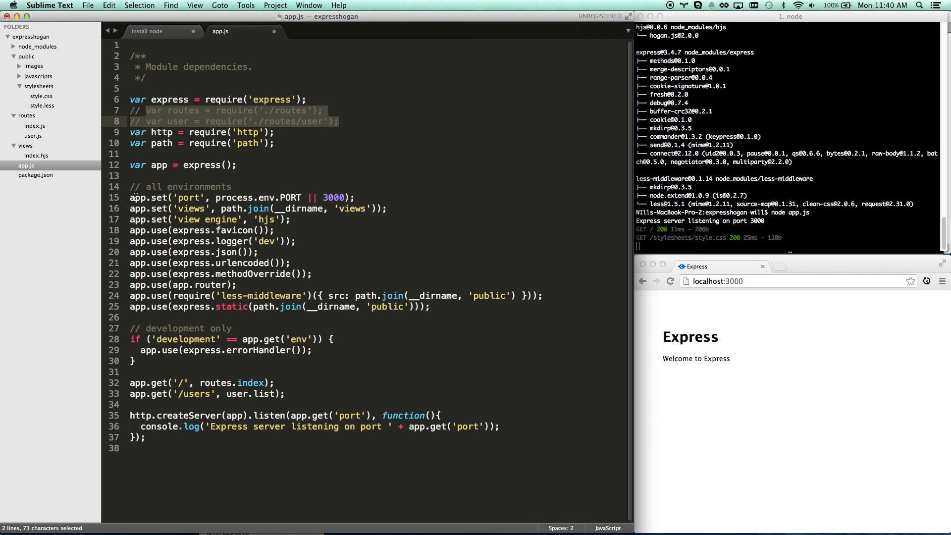
Cut the express.logger line from the all-environments settings.
{"action": "left_click", "coordinate": [325, 198]}
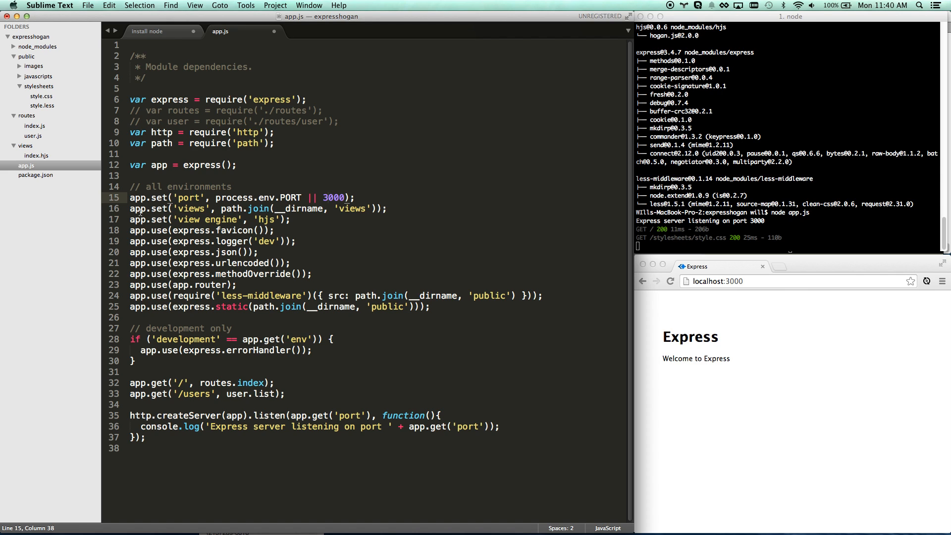
{"action": "left_click", "coordinate": [130, 208]}
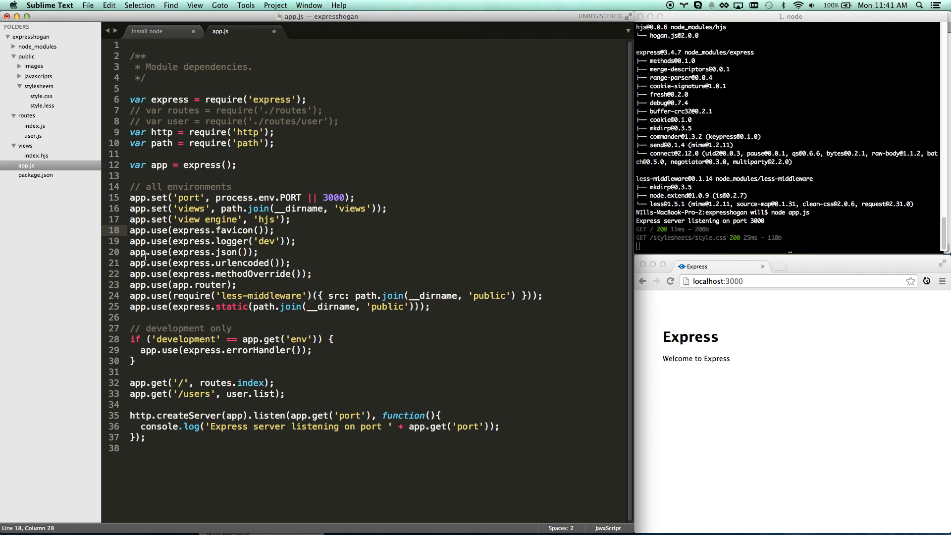
{"action": "left_click", "coordinate": [130, 241]}
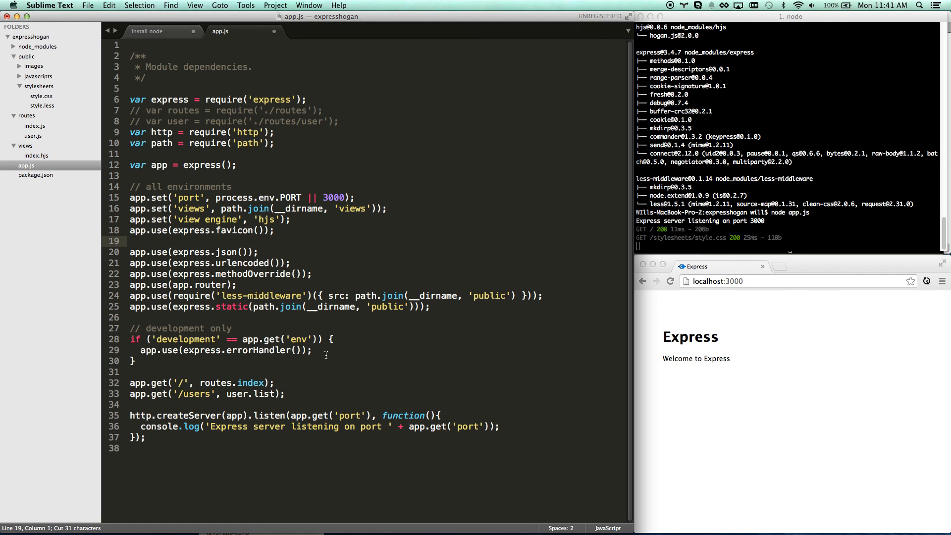
Paste app.use(express.logger('dev')); into the development block and review the remaining app.use lines.
{"action": "type", "text": "app.use(express.logger('dev'));"}
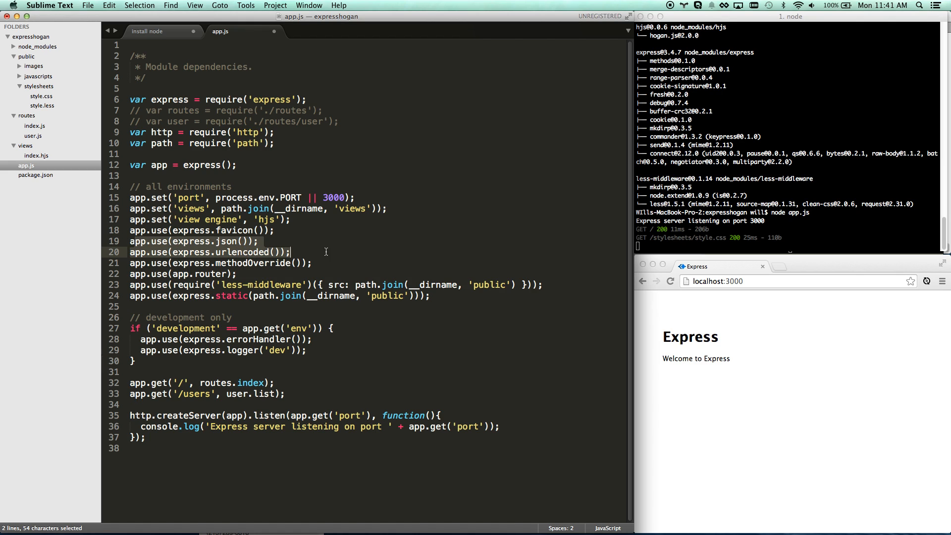
{"action": "left_click", "coordinate": [311, 263]}
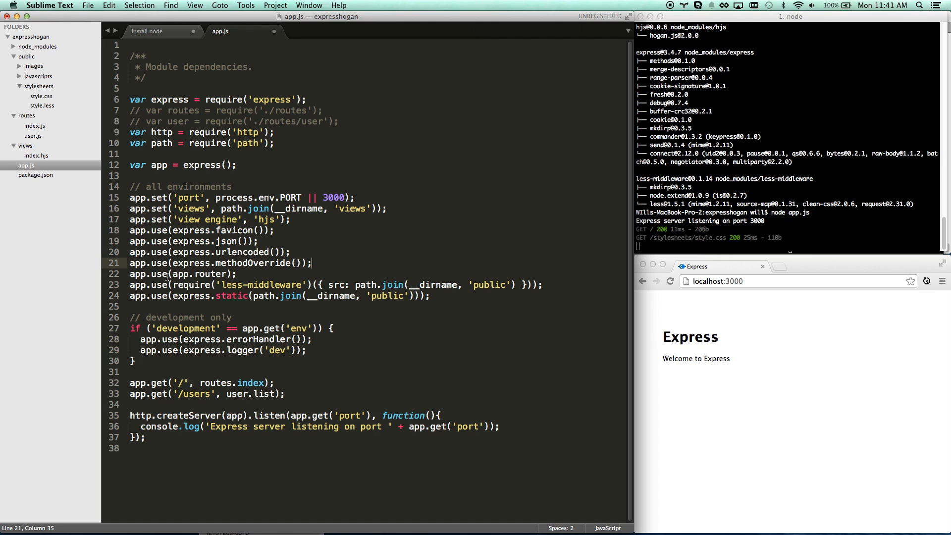
{"action": "triple_click", "coordinate": [182, 274]}
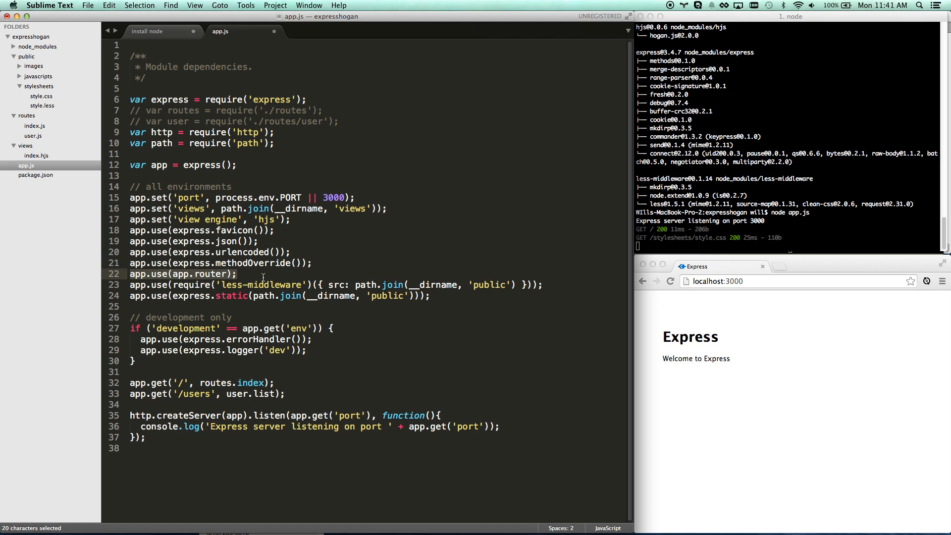
{"action": "left_click", "coordinate": [229, 273]}
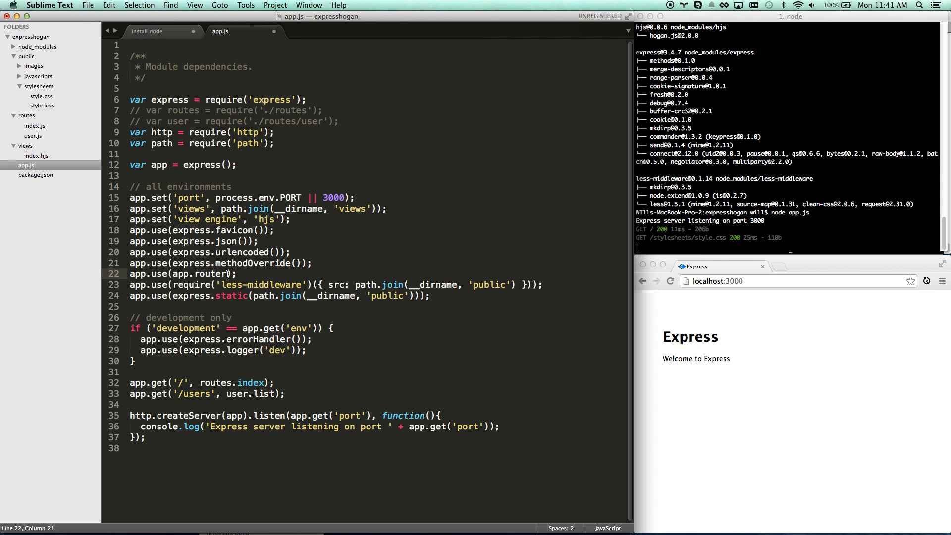
{"action": "double_click", "coordinate": [138, 274]}
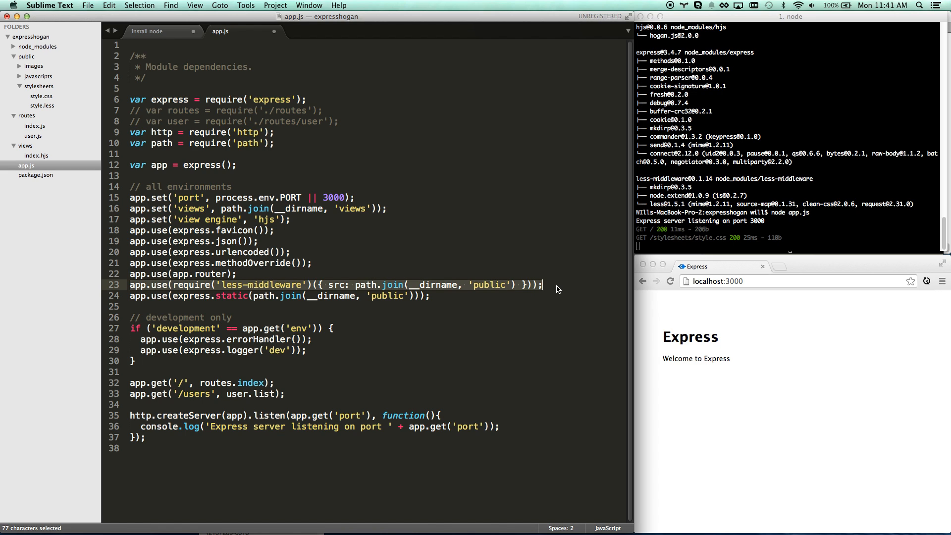
{"action": "left_click", "coordinate": [544, 286]}
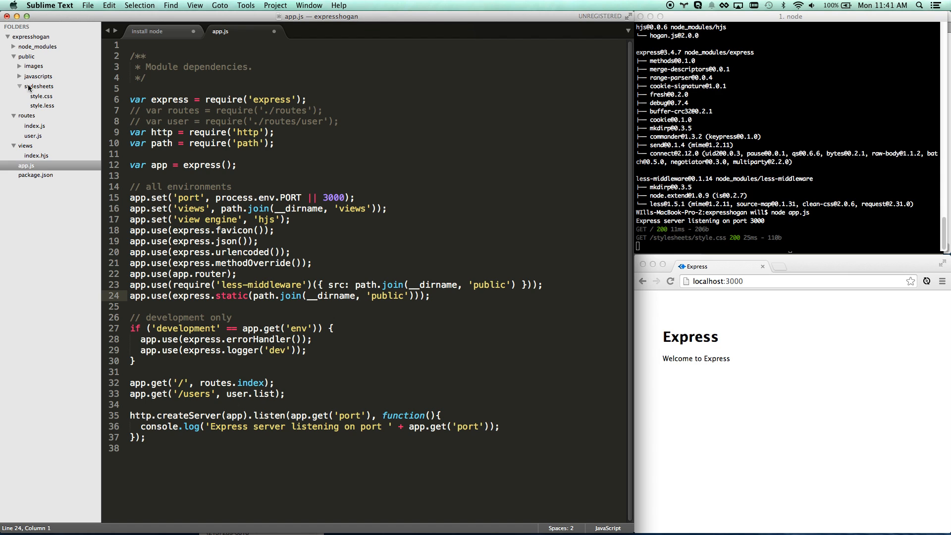
Request /stylesheets/style.less in Chrome to download it, then return to localhost:3000.
{"action": "left_click", "coordinate": [728, 281]}
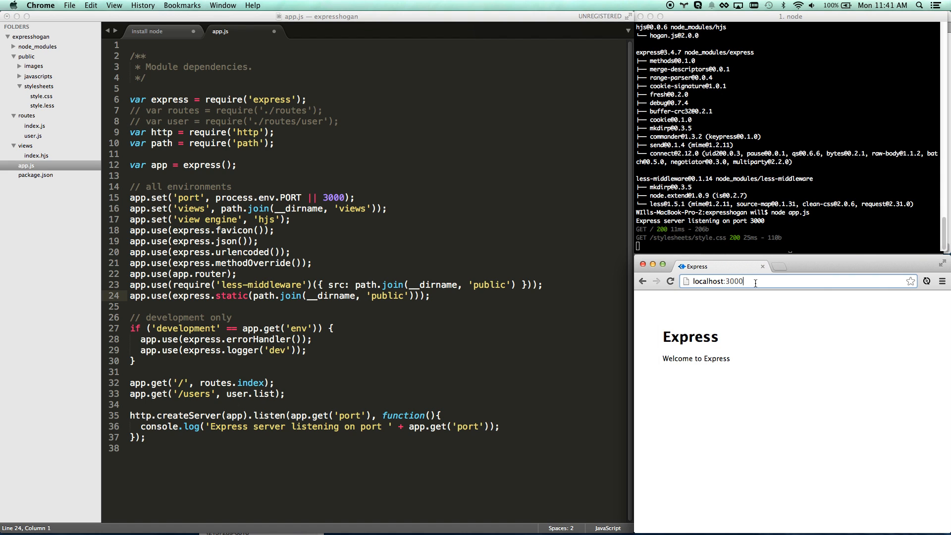
{"action": "type", "text": "/stylesheets/style.less"}
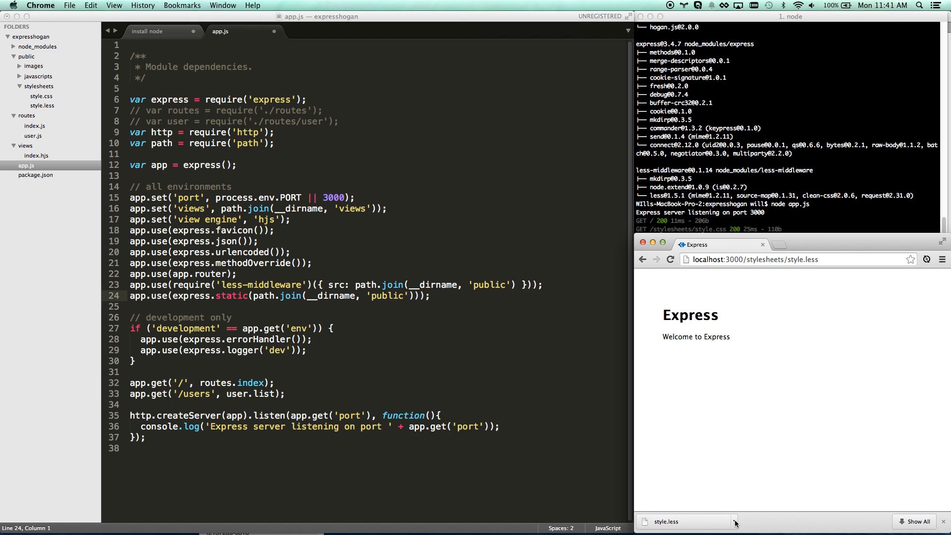
{"action": "mouse_move", "coordinate": [713, 482]}
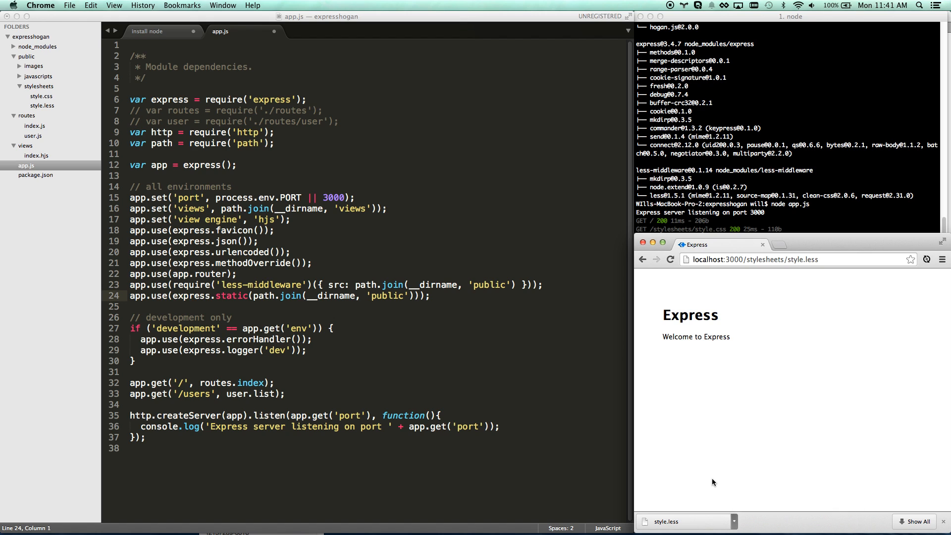
{"action": "left_click", "coordinate": [776, 259]}
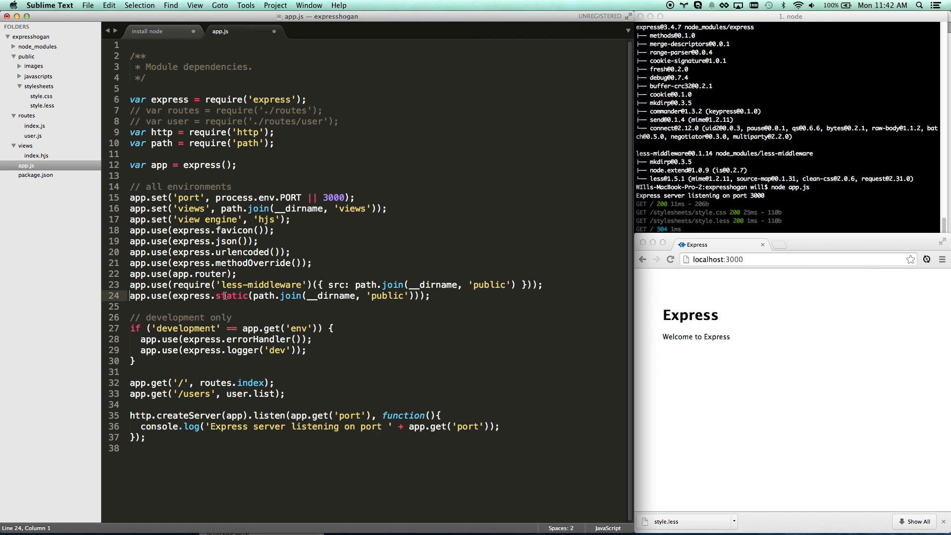
{"action": "left_click", "coordinate": [229, 273]}
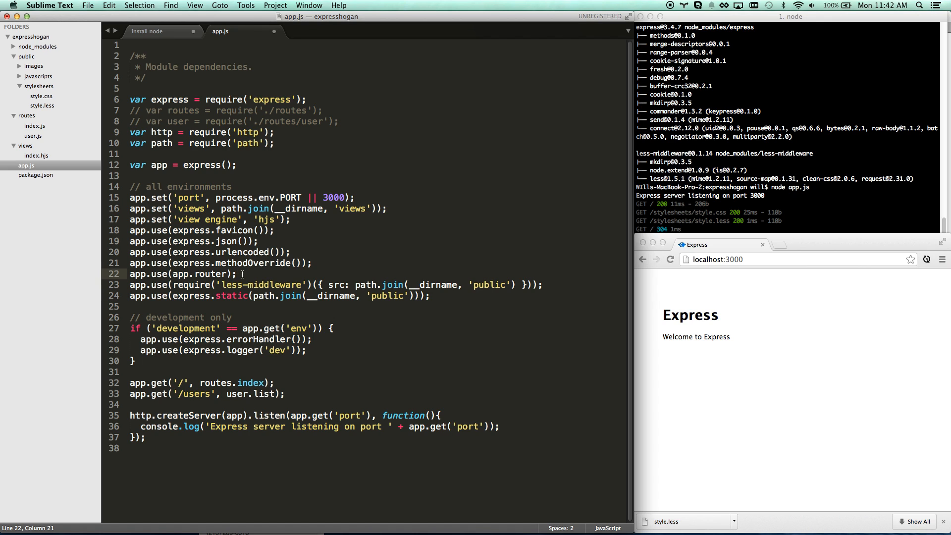
{"action": "left_click", "coordinate": [235, 251]}
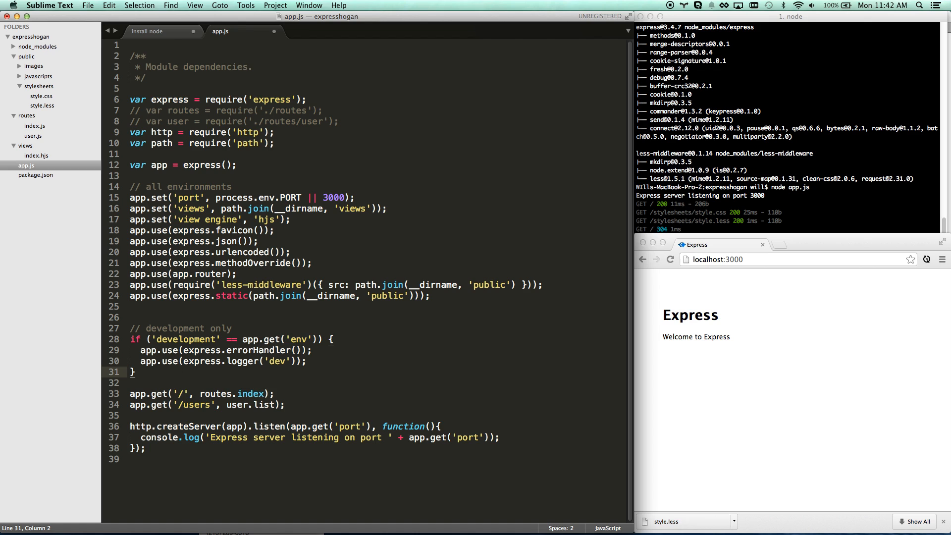
{"action": "double_click", "coordinate": [145, 393]}
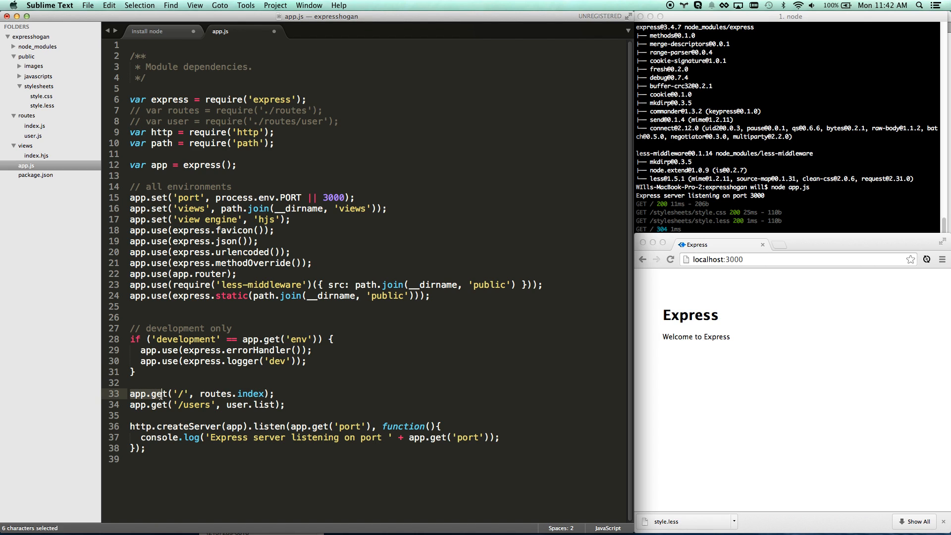
{"action": "left_click", "coordinate": [181, 393]}
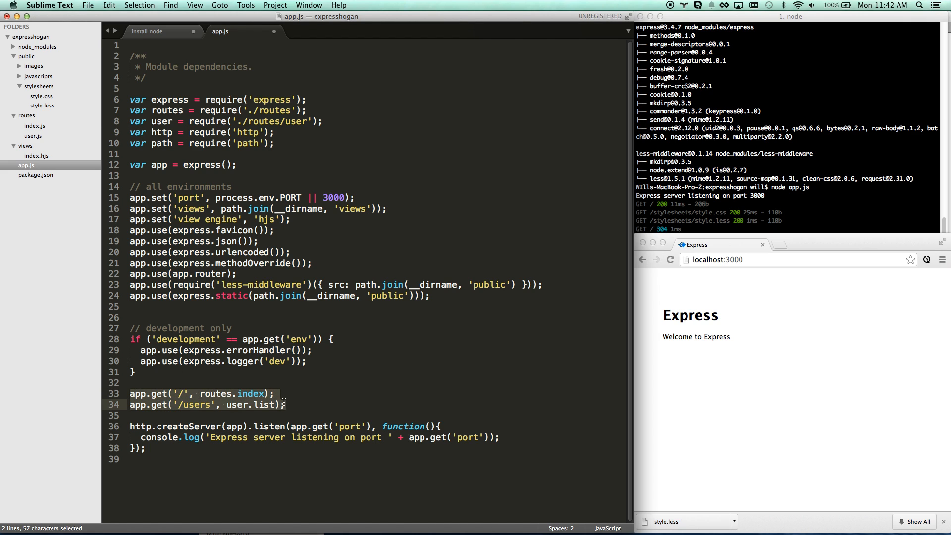
{"action": "left_click", "coordinate": [178, 393]}
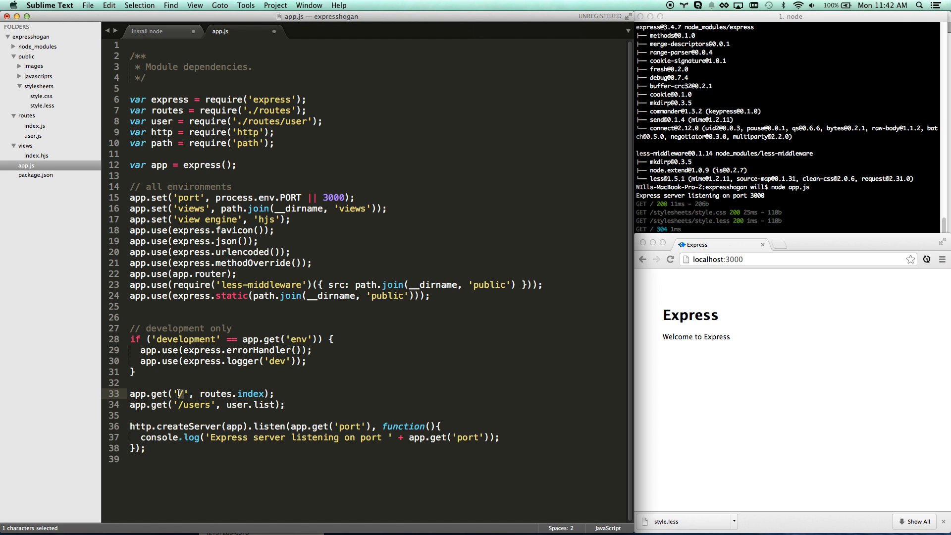
{"action": "left_click", "coordinate": [183, 393]}
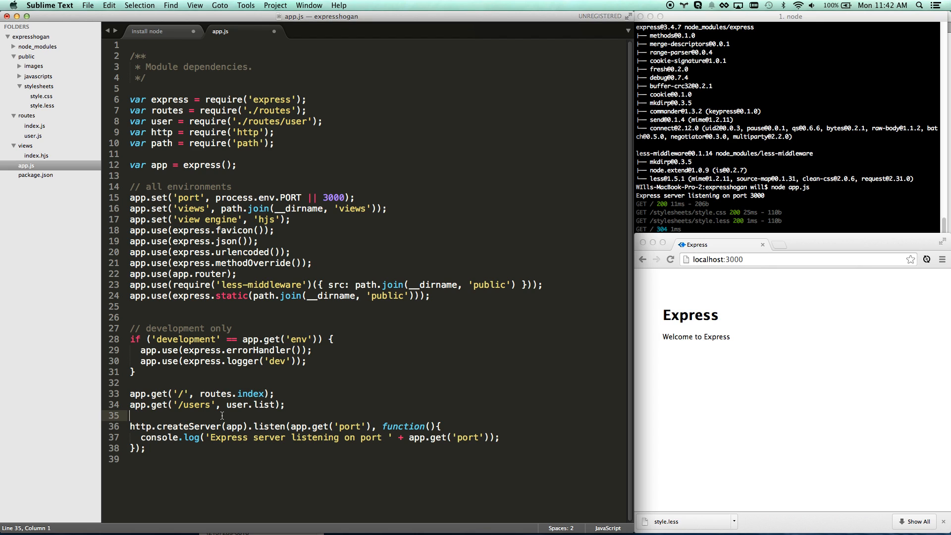
{"action": "left_click", "coordinate": [327, 437]}
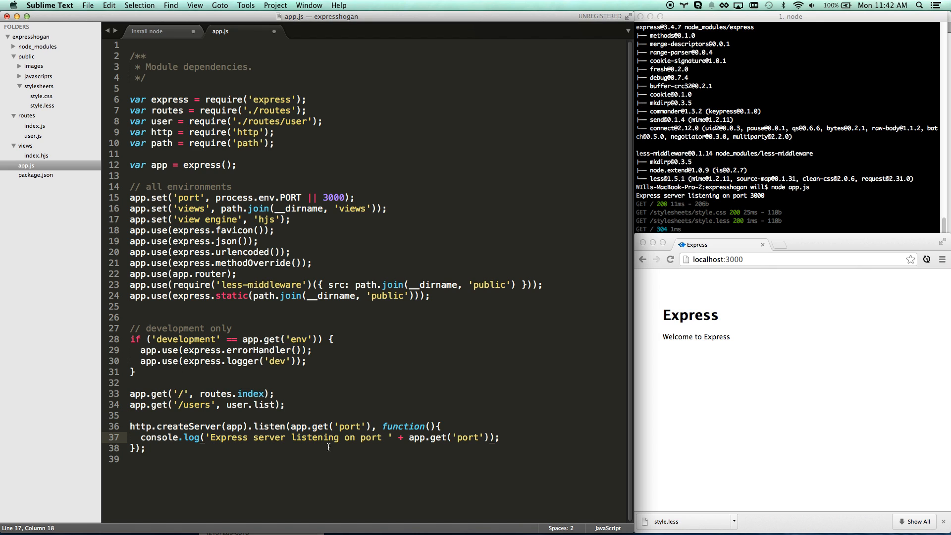
{"action": "left_click", "coordinate": [744, 205]}
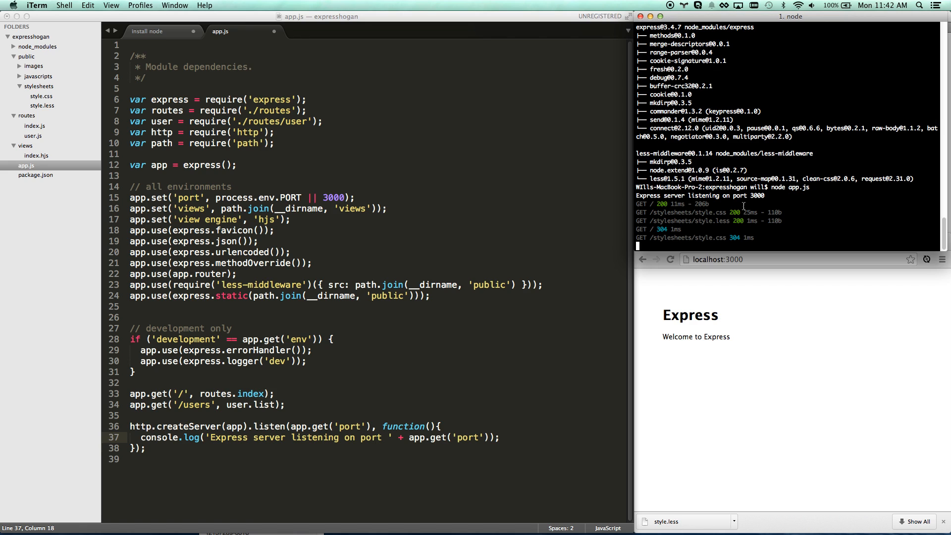
{"action": "double_click", "coordinate": [700, 196]}
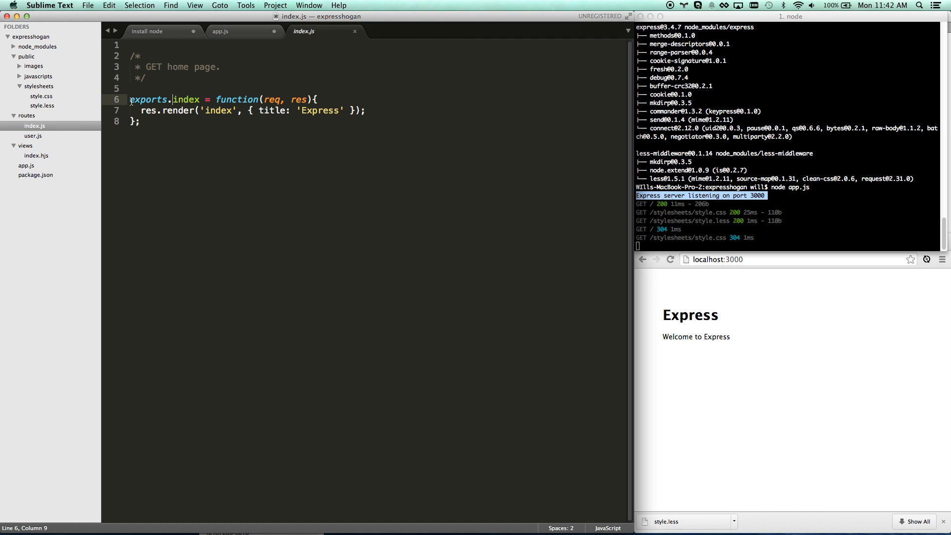
Add an empty module.exports = {} block above exports.index in routes/index.js.
{"action": "left_click", "coordinate": [200, 100]}
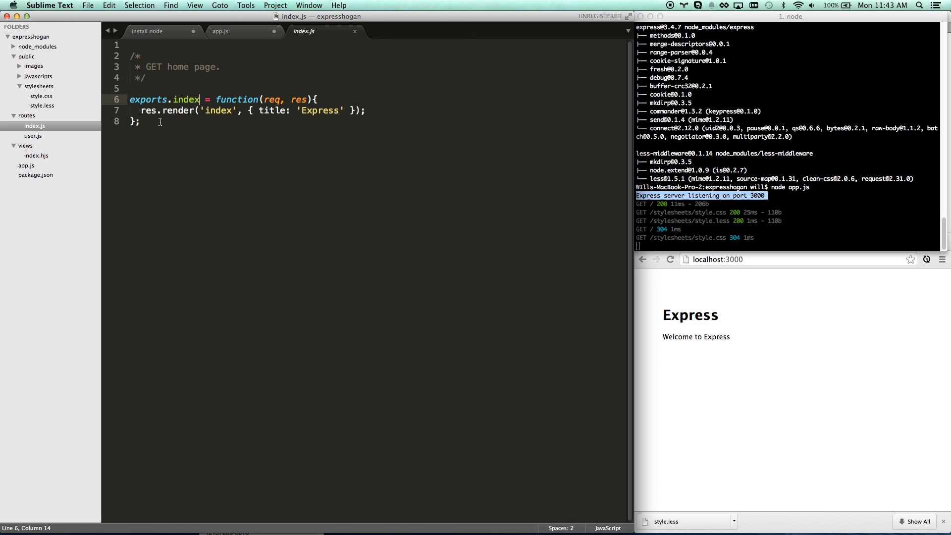
{"action": "left_click", "coordinate": [139, 88]}
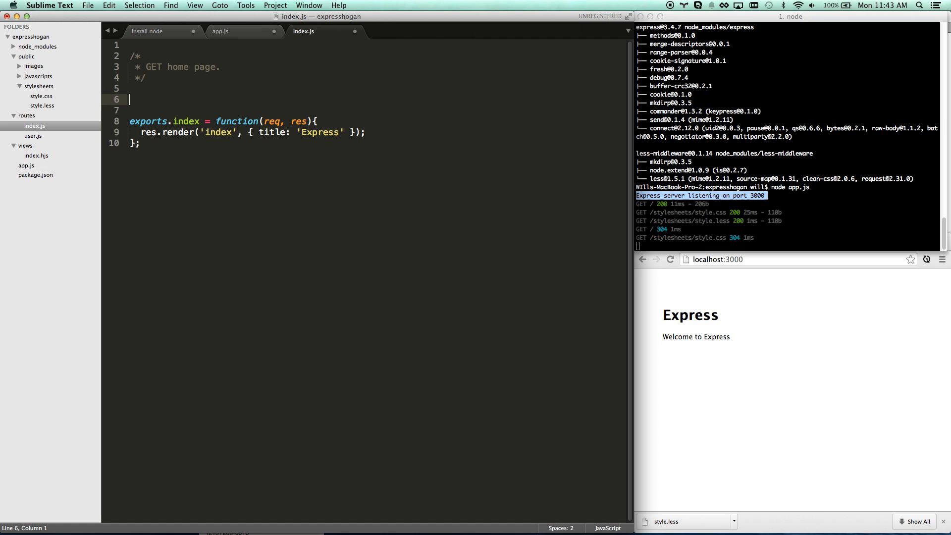
{"action": "type", "text": "mod"}
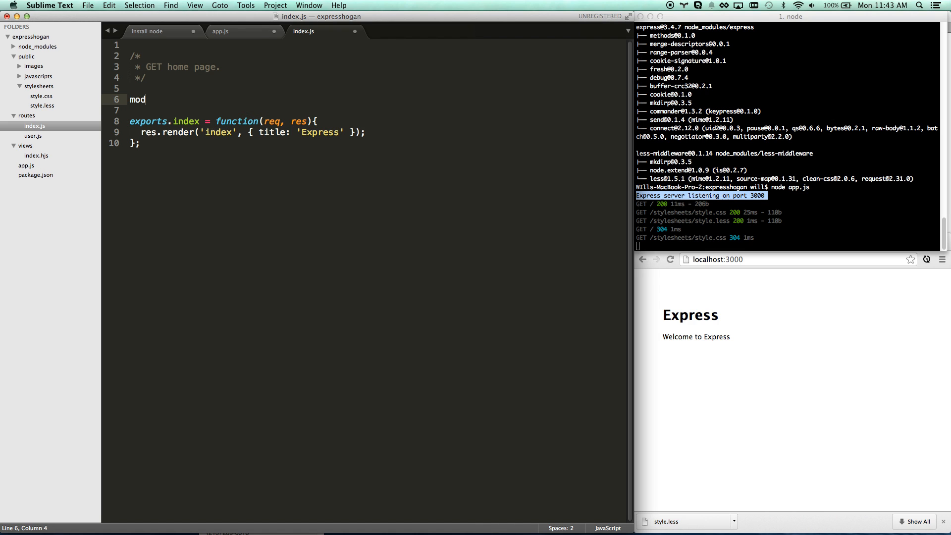
{"action": "type", "text": "ule.exports = {"}
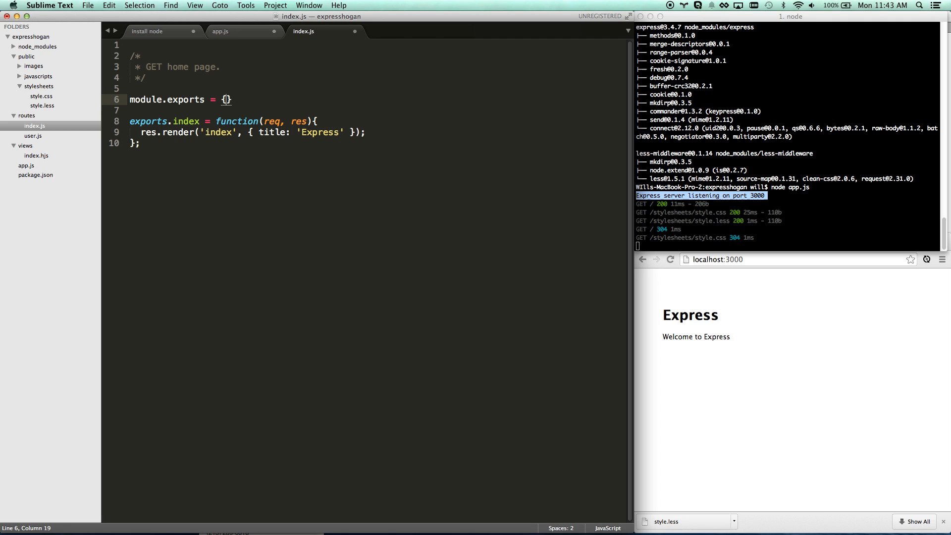
{"action": "key", "text": "Return"}
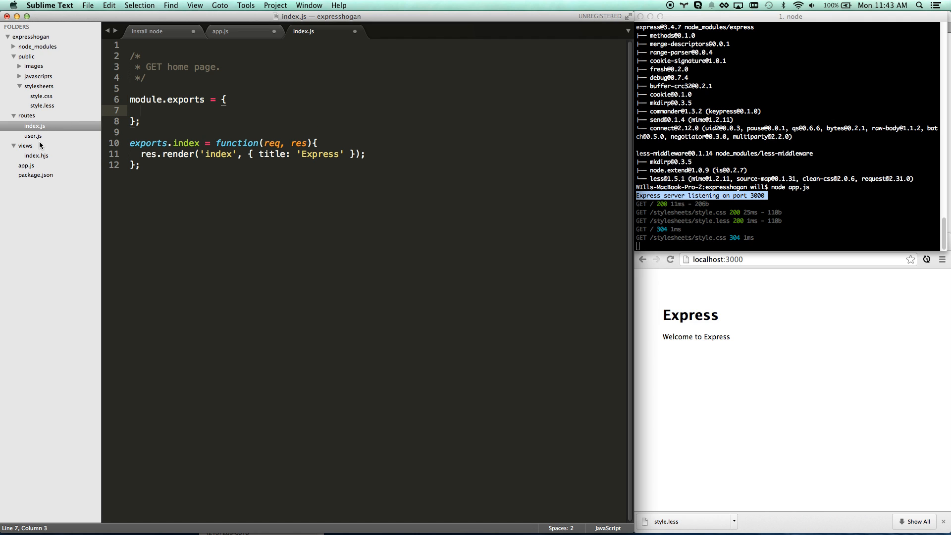
{"action": "mouse_move", "coordinate": [161, 116]}
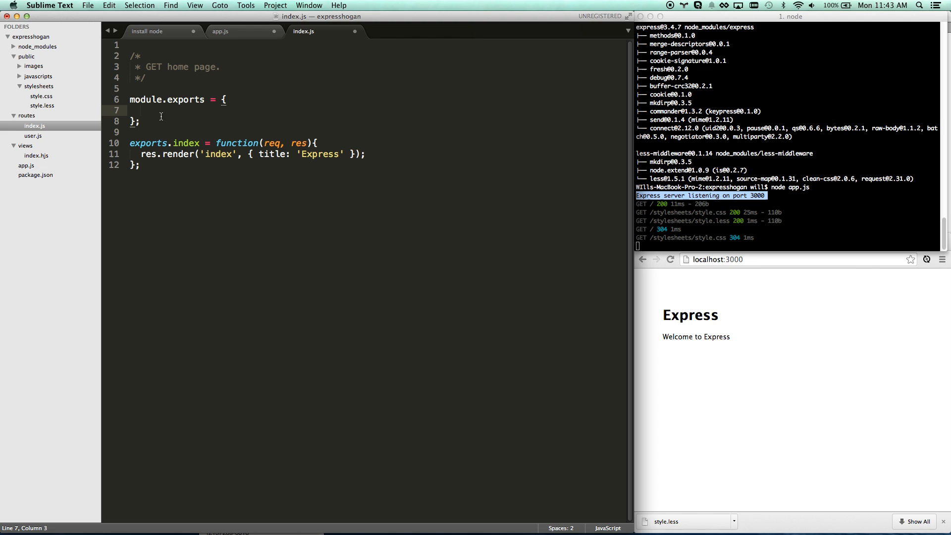
{"action": "mouse_move", "coordinate": [28, 172]}
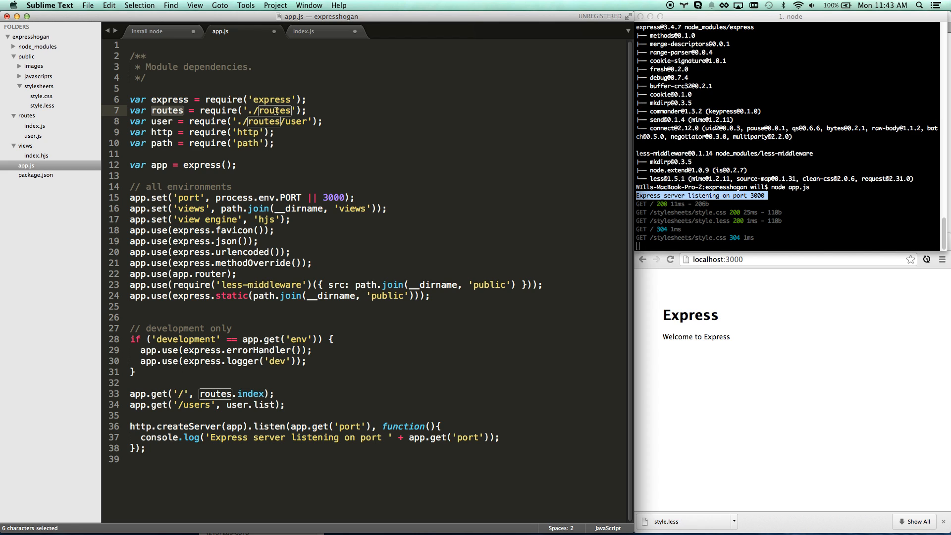
Delete lines 6–9, the empty module.exports block, from routes/index.js.
{"action": "left_click", "coordinate": [291, 111]}
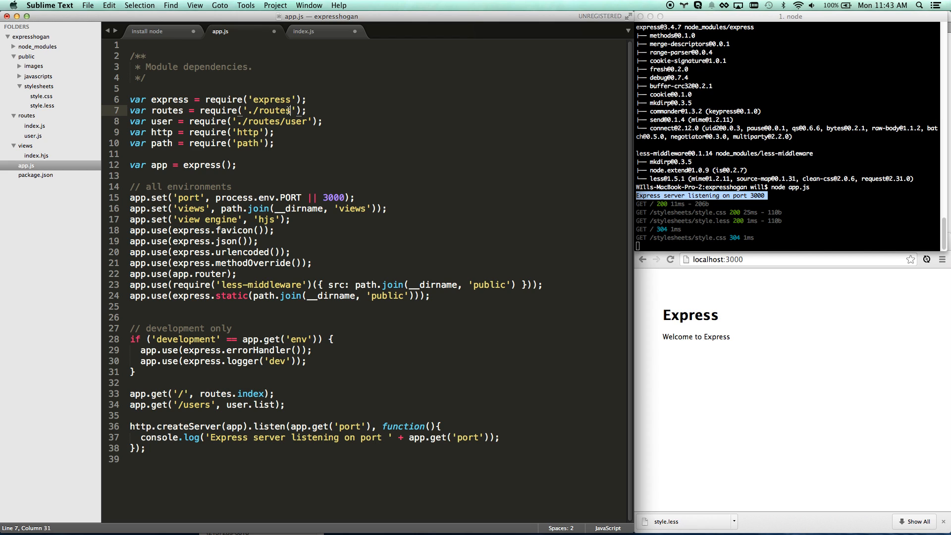
{"action": "left_click", "coordinate": [33, 126]}
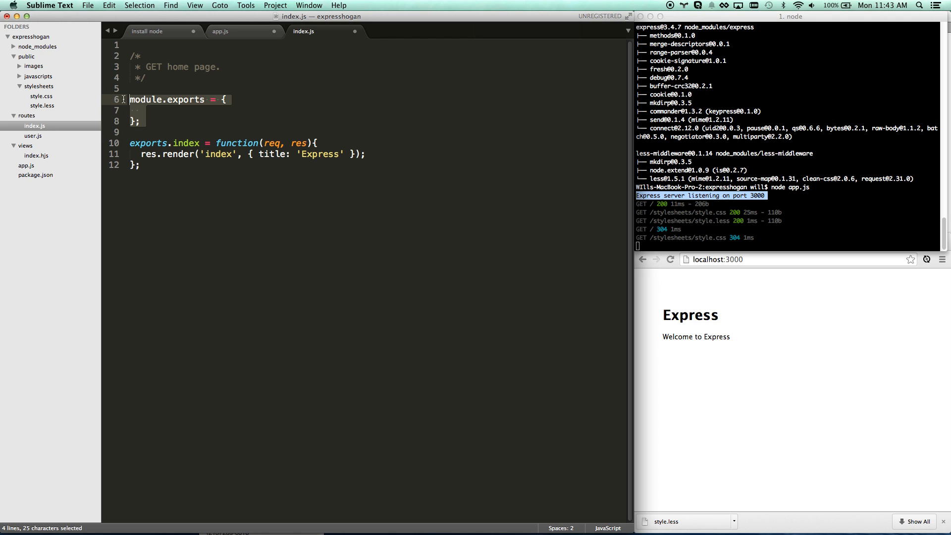
{"action": "mouse_move", "coordinate": [124, 100]}
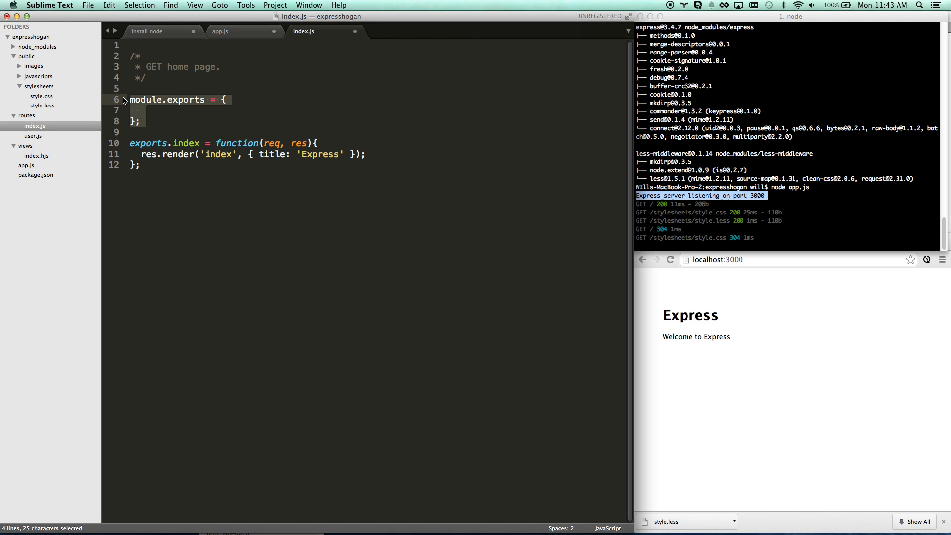
{"action": "key", "text": "delete"}
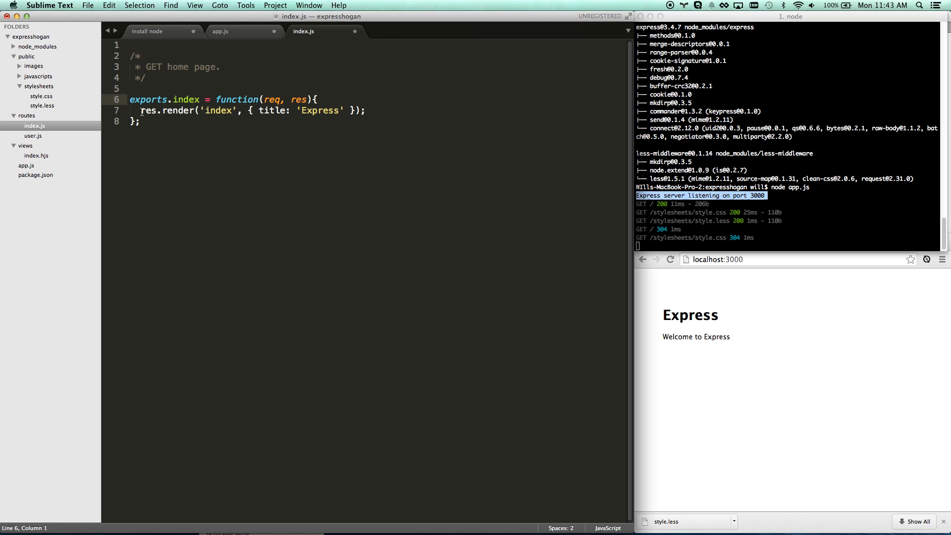
Select the options object passed to res.render to inspect it.
{"action": "left_click", "coordinate": [157, 110]}
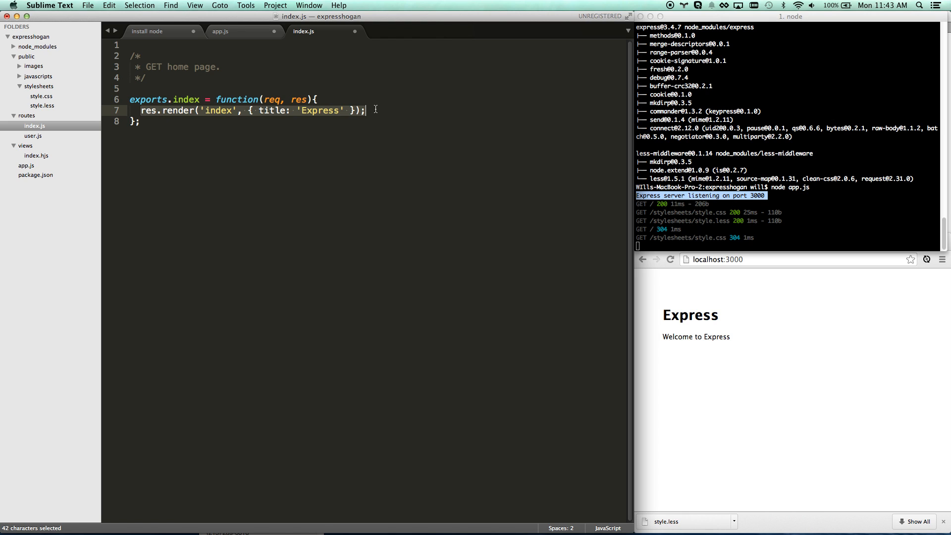
{"action": "left_click", "coordinate": [249, 111]}
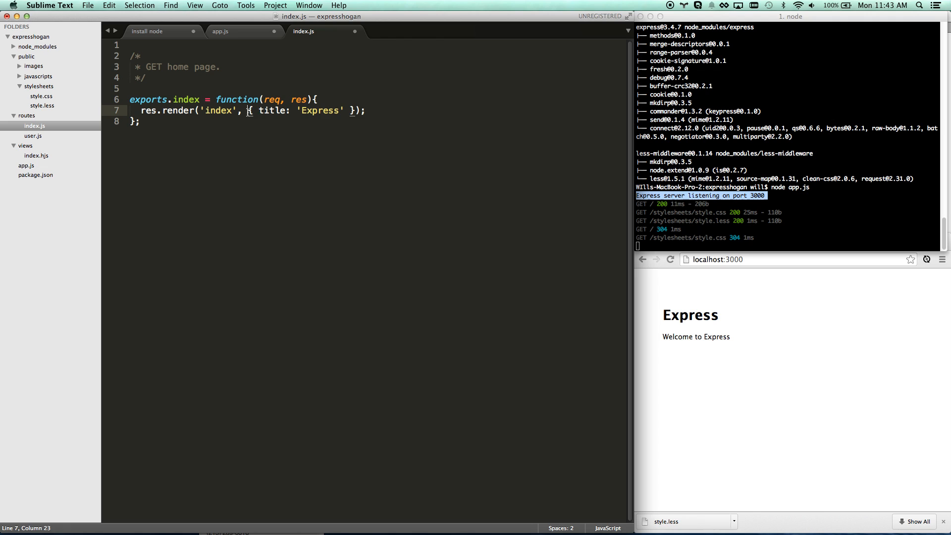
{"action": "left_click_drag", "start_coordinate": [246, 111], "coordinate": [355, 110]}
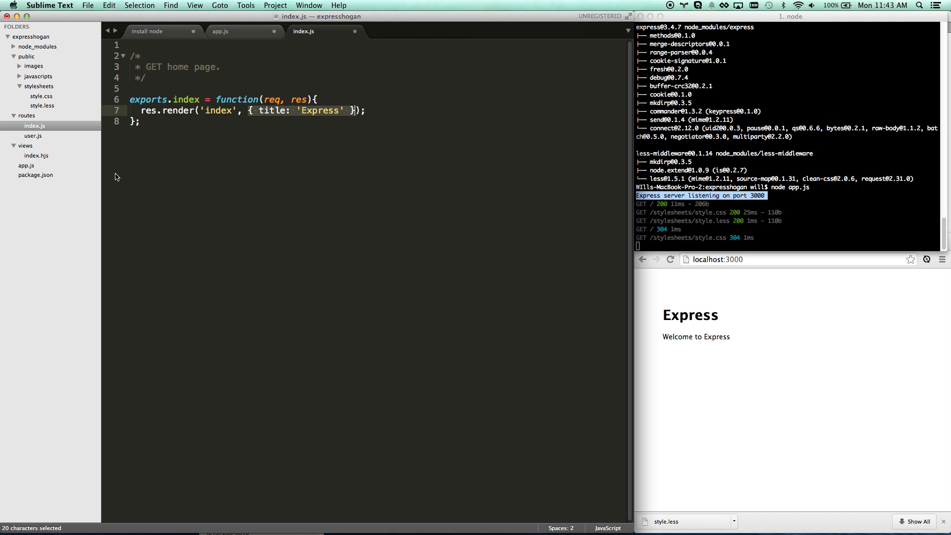
{"action": "mouse_move", "coordinate": [191, 115]}
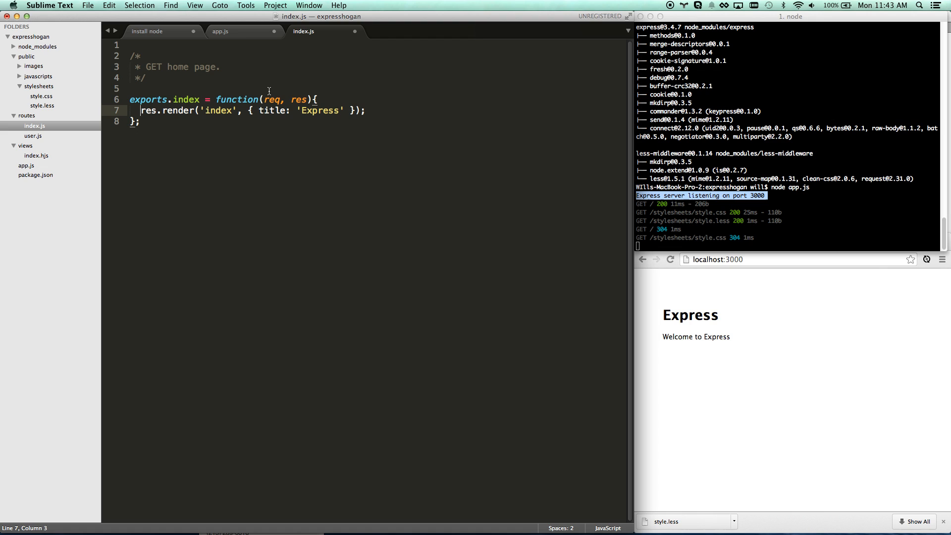
{"action": "mouse_move", "coordinate": [160, 120]}
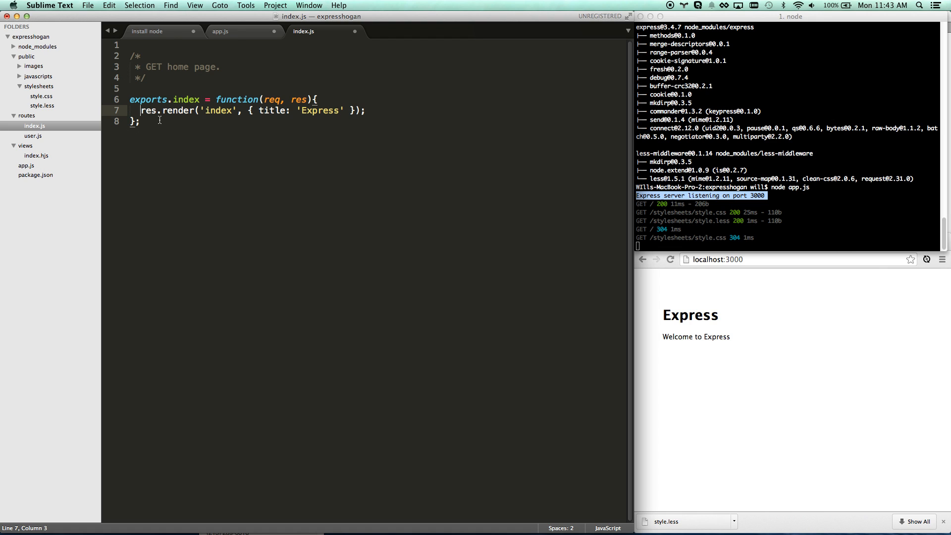
{"action": "left_click", "coordinate": [230, 30]}
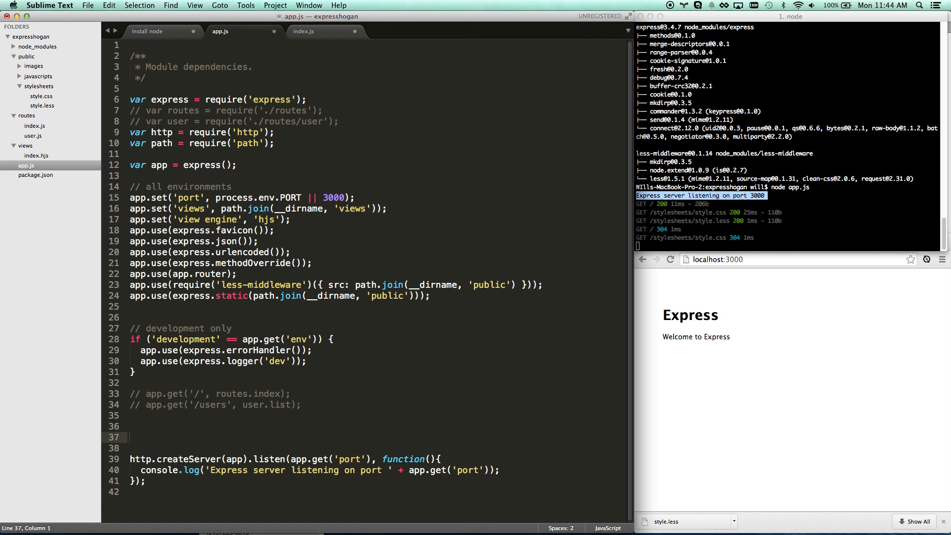
Write an app.get('/', function(req, res, next)) home route in app.js, starting res.send.
{"action": "type", "text": "app.get("}
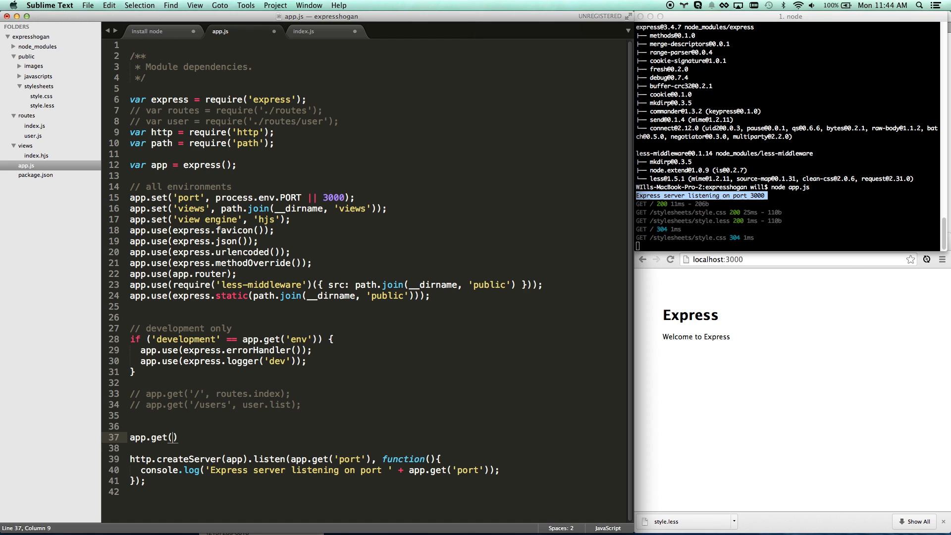
{"action": "type", "text": "'/'"}
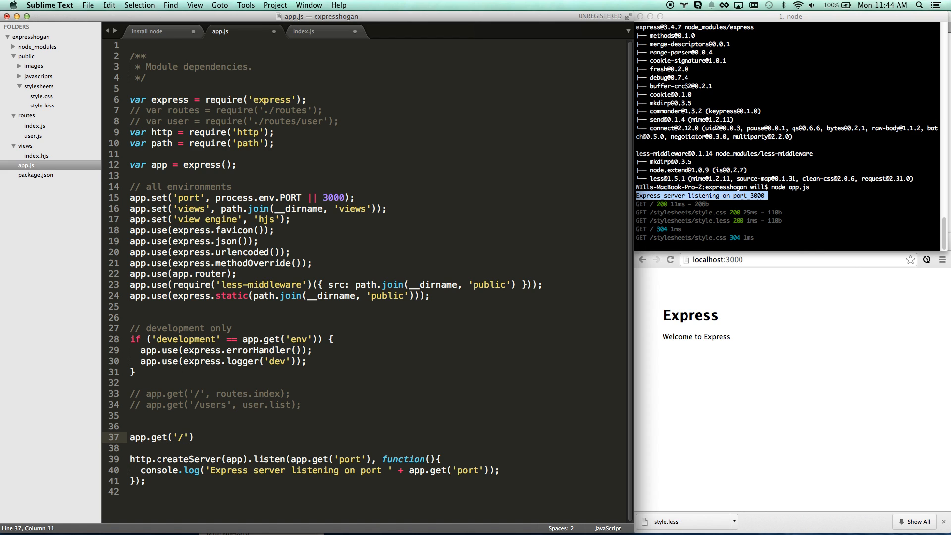
{"action": "type", "text": ","}
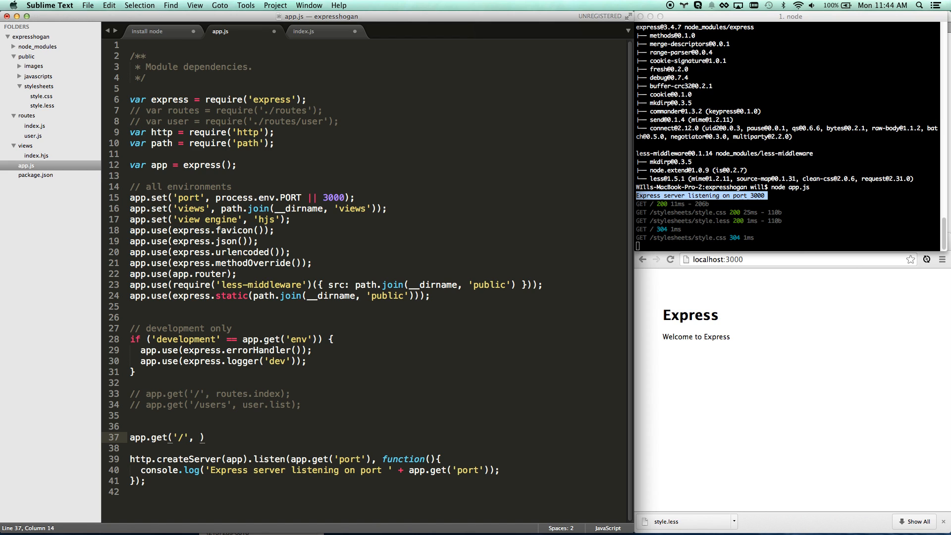
{"action": "type", "text": "function"}
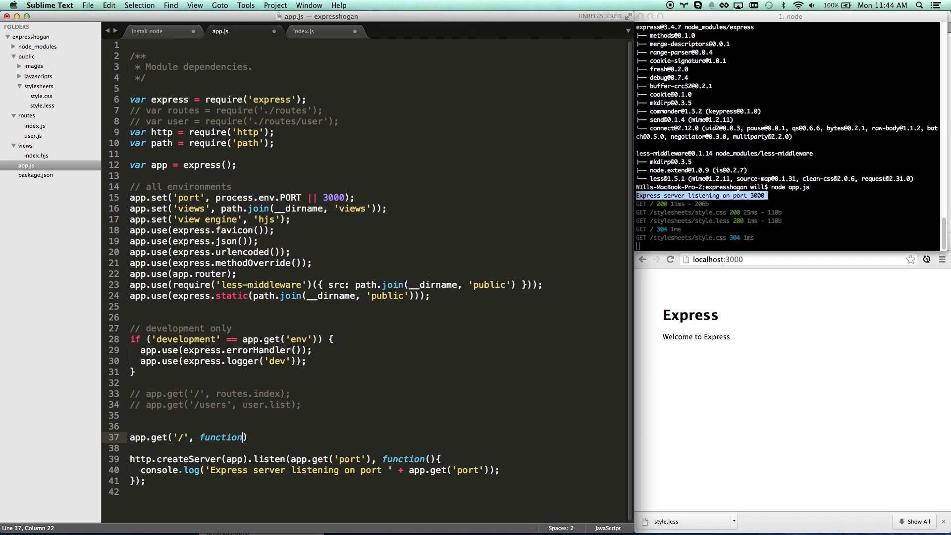
{"action": "type", "text": "req, res, next"}
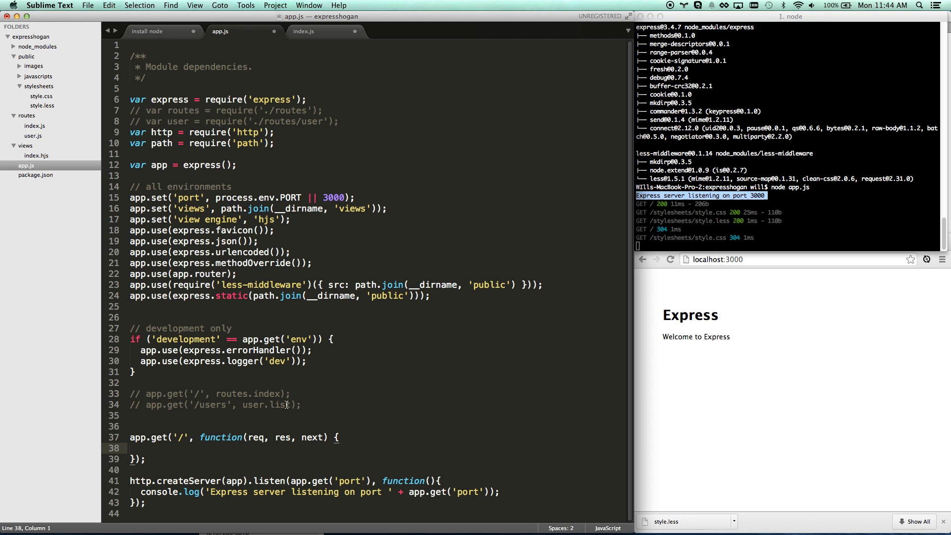
{"action": "double_click", "coordinate": [256, 438]}
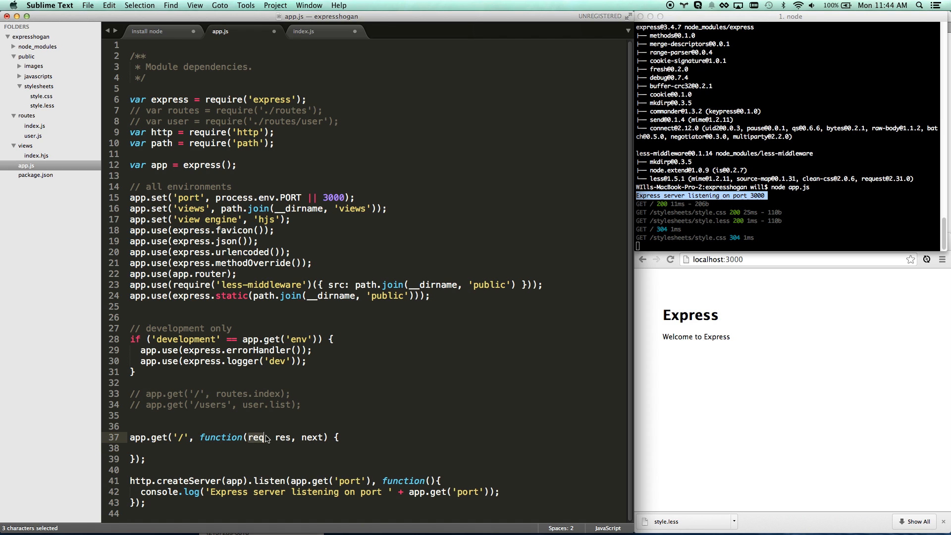
{"action": "left_click", "coordinate": [291, 437]}
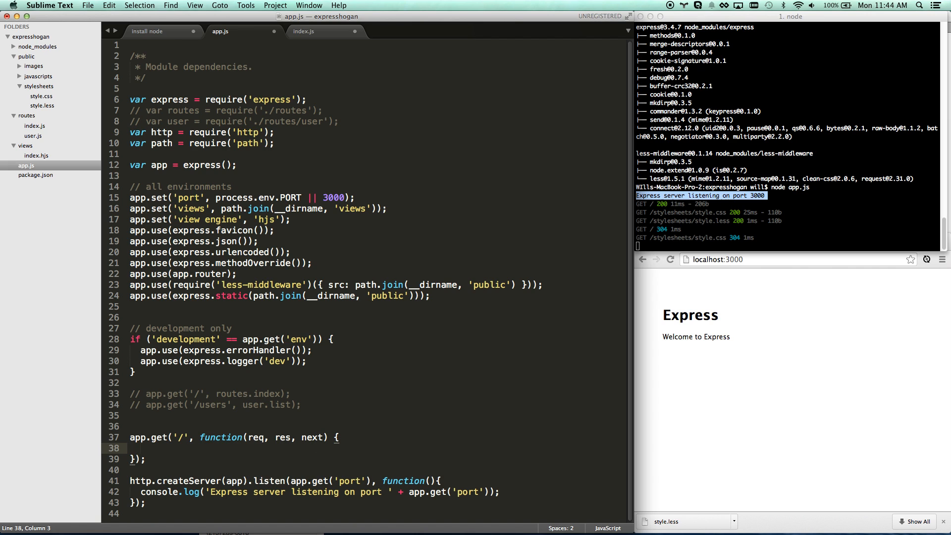
{"action": "type", "text": "res.send("}
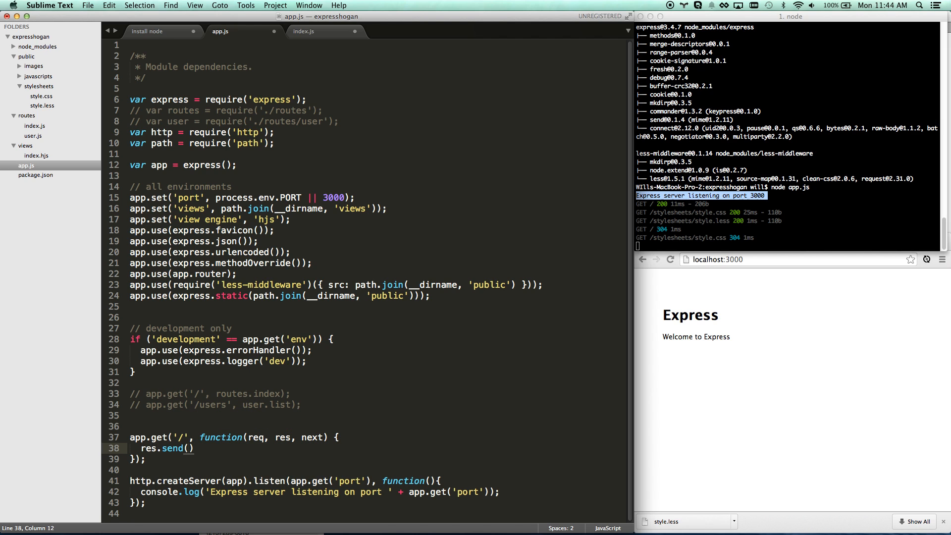
Make the home route send 'heres some text' and reload Chrome to see it.
{"action": "type", "text": "res"}
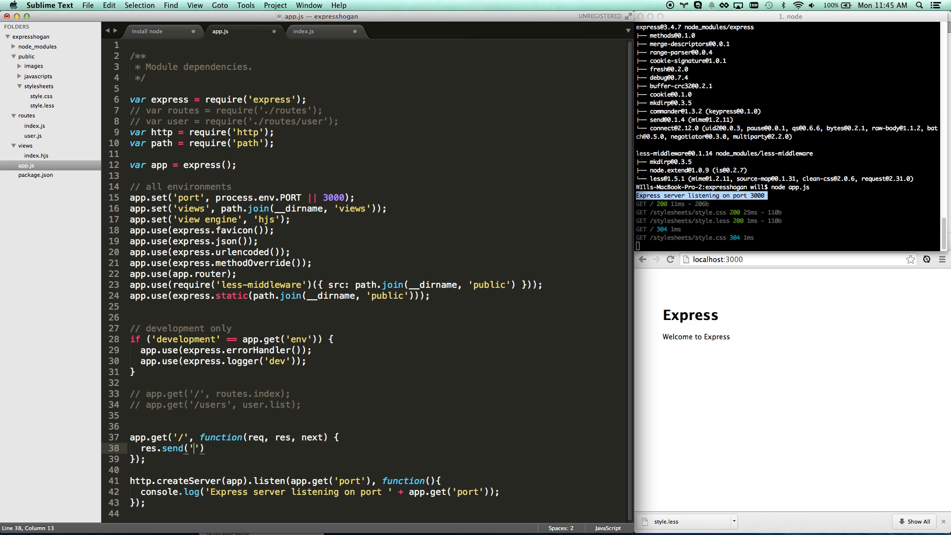
{"action": "type", "text": "heres"}
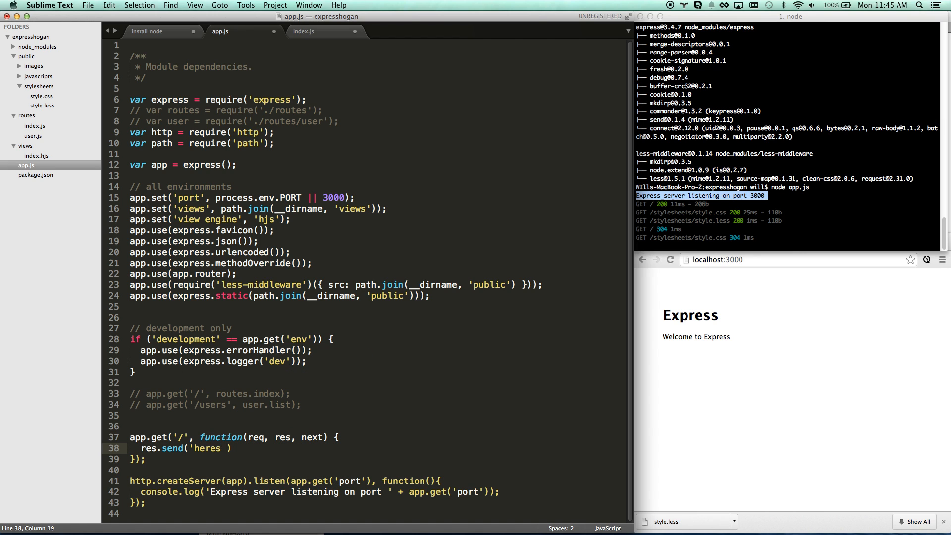
{"action": "type", "text": "some text')"}
{"action": "left_click", "coordinate": [788, 246]}
{"action": "type", "text": "node app.js"}
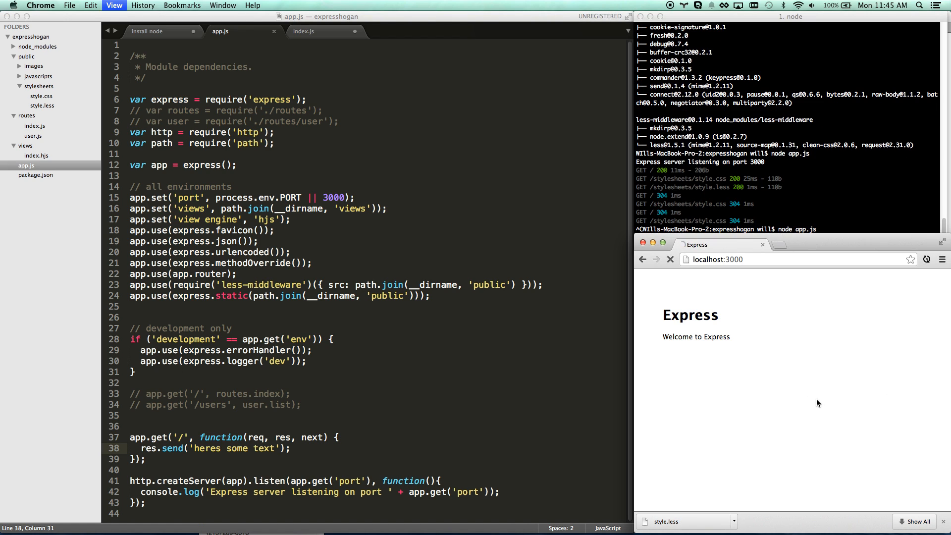
{"action": "left_click", "coordinate": [670, 259]}
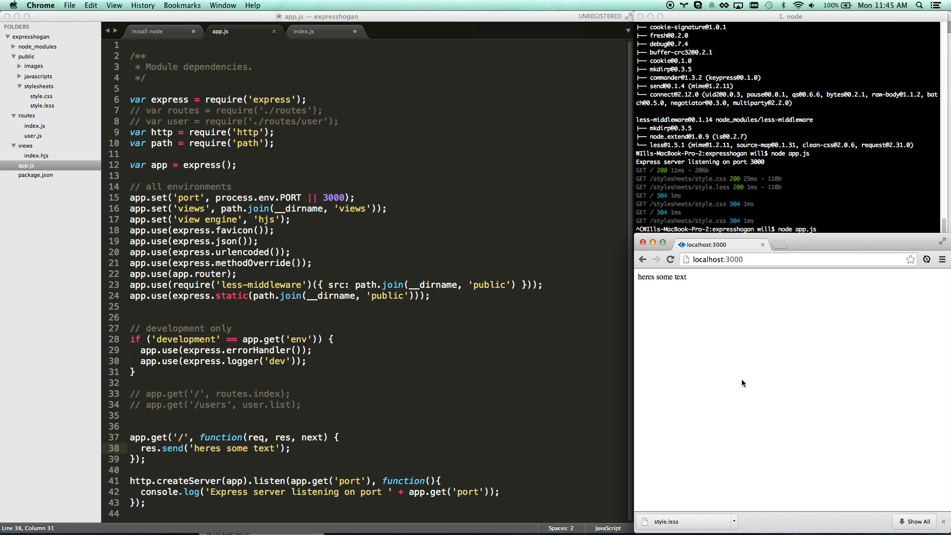
{"action": "left_click", "coordinate": [729, 412]}
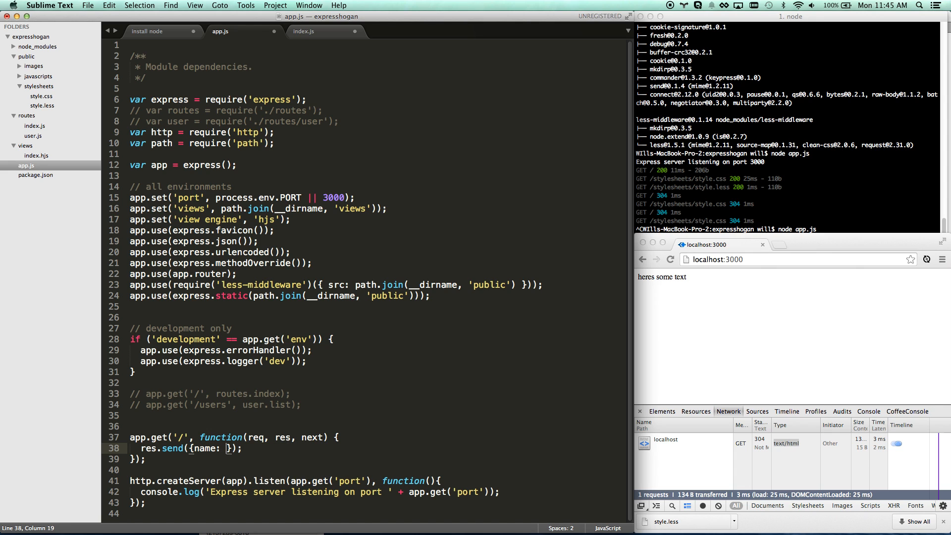
Save res.send({name: 'Will'}) and reload Chrome to view the JSON.
{"action": "key", "text": "cmd+s"}
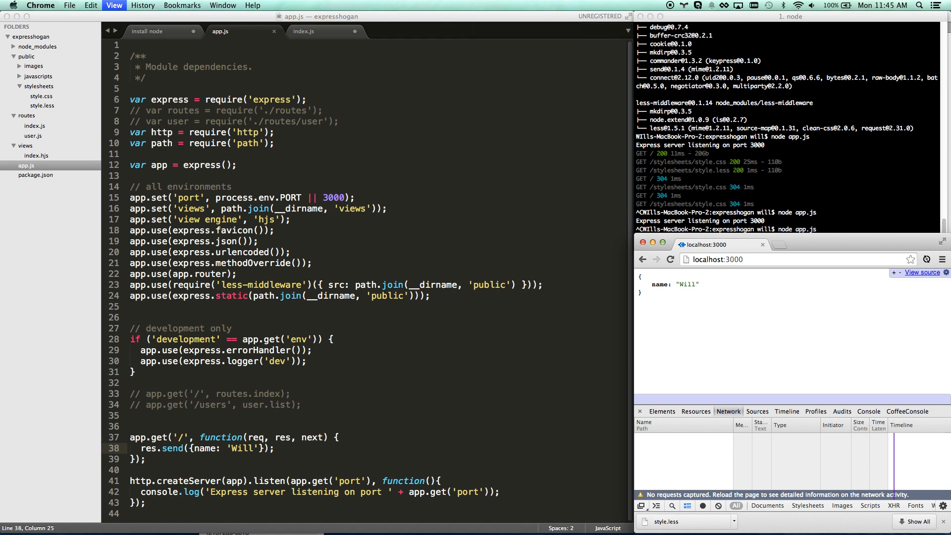
{"action": "left_click", "coordinate": [671, 259]}
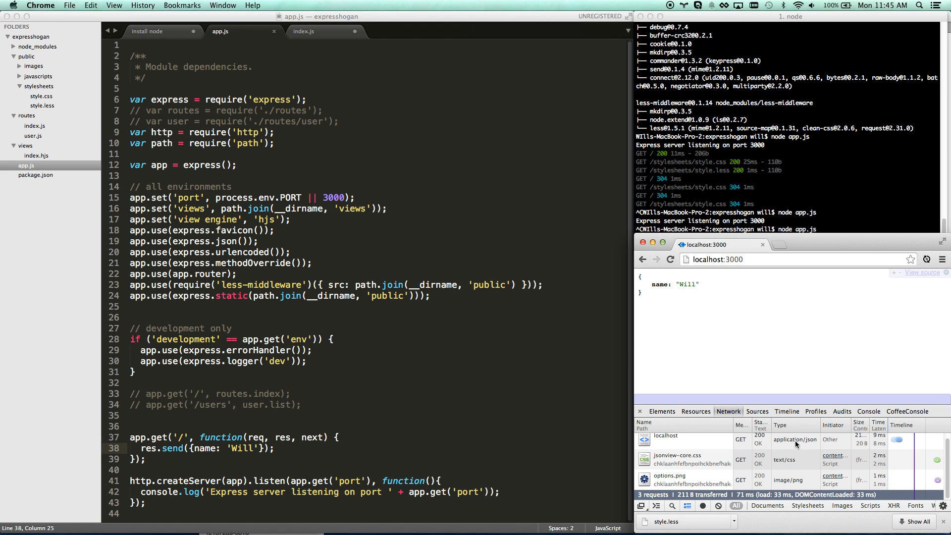
{"action": "mouse_move", "coordinate": [784, 427]}
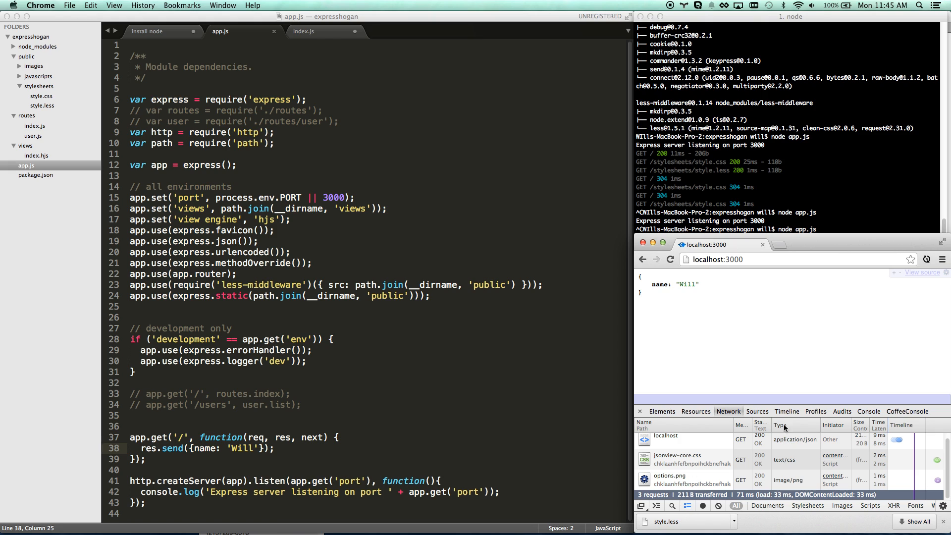
{"action": "mouse_move", "coordinate": [706, 315]}
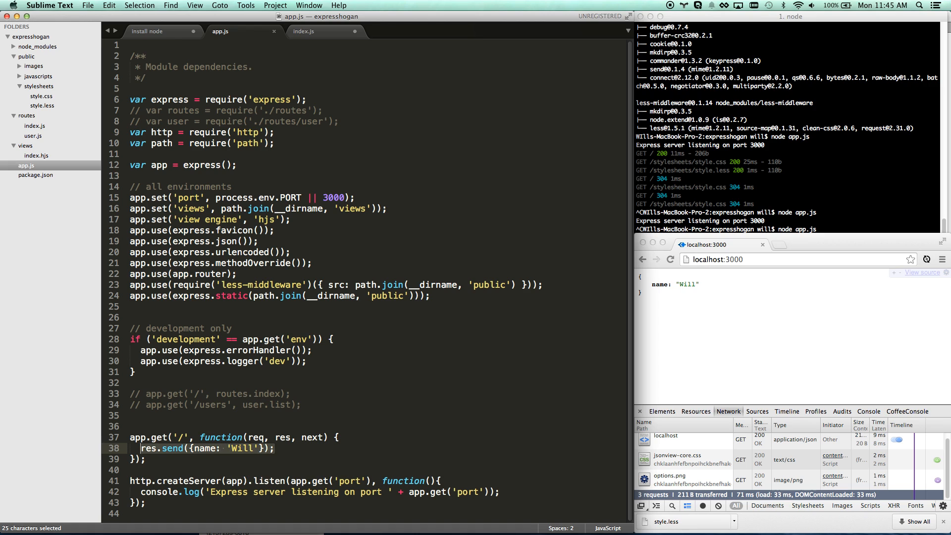
Change the home route to res.render('index'), restart node app.js, and reload Chrome.
{"action": "type", "text": "res.render"}
{"action": "type", "text": "node app.js"}
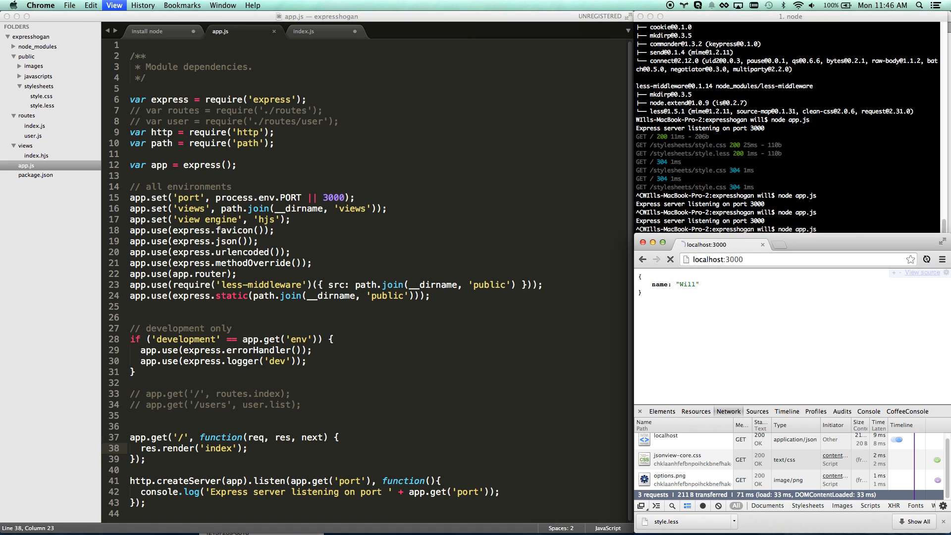
{"action": "left_click", "coordinate": [670, 260]}
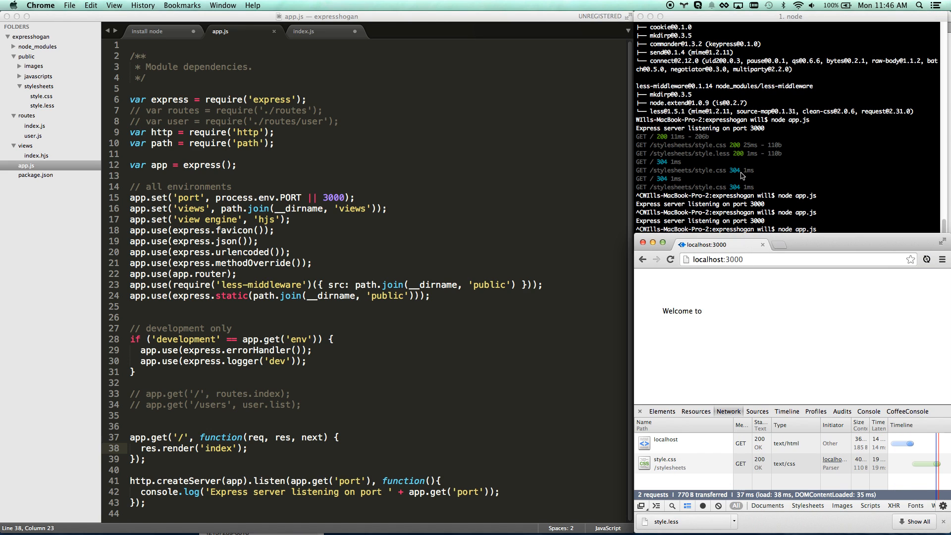
{"action": "left_click", "coordinate": [728, 237]}
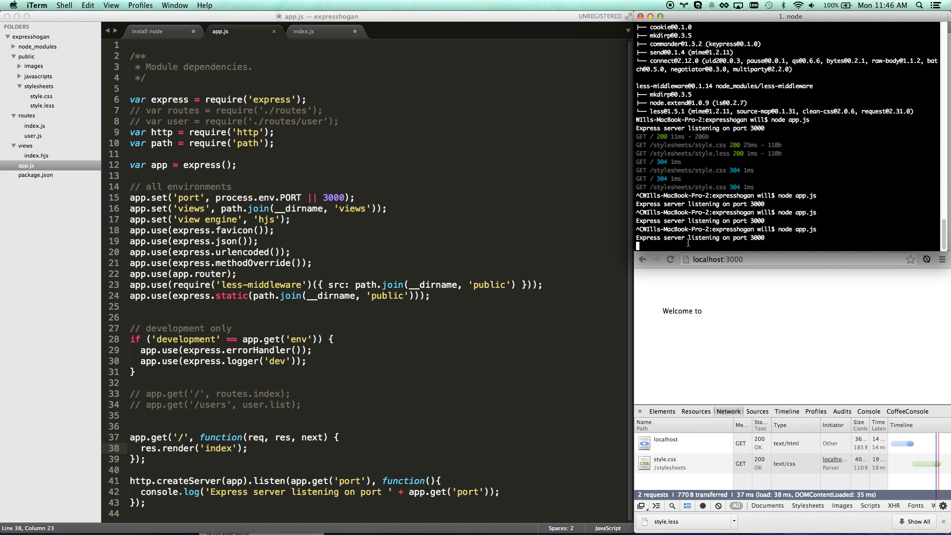
{"action": "mouse_move", "coordinate": [711, 278]}
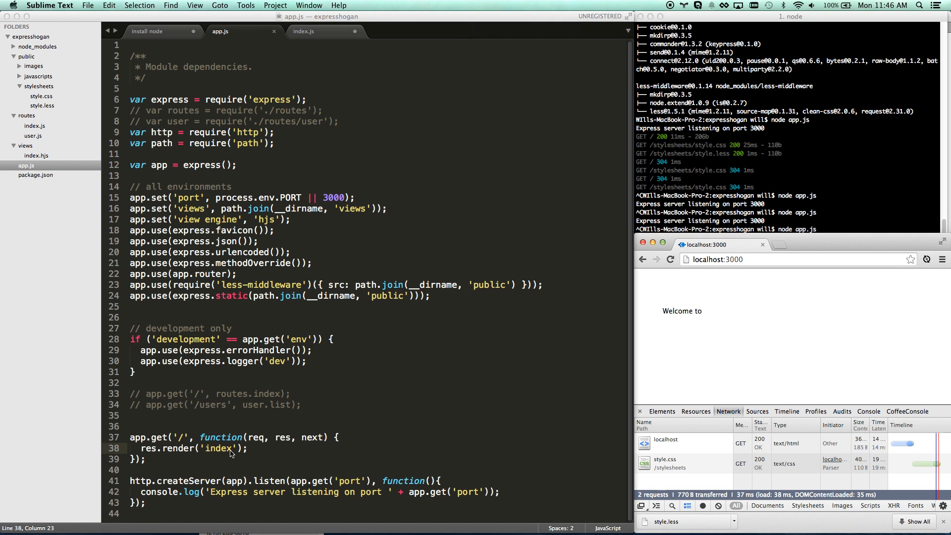
{"action": "double_click", "coordinate": [267, 393]}
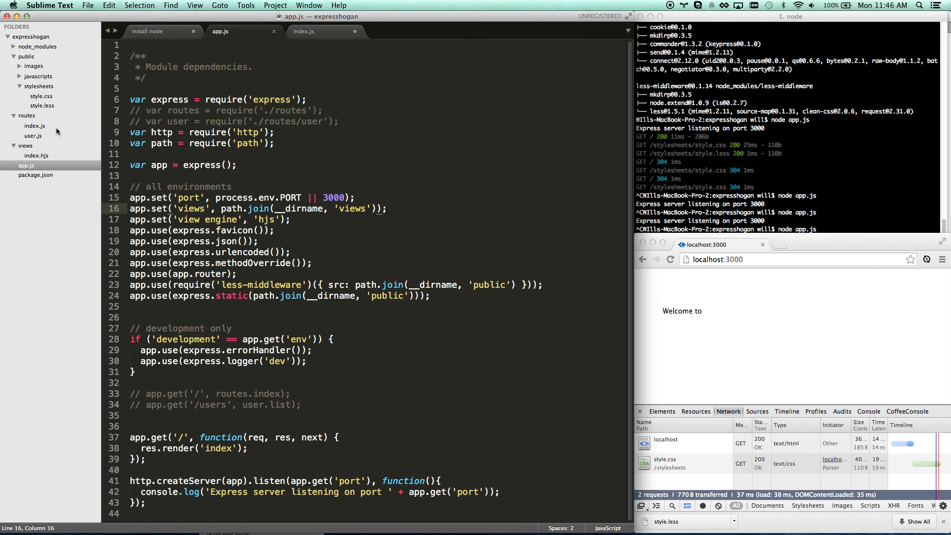
Inspect the {{ title }} placeholder in views/index.hjs, then return to app.js.
{"action": "left_click", "coordinate": [36, 156]}
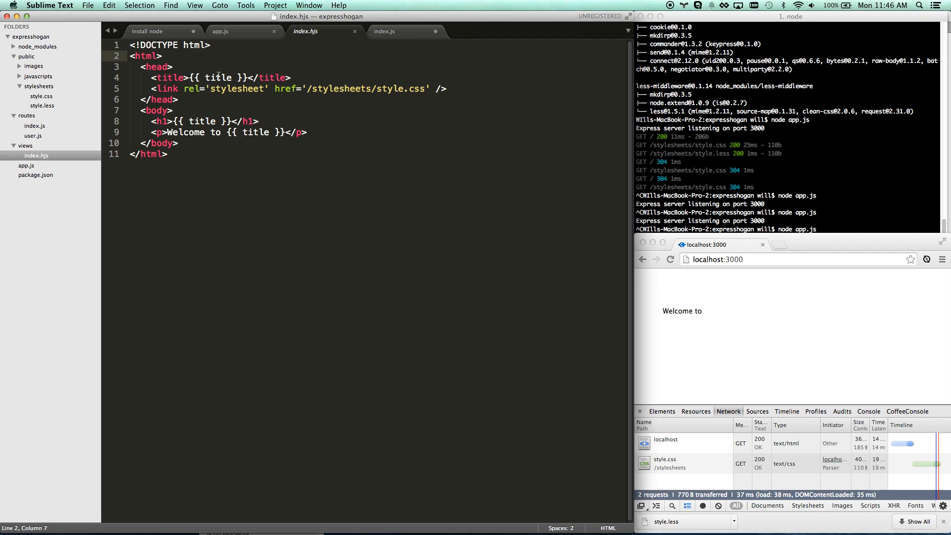
{"action": "double_click", "coordinate": [216, 77]}
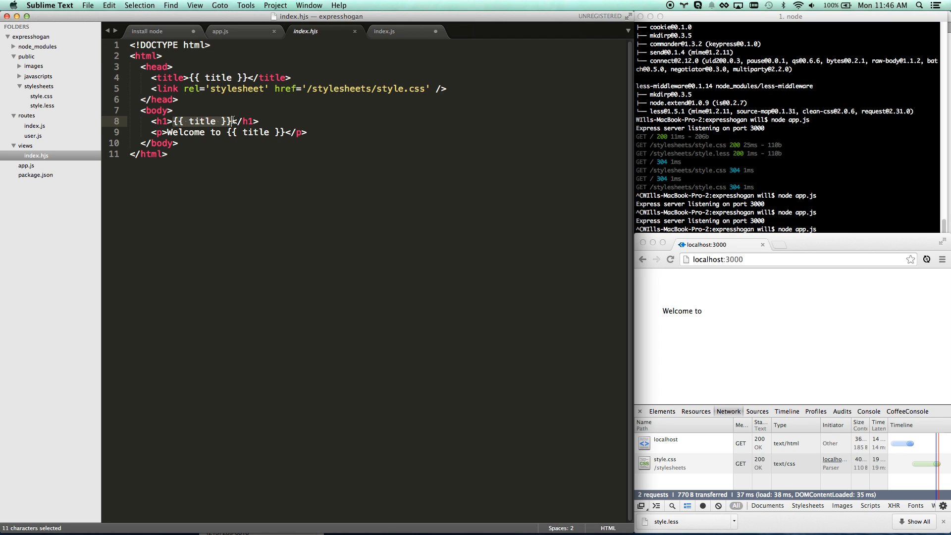
{"action": "left_click", "coordinate": [220, 30]}
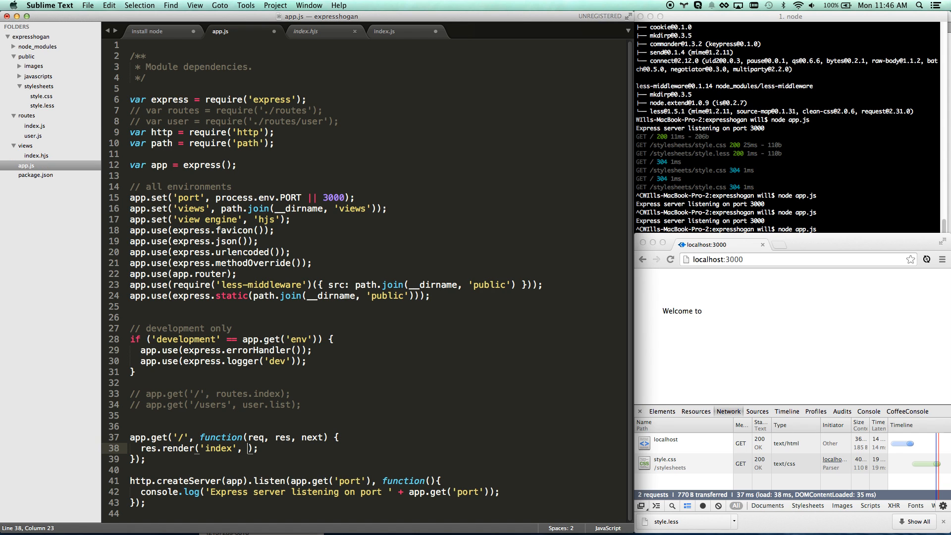
Pass {title: 'My App'} to res.render and reload the page to see it.
{"action": "type", "text": "{}"}
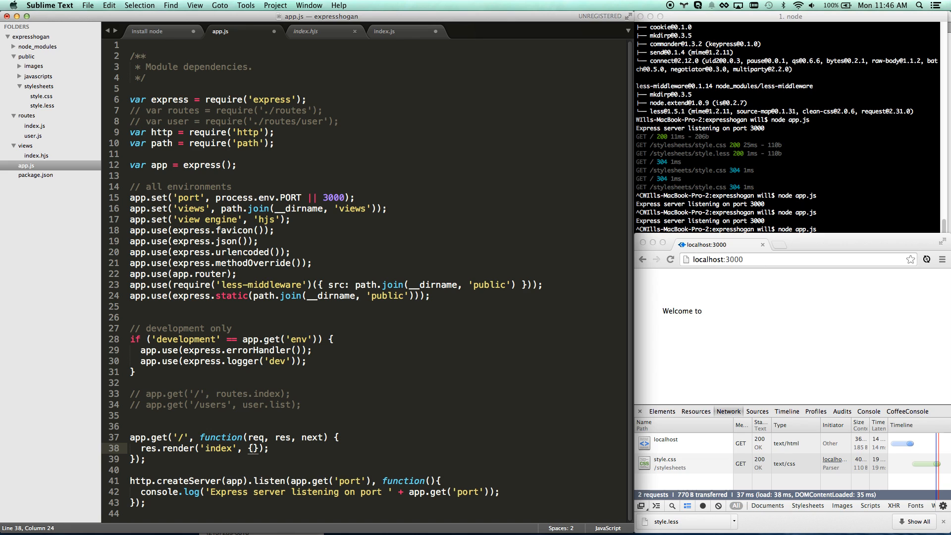
{"action": "type", "text": "title: ''"}
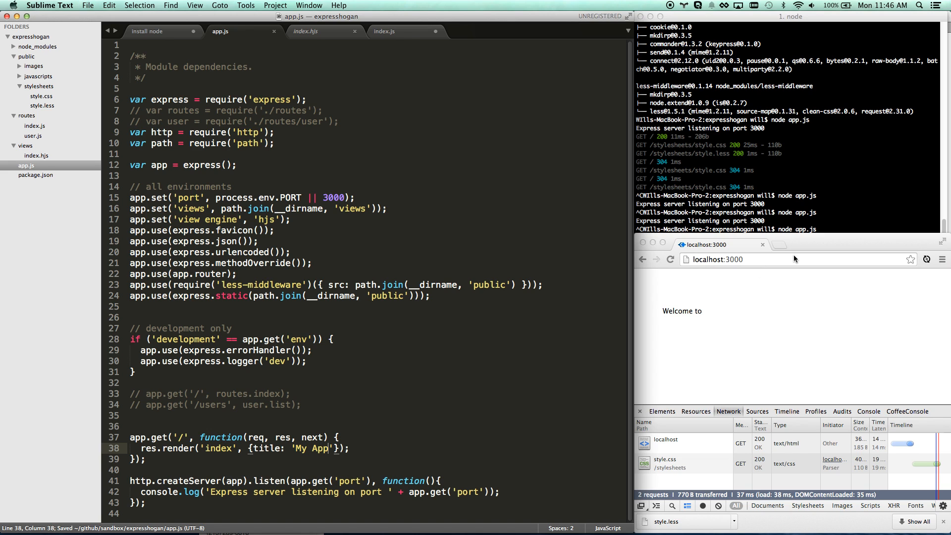
{"action": "left_click", "coordinate": [789, 293]}
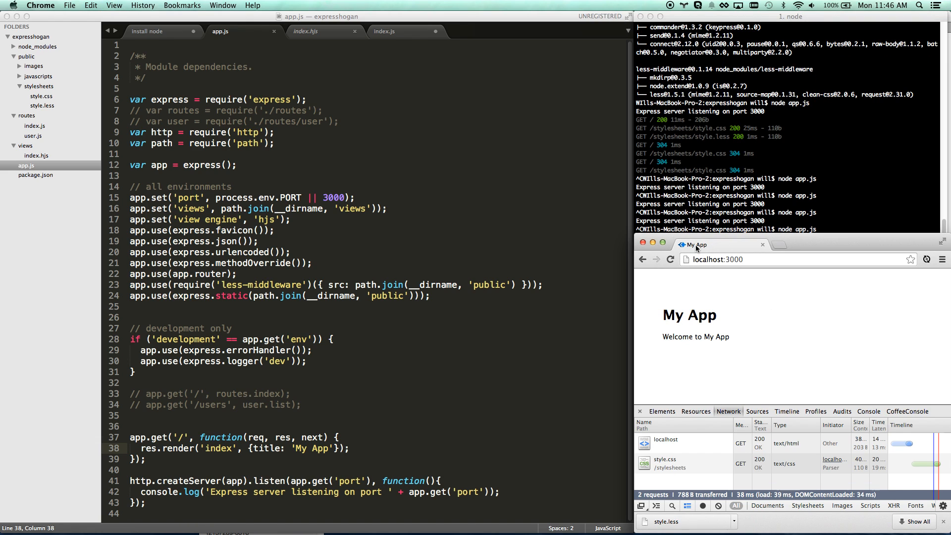
{"action": "mouse_move", "coordinate": [668, 320]}
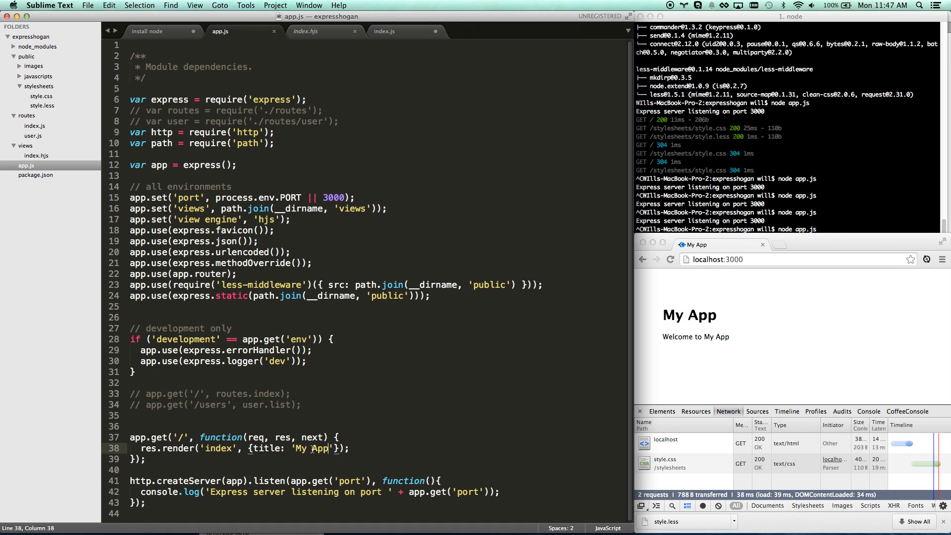
Change the title to 'My Awesome App' and add a blank line below the route.
{"action": "double_click", "coordinate": [316, 448]}
{"action": "type", "text": "weos"}
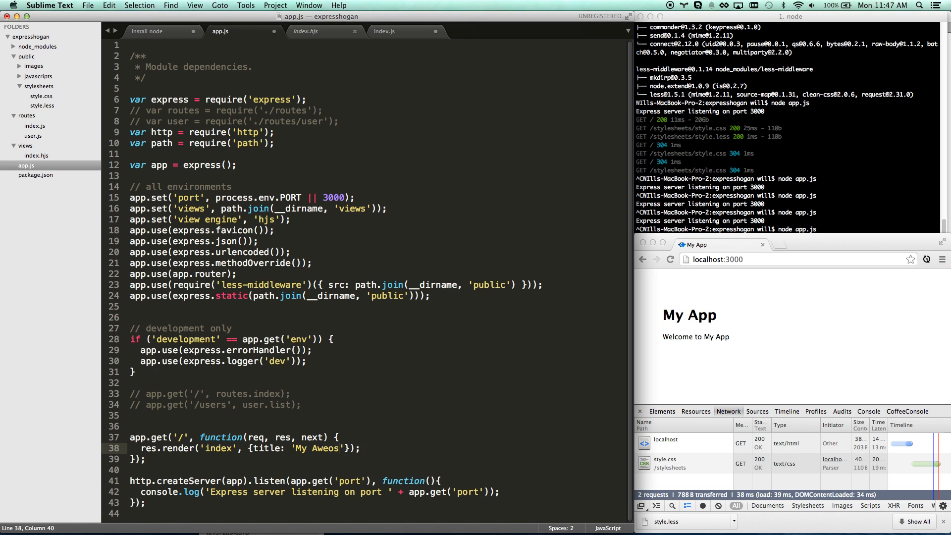
{"action": "type", "text": "me App"}
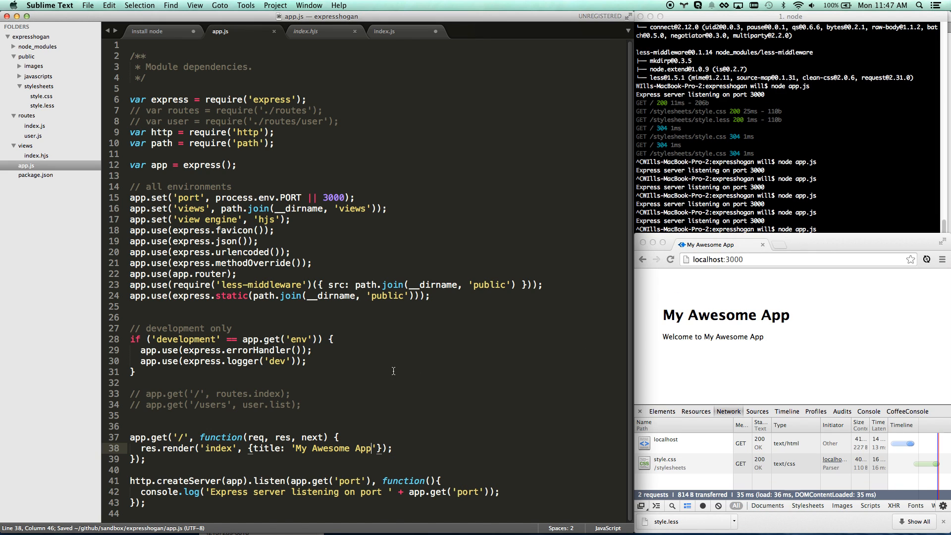
{"action": "left_click", "coordinate": [141, 449]}
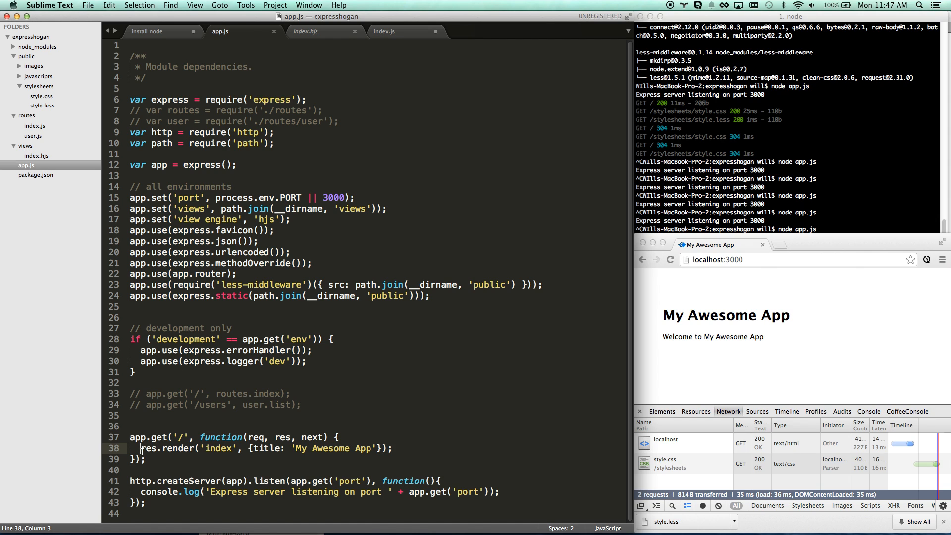
{"action": "key", "text": "enter"}
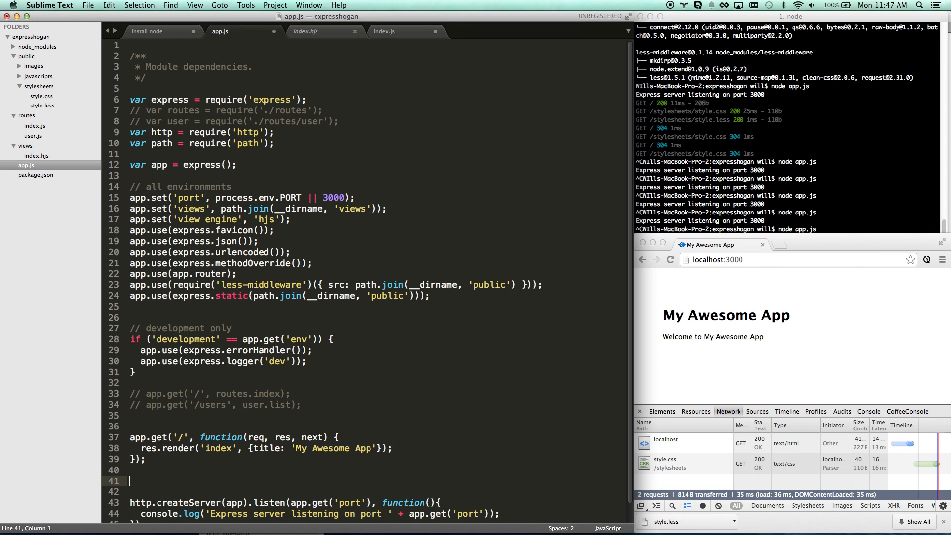
Add an /api route sending {name: 'Will', age: 33} and test it in Chrome.
{"action": "type", "text": "app.get"}
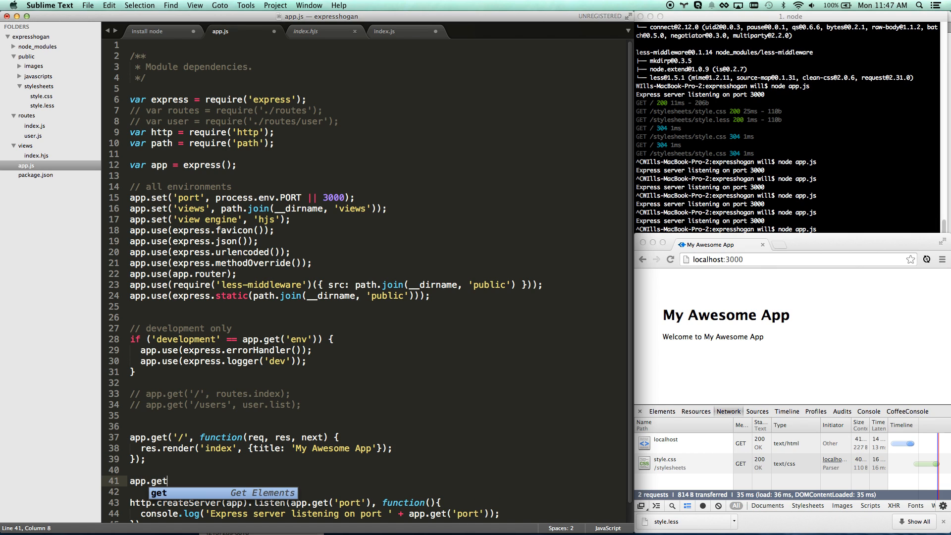
{"action": "type", "text": "('/api')"}
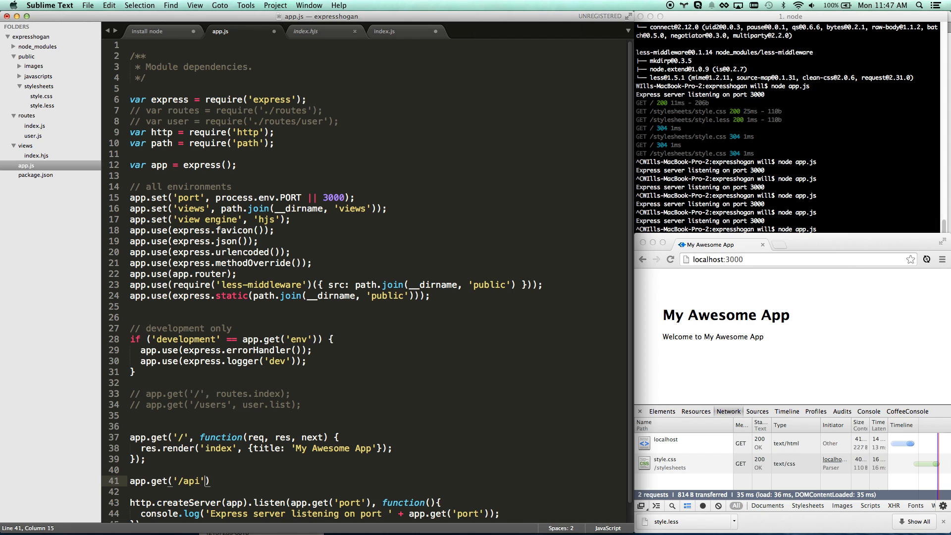
{"action": "type", "text": ", function("}
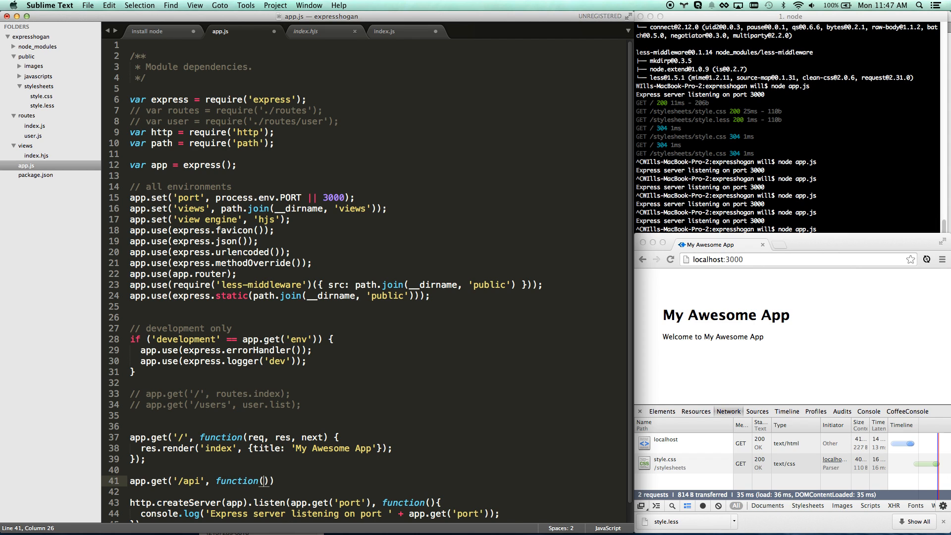
{"action": "type", "text": "req, res, next"}
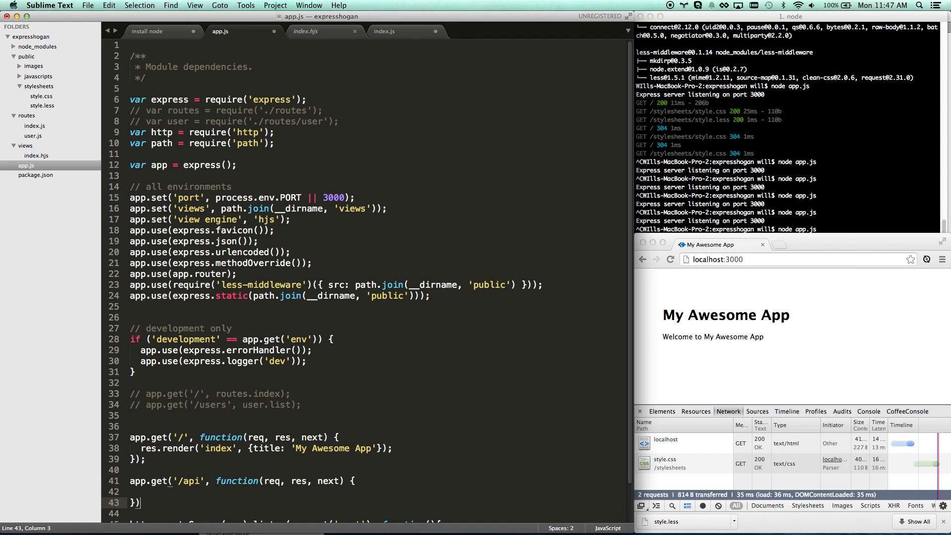
{"action": "type", "text": "res.send({name: 'Will"}
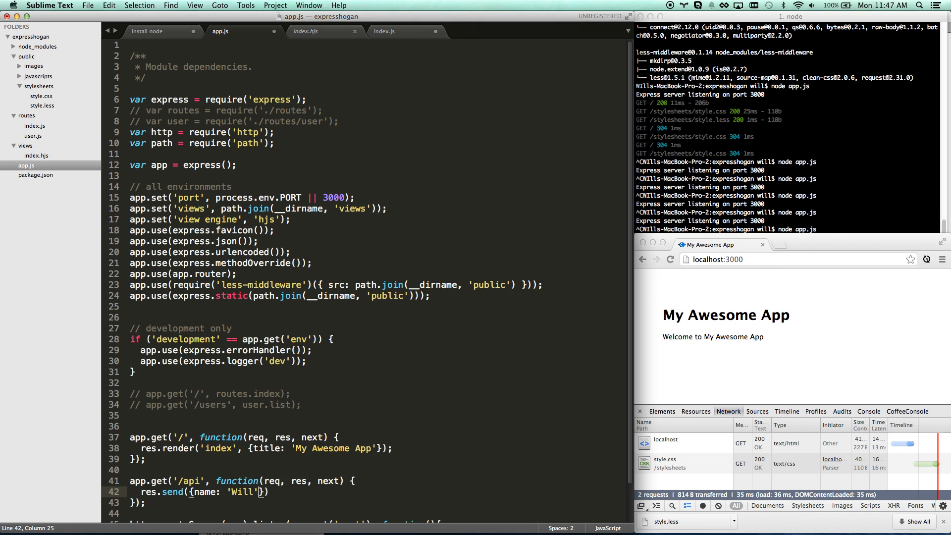
{"action": "type", "text": ", age: 3"}
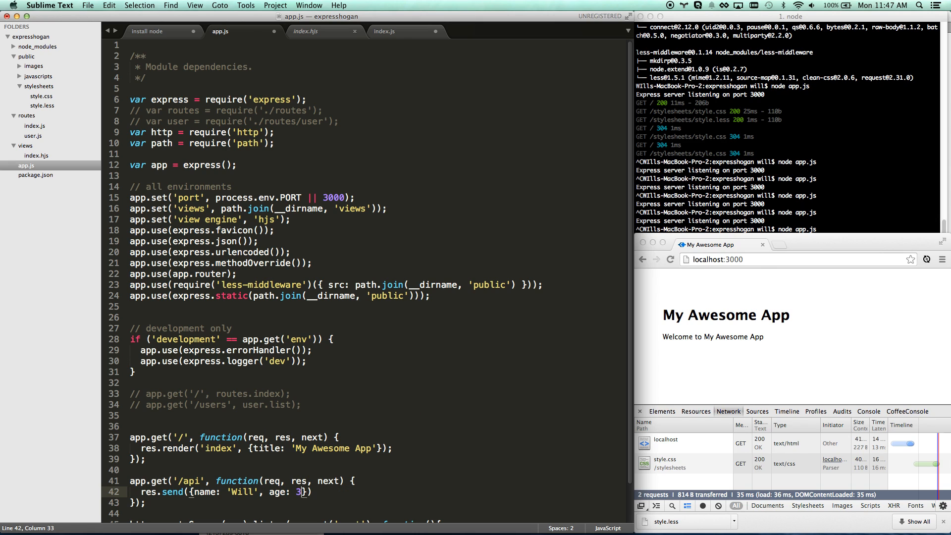
{"action": "type", "text": "2"}
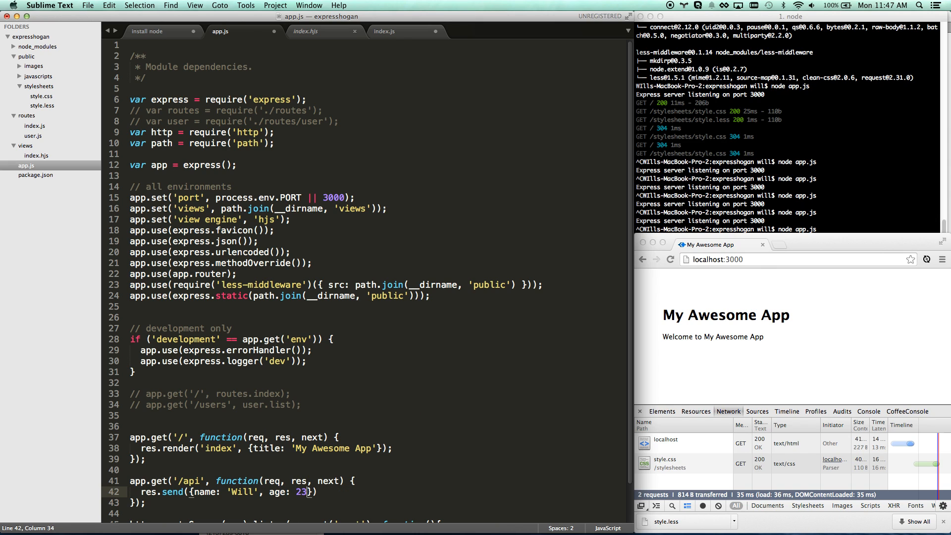
{"action": "type", "text": "3"}
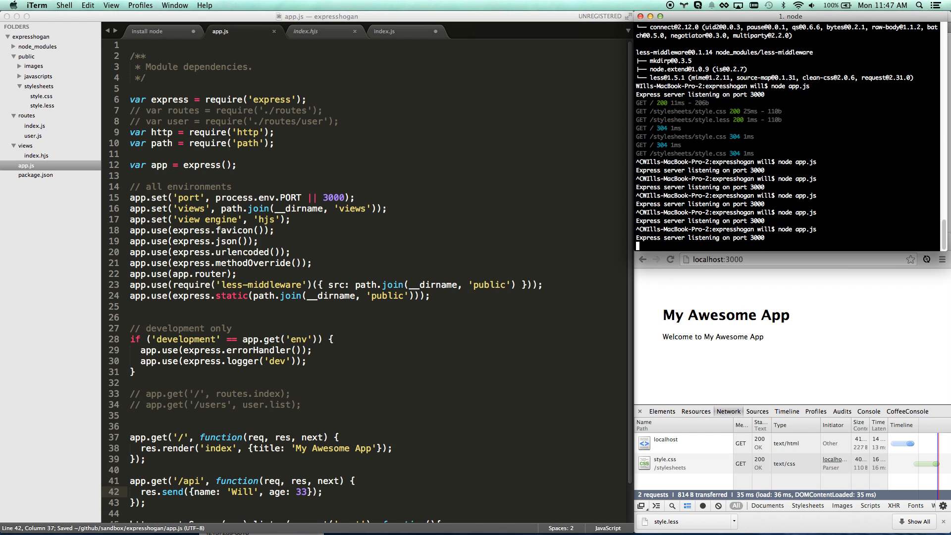
{"action": "left_click", "coordinate": [716, 259]}
{"action": "type", "text": "/api"}
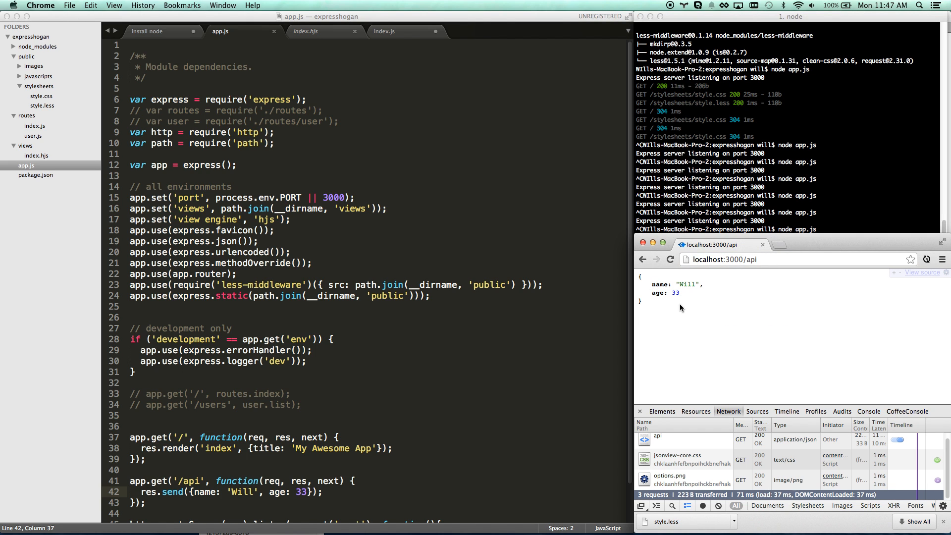
{"action": "mouse_move", "coordinate": [638, 278]}
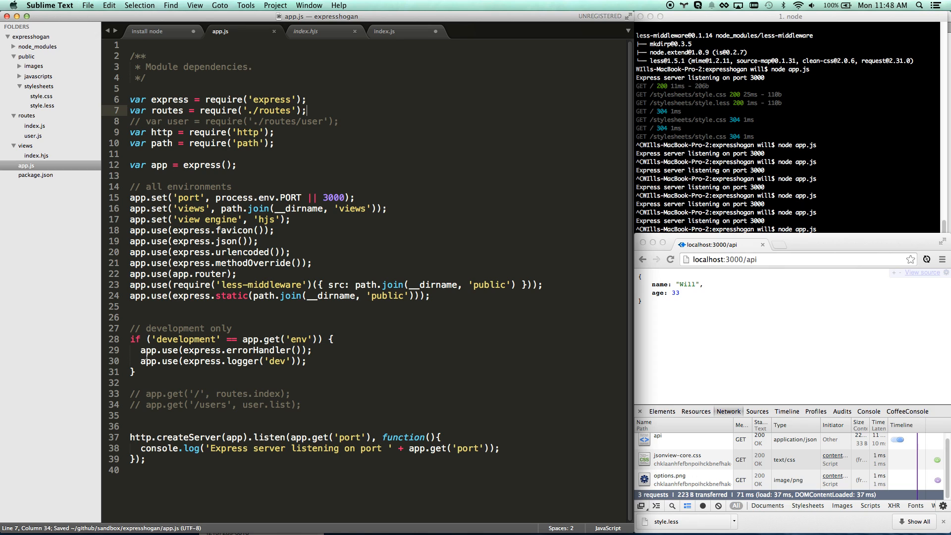
Delete the commented route lines and blank lines, and replace the routes variable with require('./routes').
{"action": "left_click", "coordinate": [130, 393]}
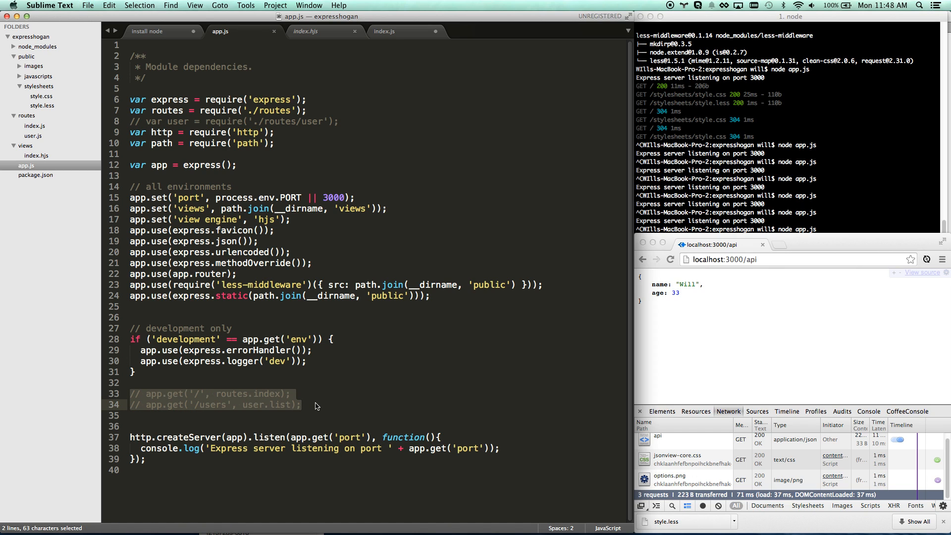
{"action": "key", "text": "delete"}
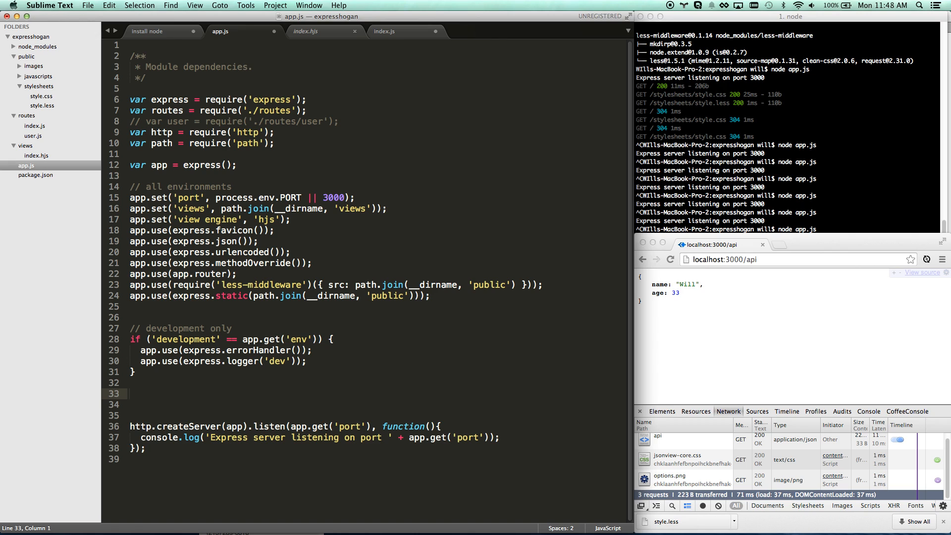
{"action": "key", "text": "delete"}
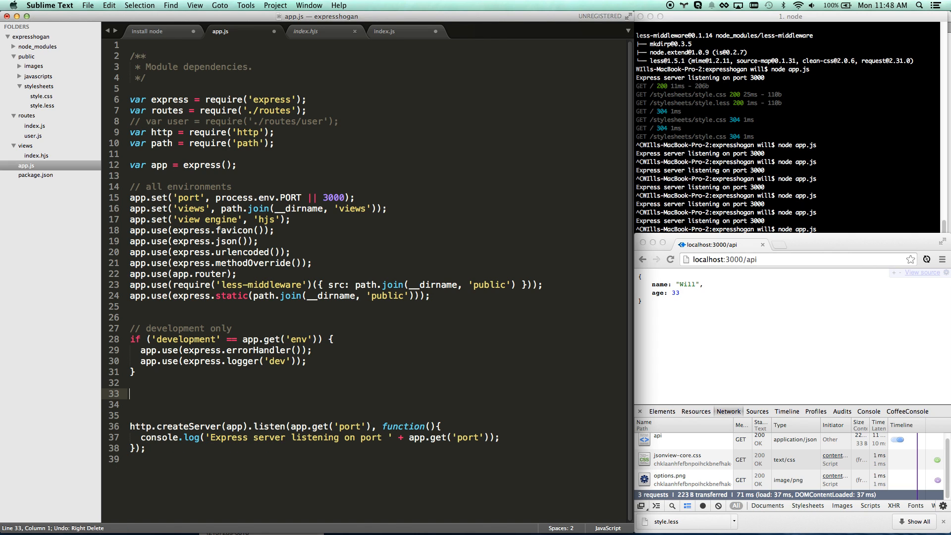
{"action": "key", "text": "backspace"}
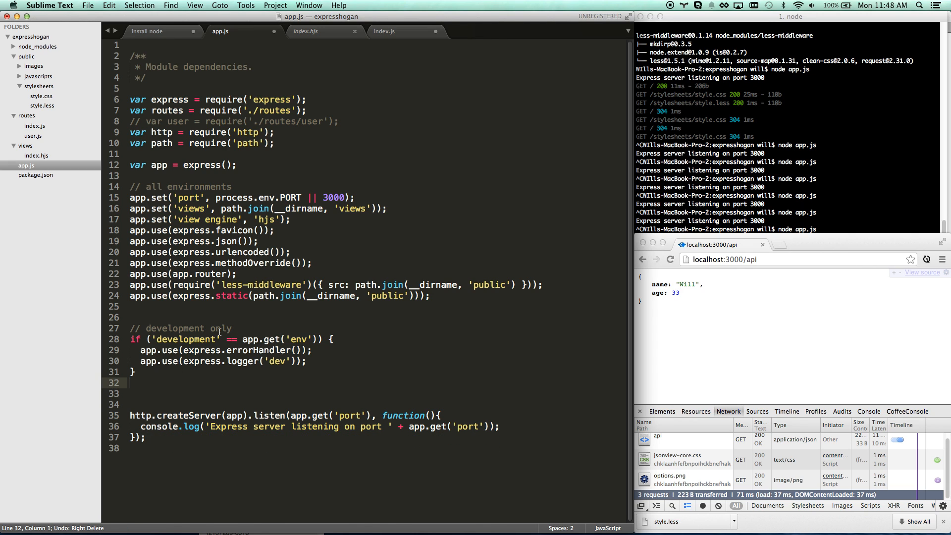
{"action": "triple_click", "coordinate": [219, 110]}
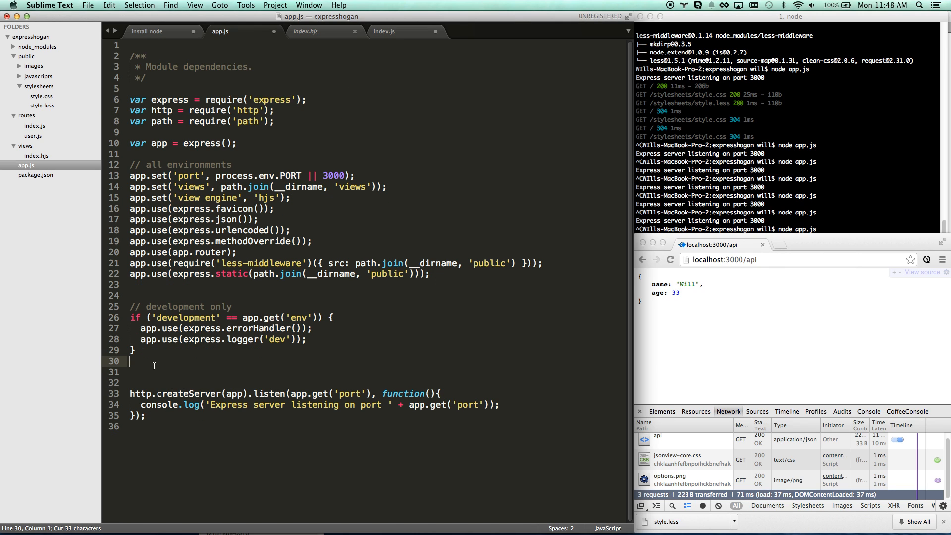
{"action": "type", "text": "require('route')"}
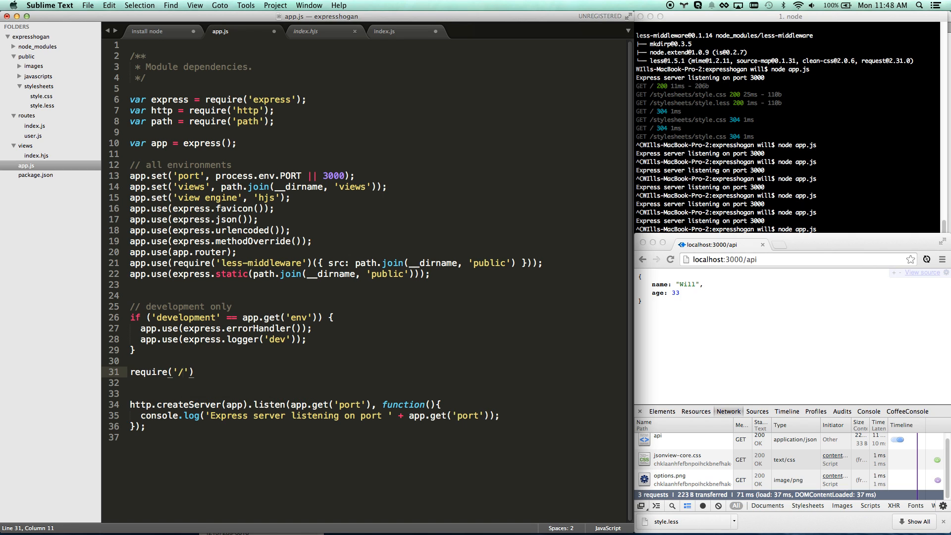
{"action": "type", "text": "./routes"}
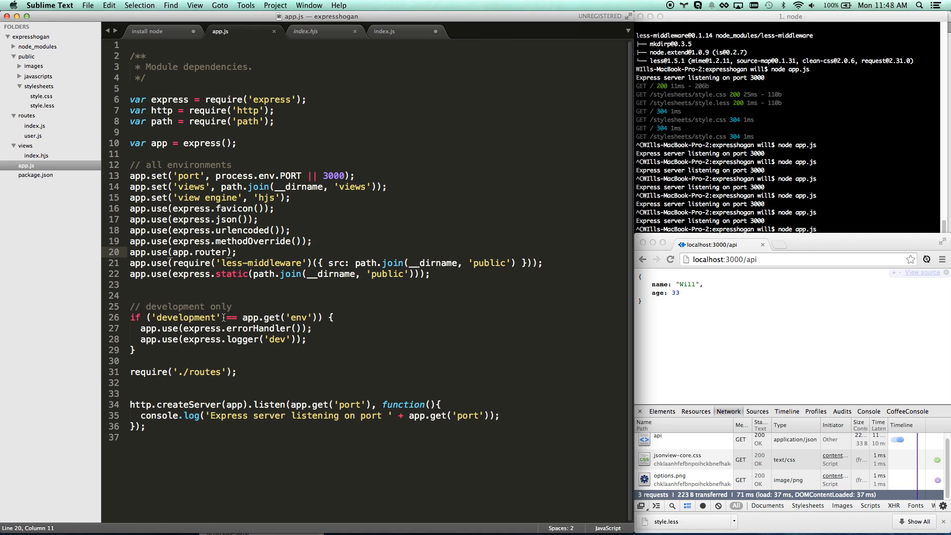
Remove the old exports.index handler and export the app via var app = exports = express().
{"action": "left_click", "coordinate": [205, 372]}
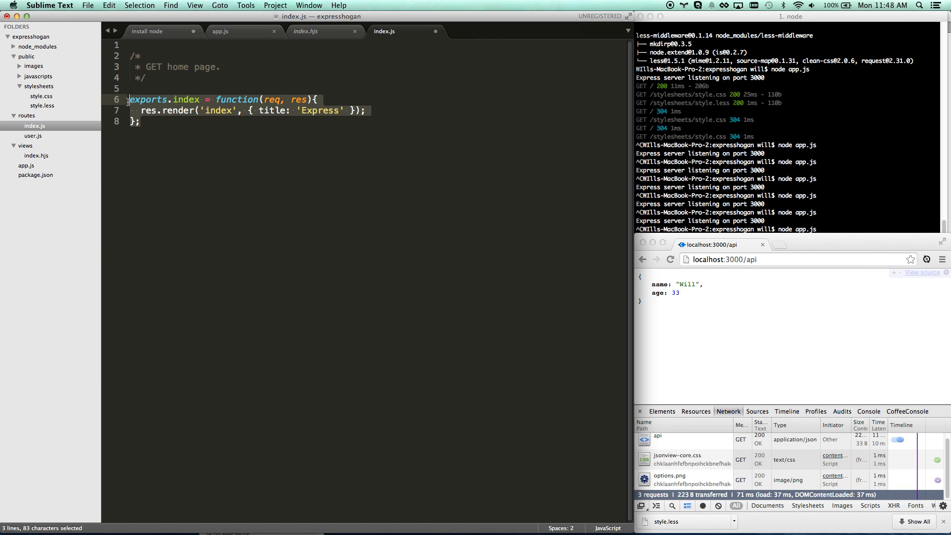
{"action": "key", "text": "delete"}
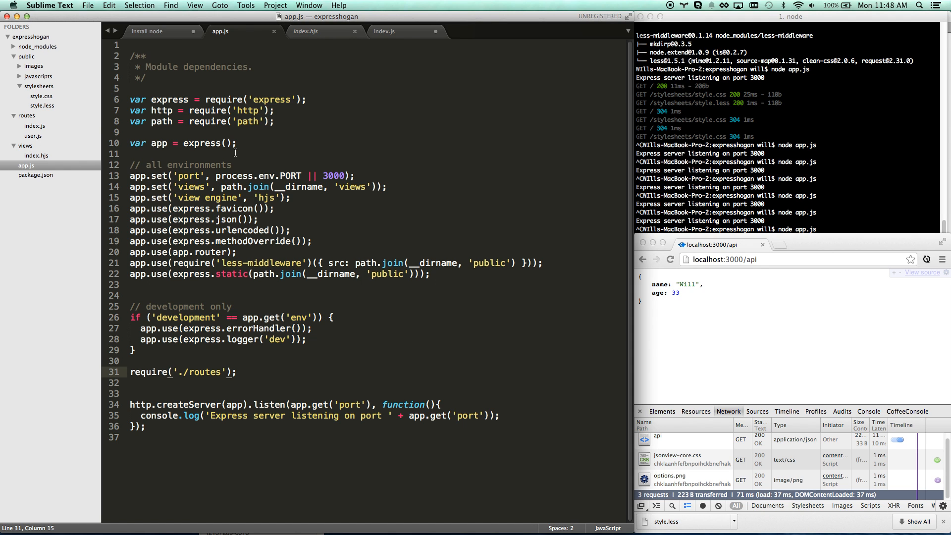
{"action": "left_click", "coordinate": [180, 143]}
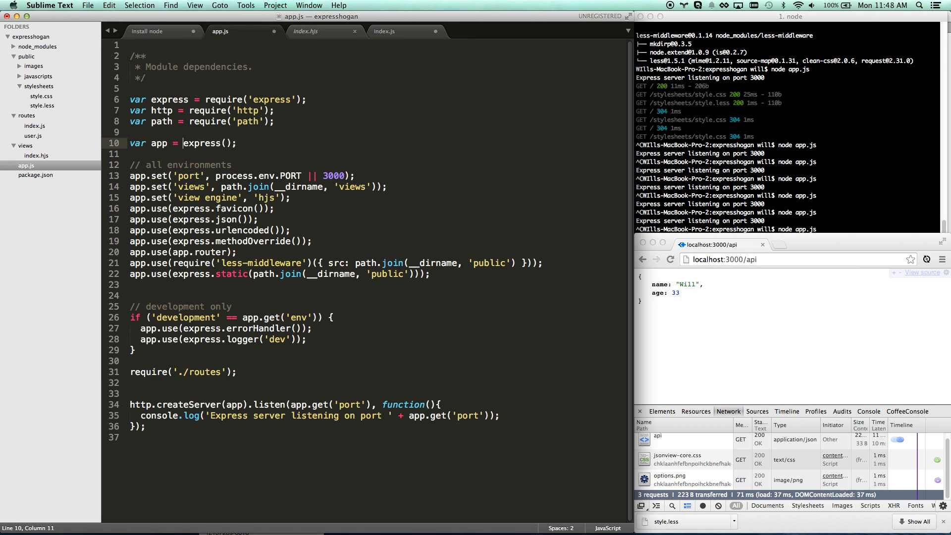
{"action": "type", "text": "exports = exp"}
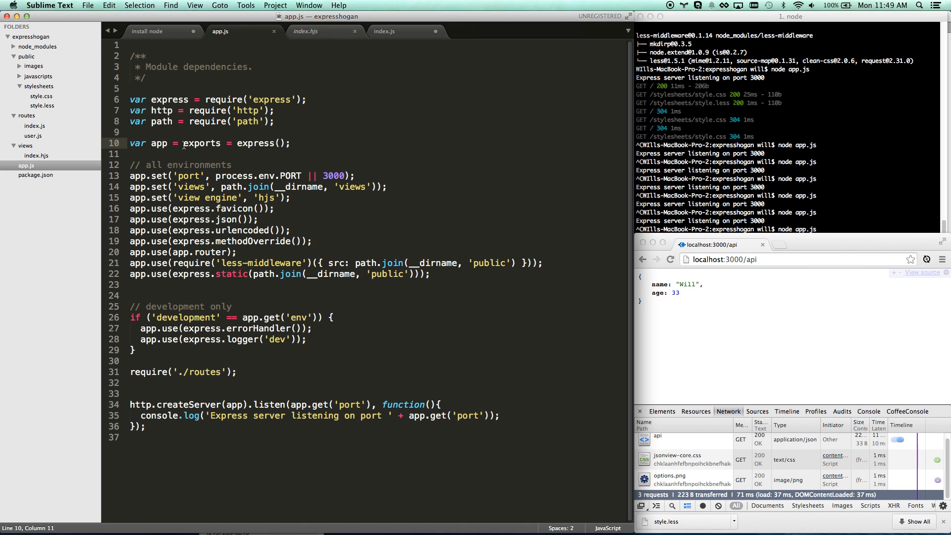
{"action": "left_click", "coordinate": [151, 143]}
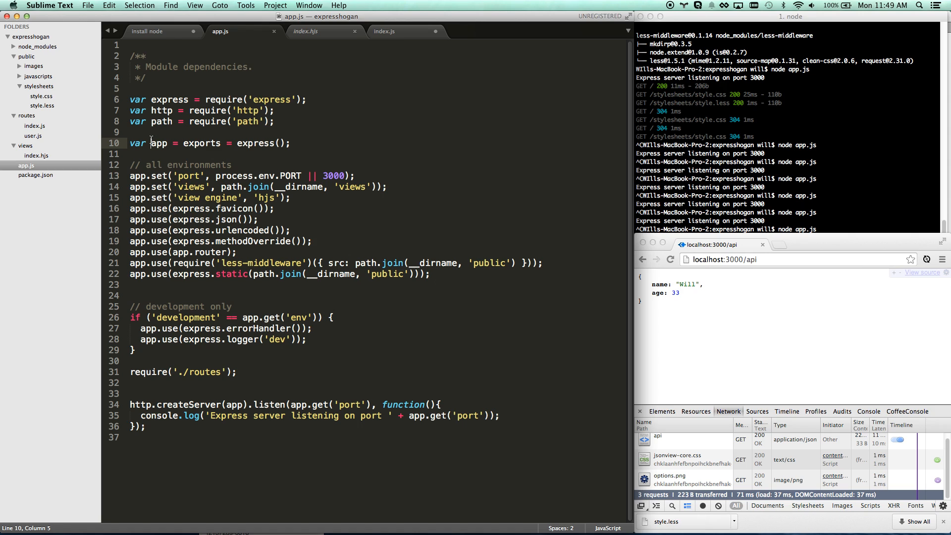
{"action": "left_click", "coordinate": [237, 143]}
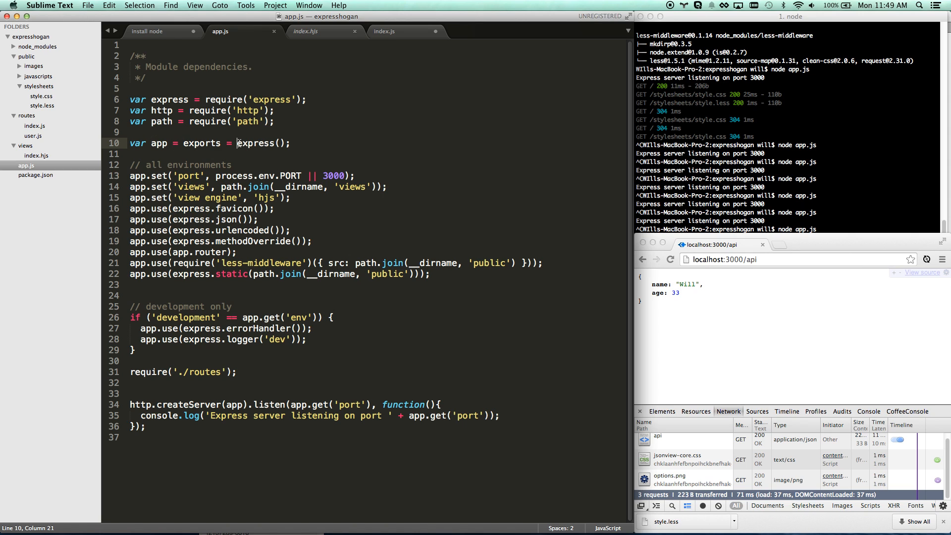
{"action": "left_click", "coordinate": [222, 143]}
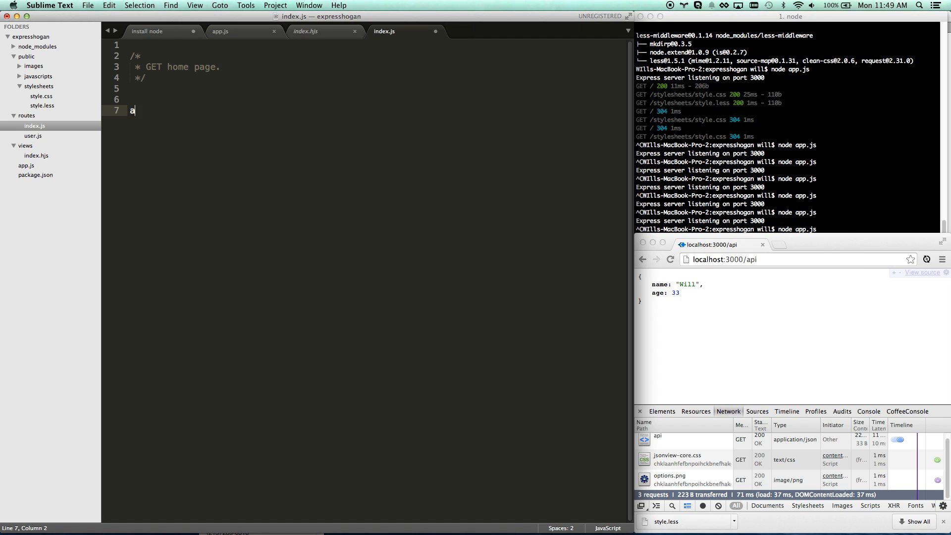
Require '../app' in routes/index.js, add a GET '/' handler sending 'home', and use module.exports.
{"action": "type", "text": "pp = requi"}
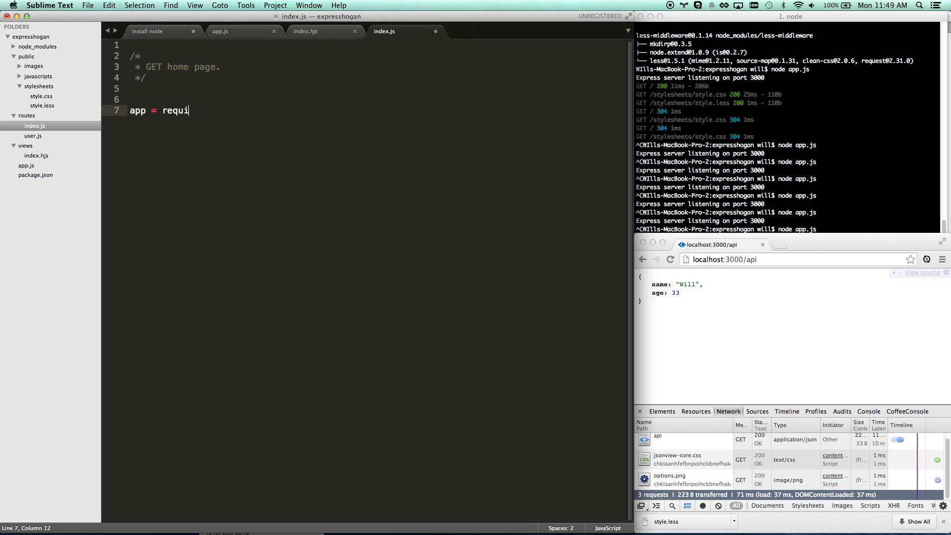
{"action": "type", "text": "re('../app');"}
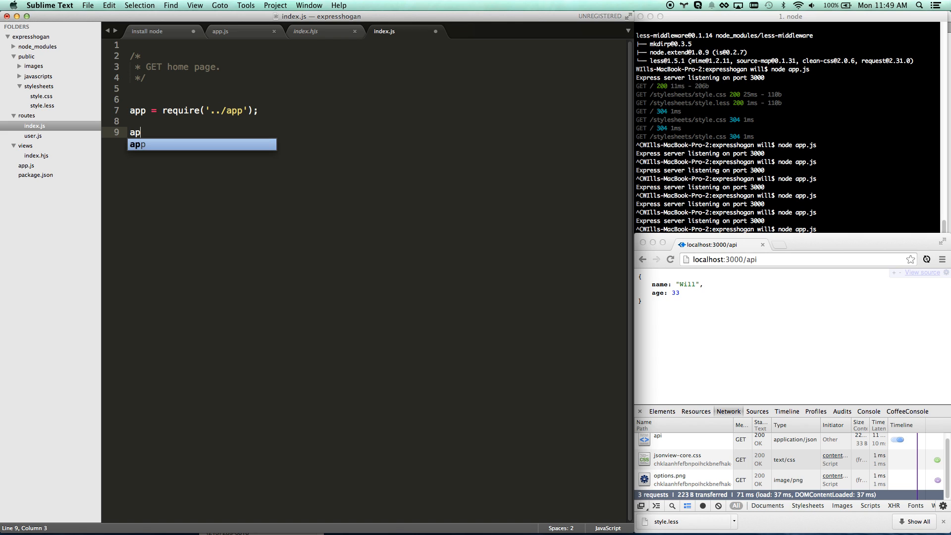
{"action": "type", "text": ".get('')"}
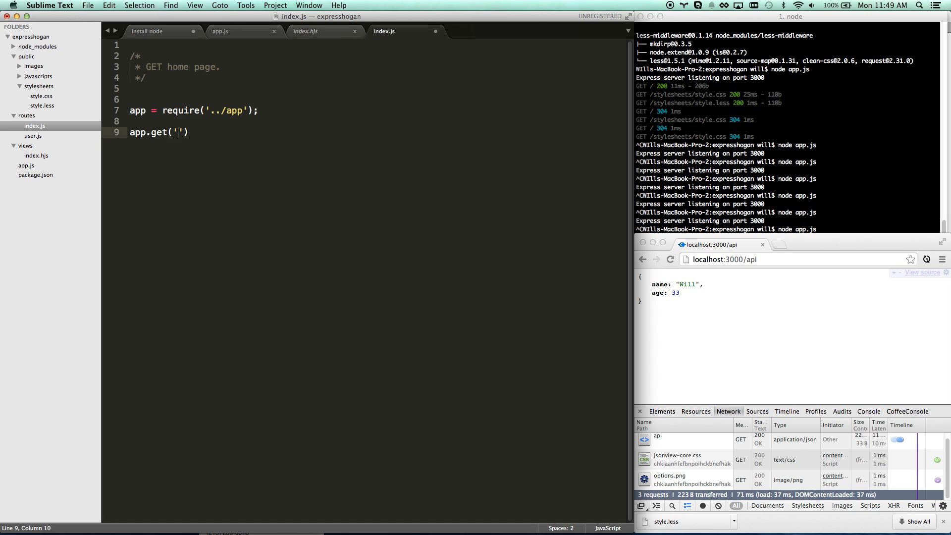
{"action": "type", "text": "/"}
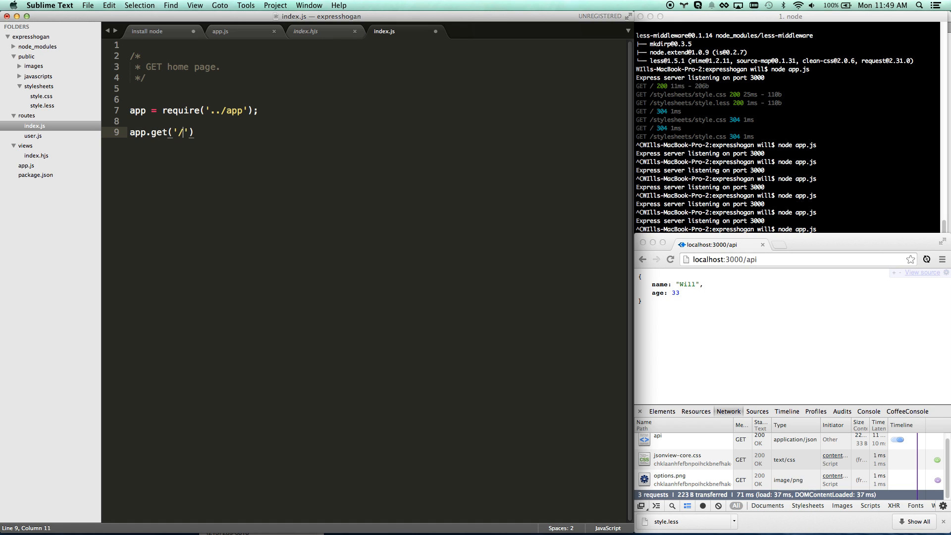
{"action": "type", "text": ", function(req, res"}
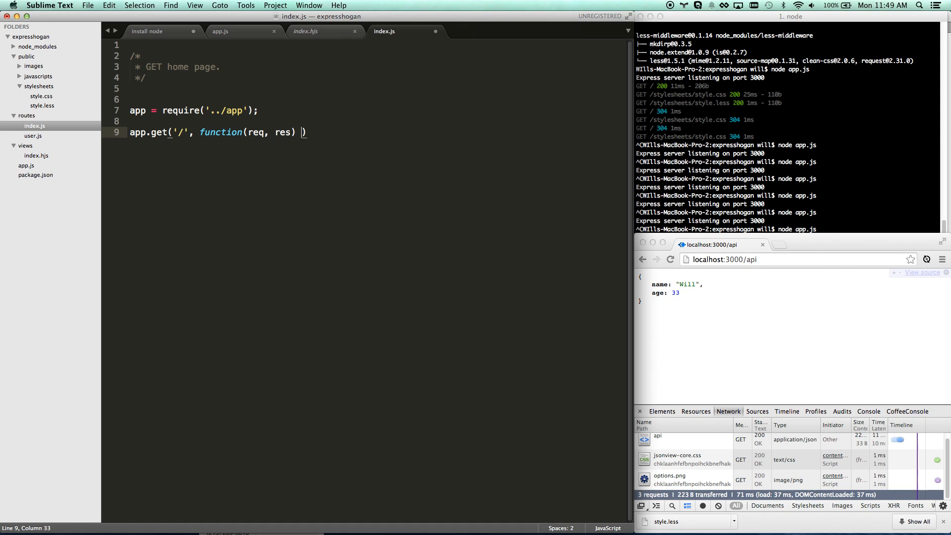
{"action": "type", "text": "{"}
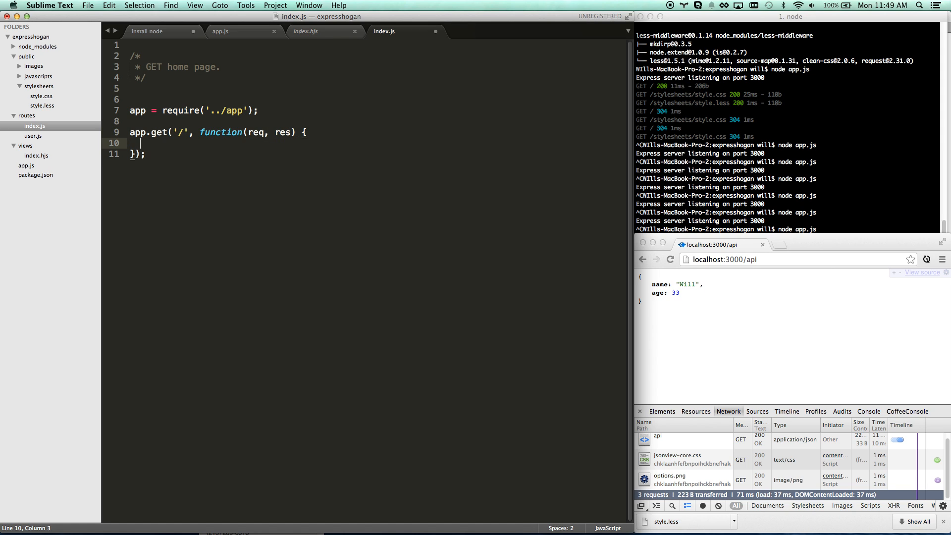
{"action": "type", "text": "res.send('home')"}
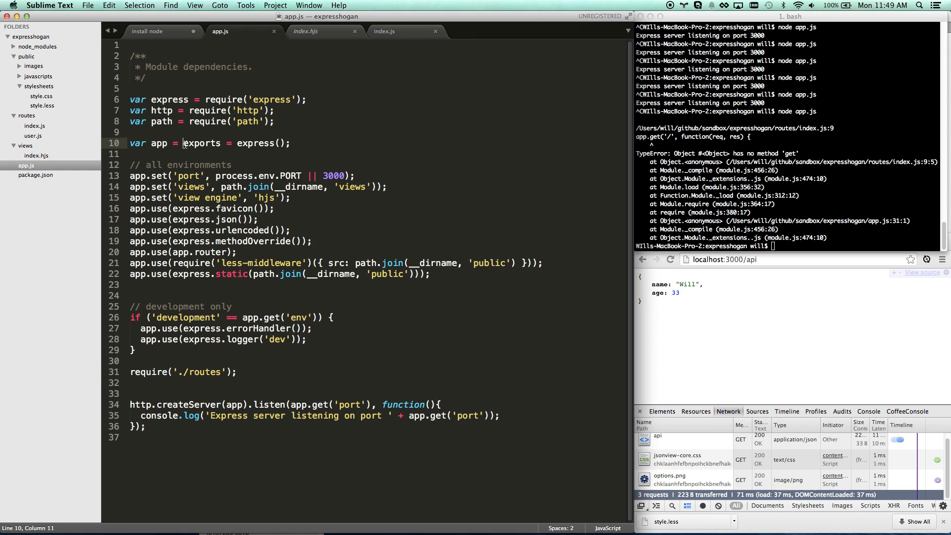
{"action": "type", "text": "module."}
{"action": "left_click", "coordinate": [789, 246]}
{"action": "type", "text": "node app.js"}
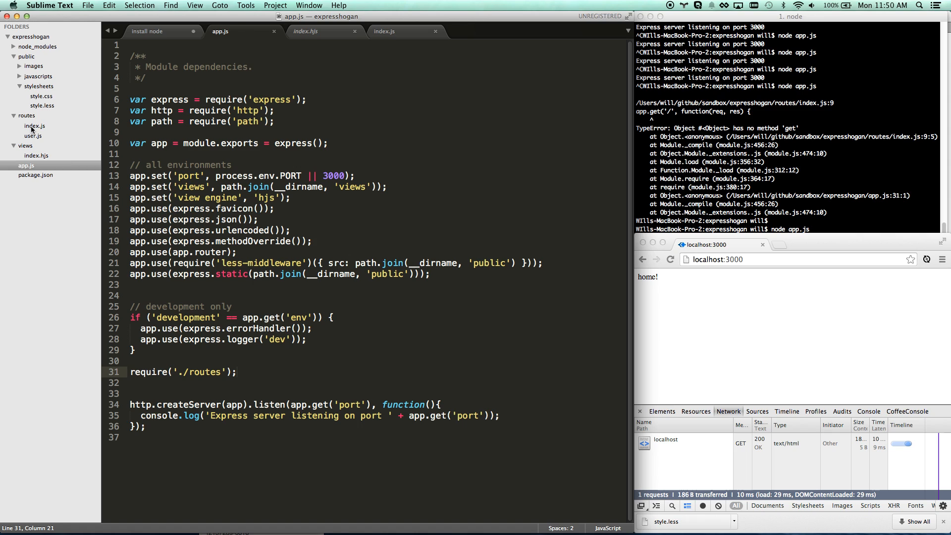
Add require('./user'); below the home route in routes/index.js, checking app.js's routes require.
{"action": "left_click", "coordinate": [34, 125]}
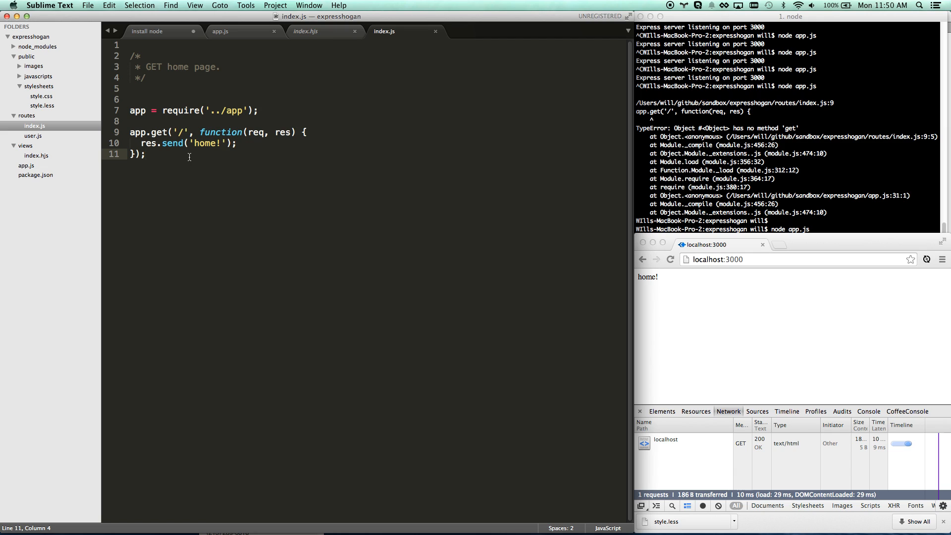
{"action": "key", "text": "enter"}
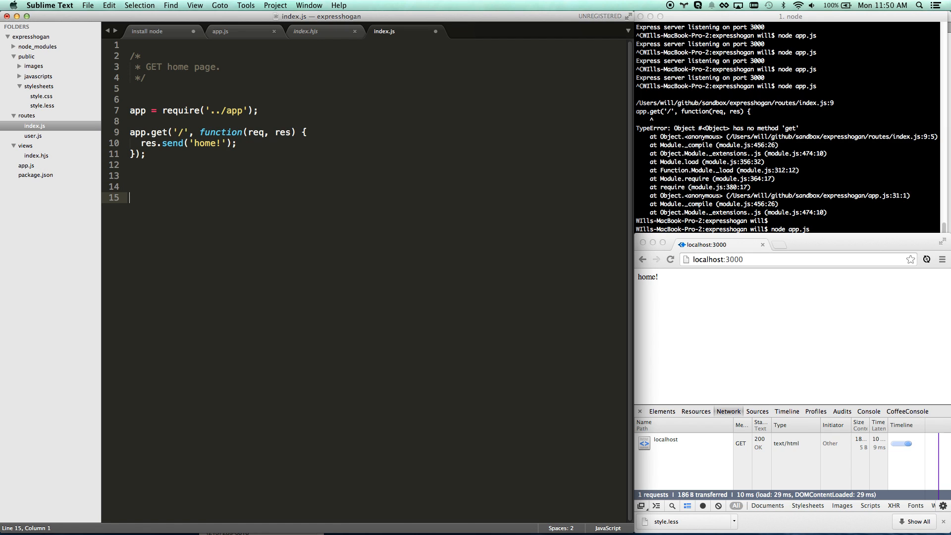
{"action": "type", "text": "require('"}
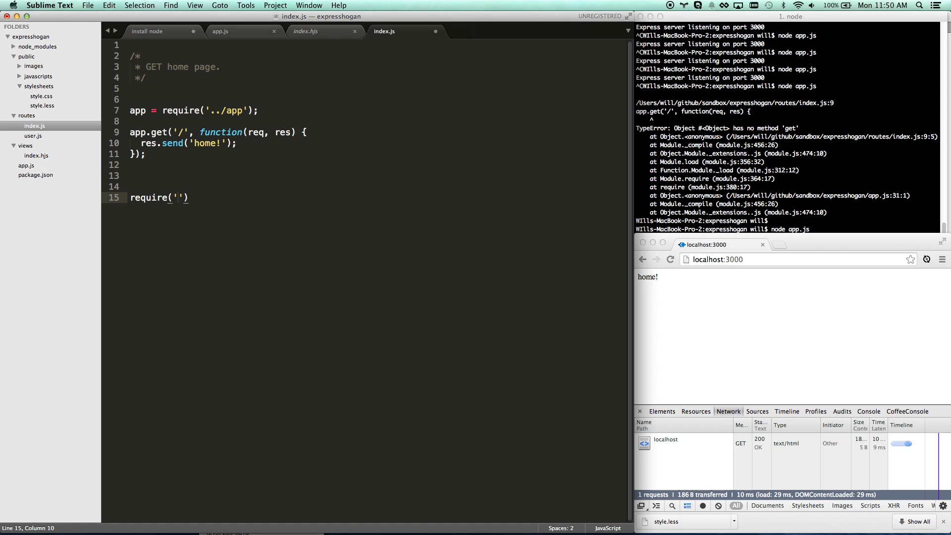
{"action": "type", "text": "./user"}
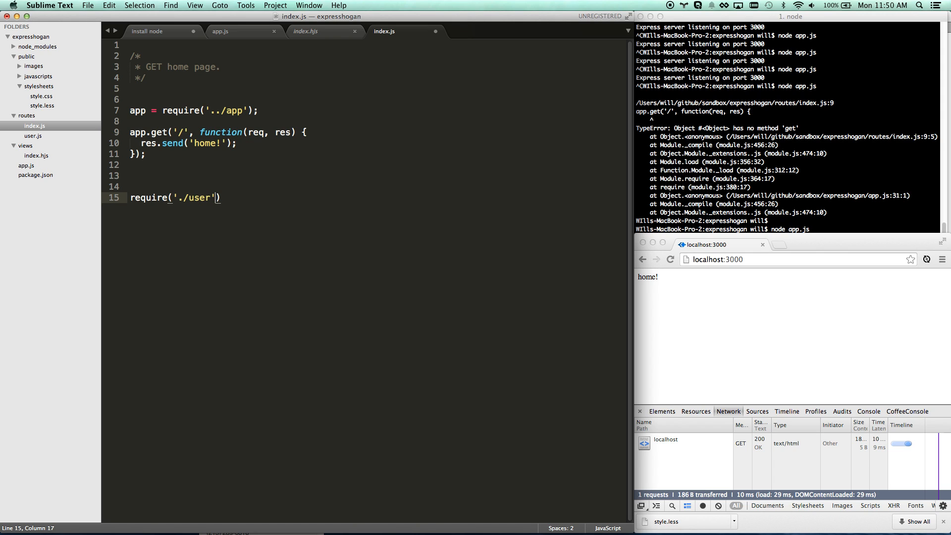
{"action": "type", "text": ";"}
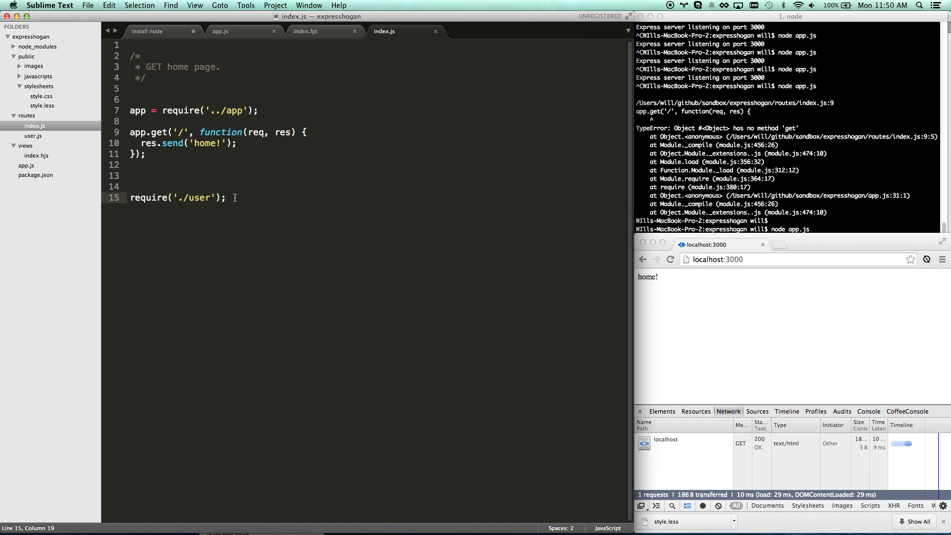
{"action": "left_click", "coordinate": [27, 165]}
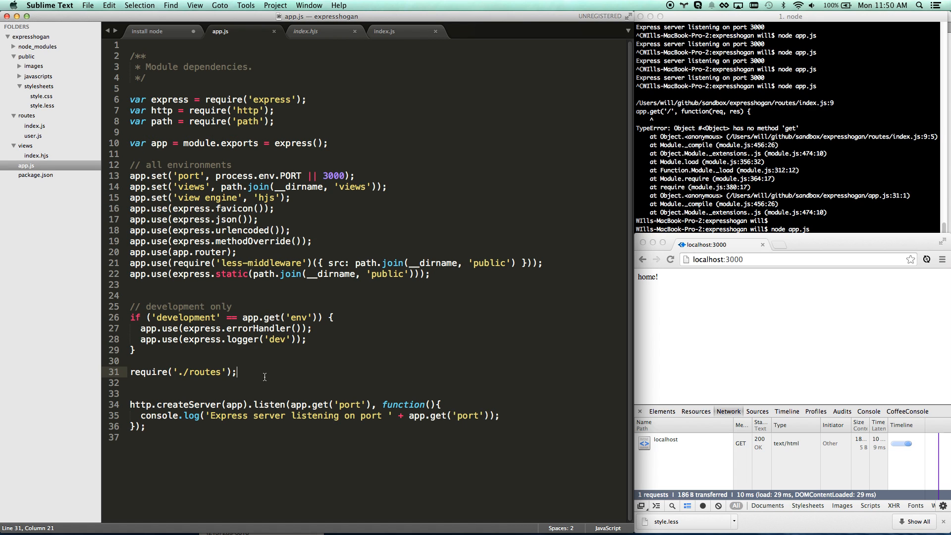
{"action": "key", "text": "Backspace"}
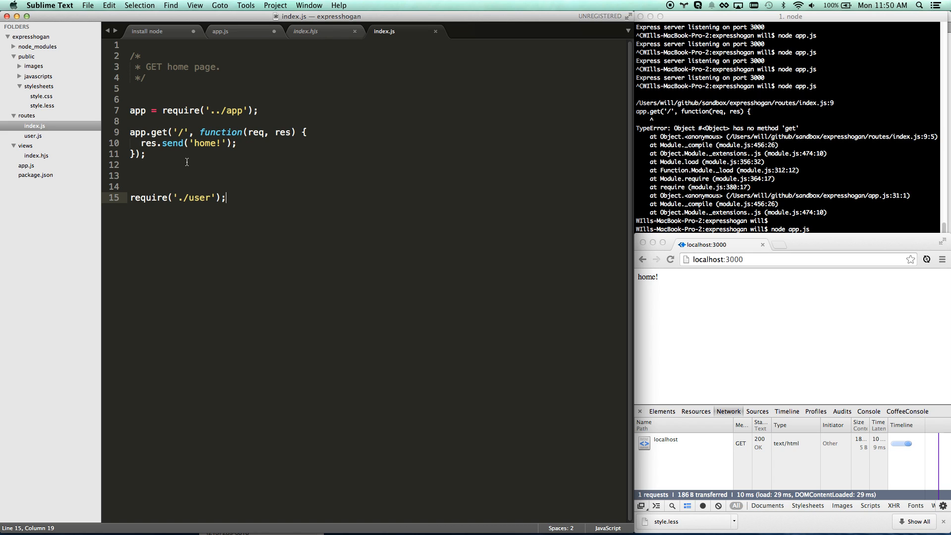
{"action": "mouse_move", "coordinate": [233, 196]}
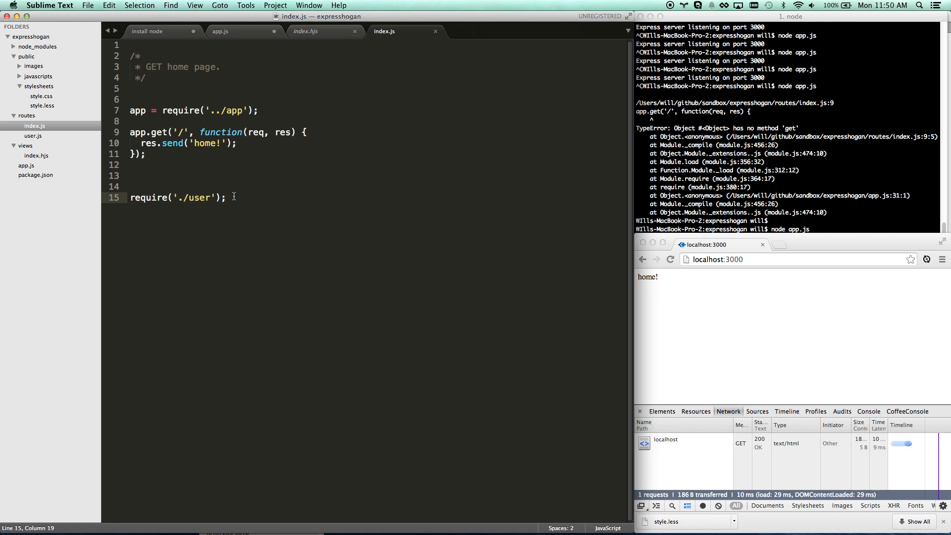
{"action": "mouse_move", "coordinate": [52, 92]}
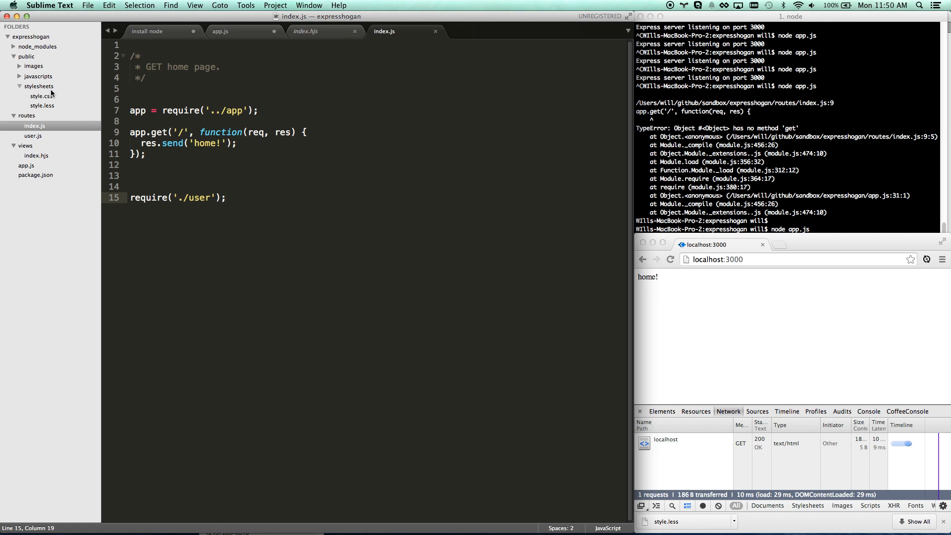
{"action": "mouse_move", "coordinate": [514, 183]}
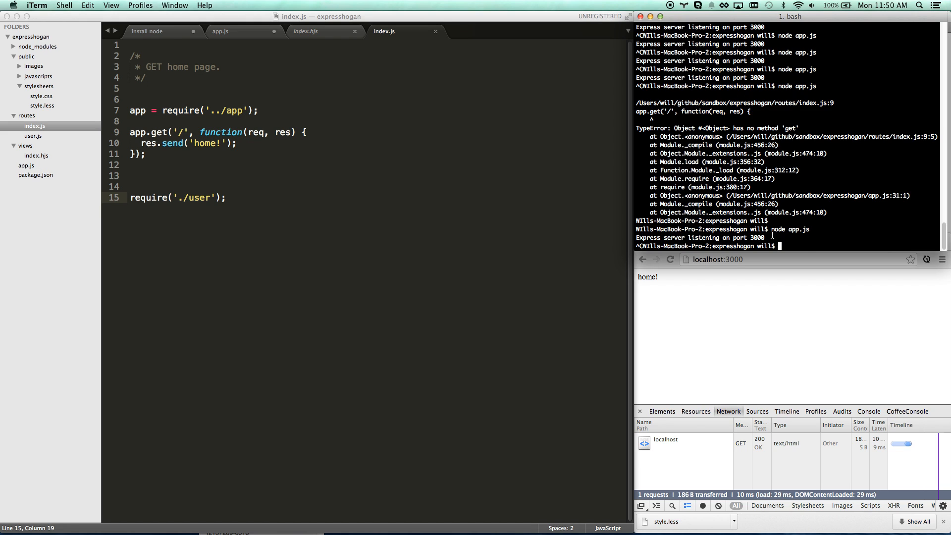
Return focus to Sublime Text after restarting and stopping the server.
{"action": "left_click", "coordinate": [716, 259]}
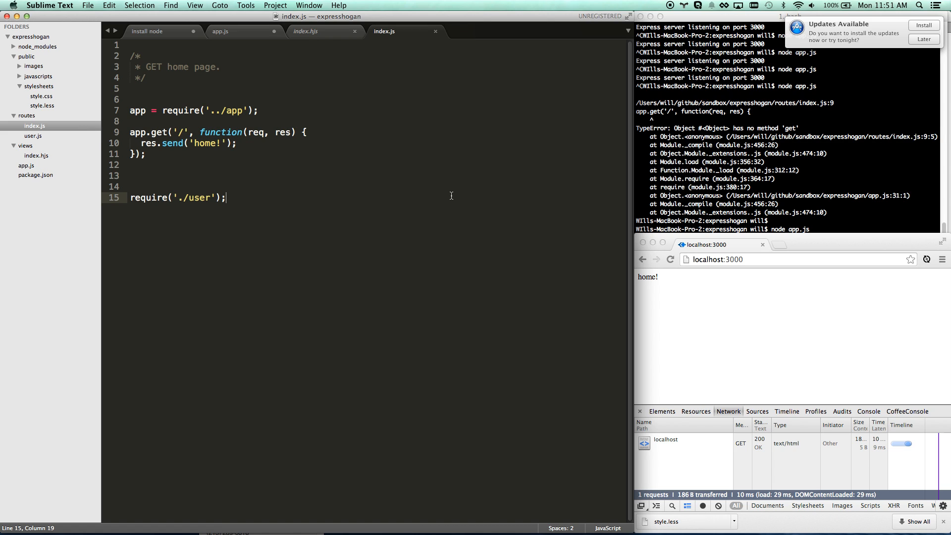
{"action": "mouse_move", "coordinate": [382, 218]}
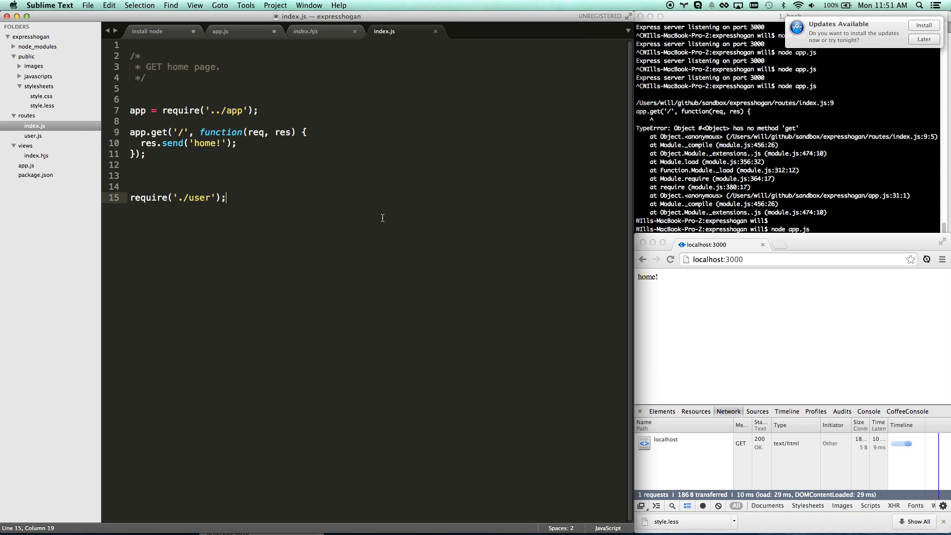
{"action": "mouse_move", "coordinate": [259, 198]}
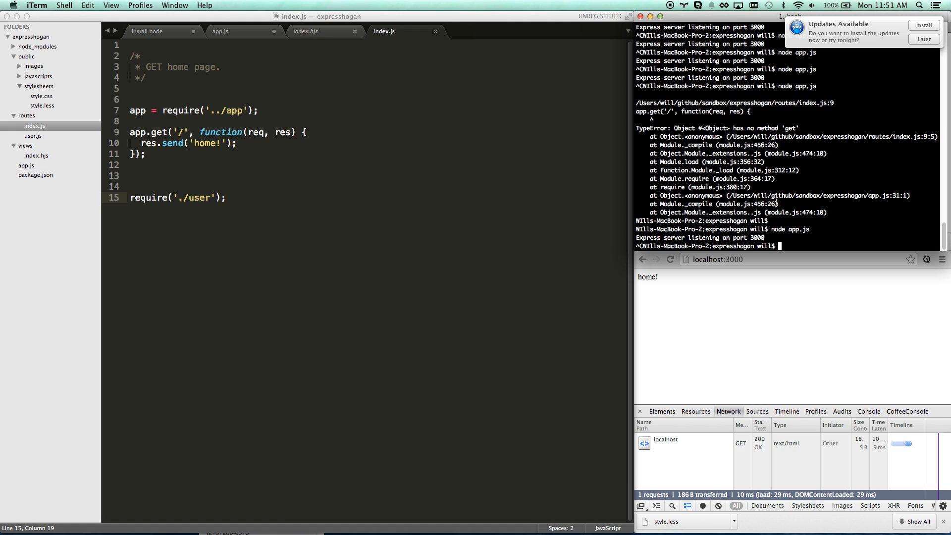
{"action": "mouse_move", "coordinate": [809, 171]}
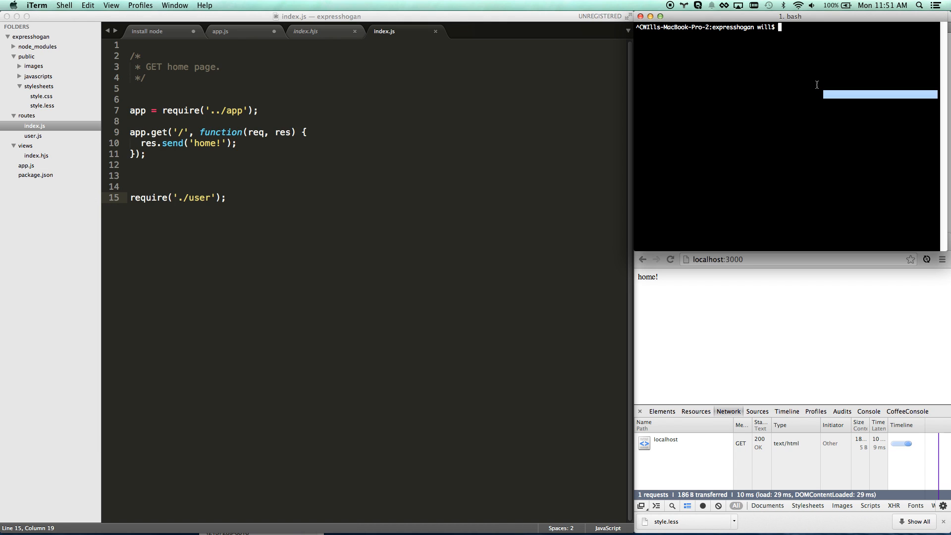
Install nodemon globally with npm and start app.js under nodemon.
{"action": "type", "text": "npm"}
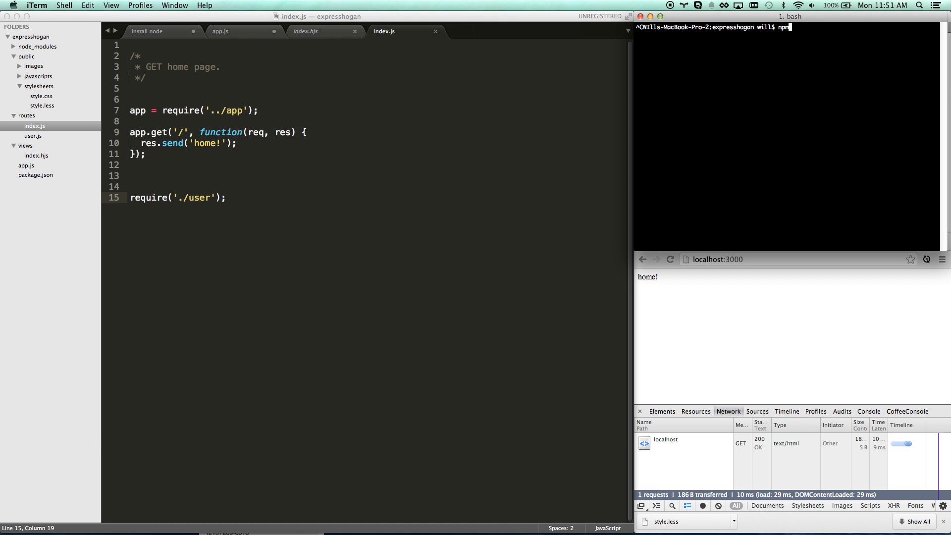
{"action": "type", "text": "install -g"}
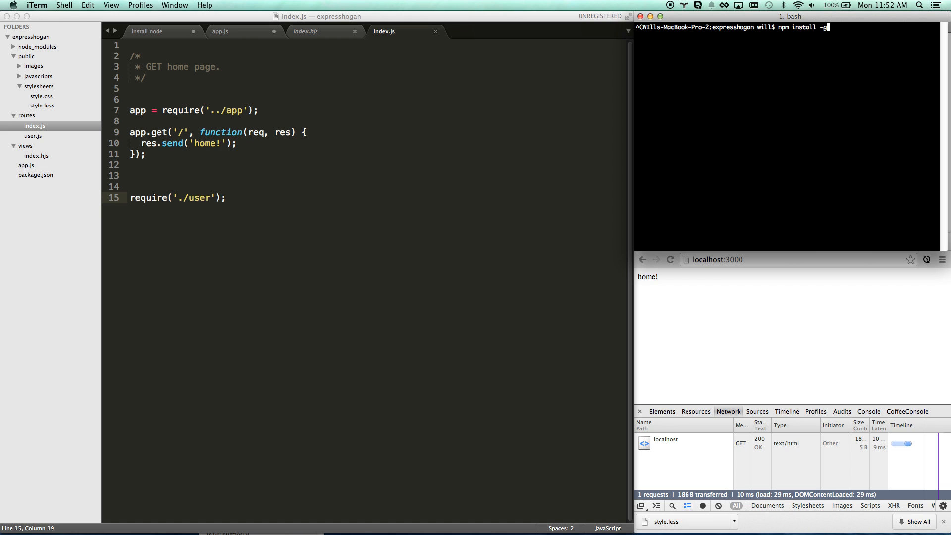
{"action": "type", "text": "nom"}
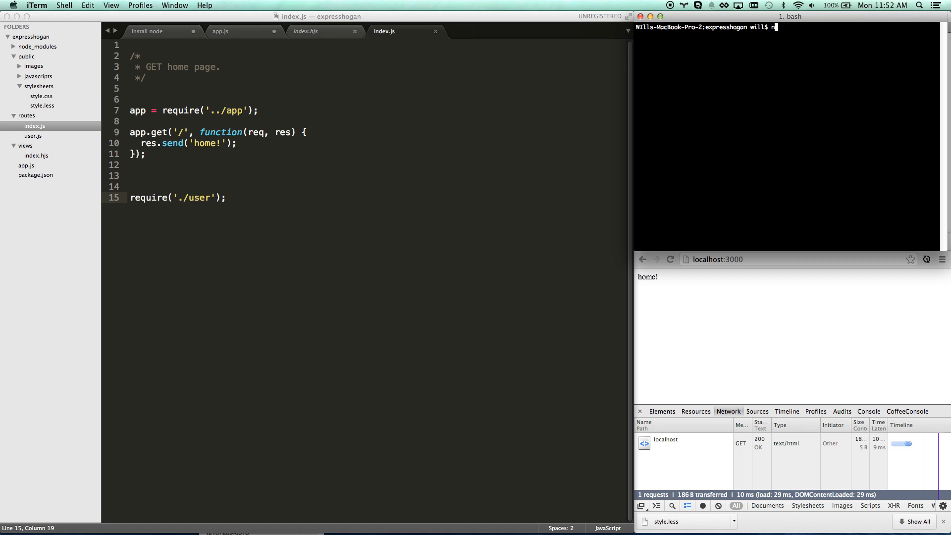
{"action": "type", "text": "odemon app"}
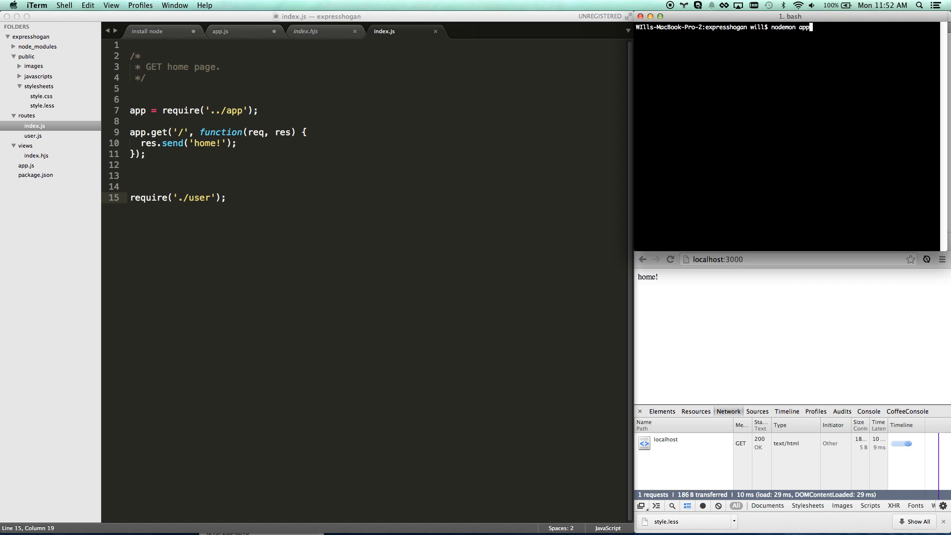
{"action": "key", "text": "Return"}
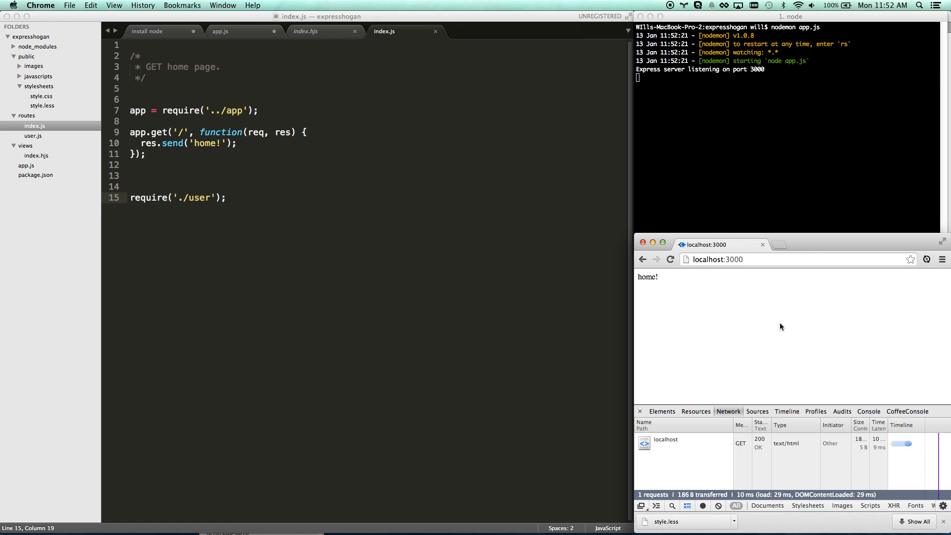
Change the home response to 'my home!' and reload localhost:3000.
{"action": "left_click", "coordinate": [217, 144]}
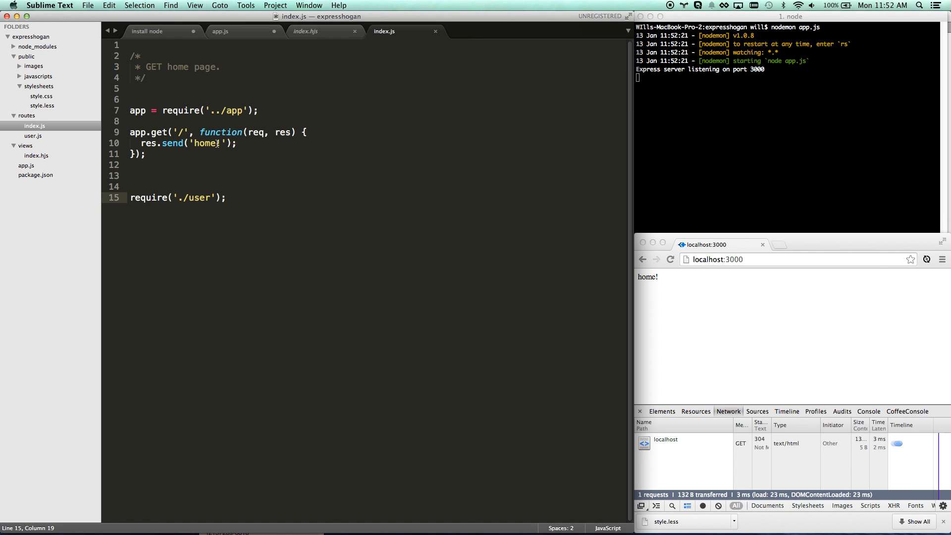
{"action": "left_click", "coordinate": [192, 144]}
{"action": "type", "text": "my "}
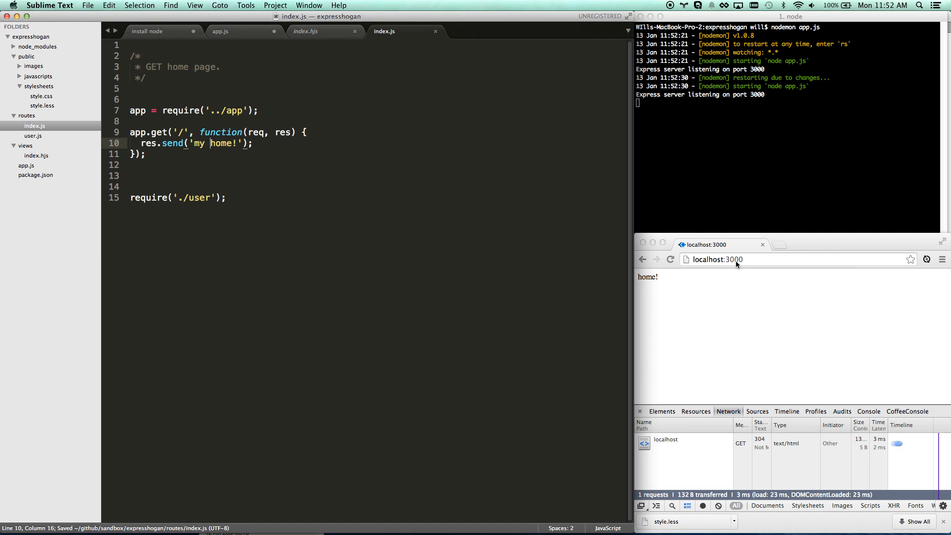
{"action": "left_click", "coordinate": [654, 244]}
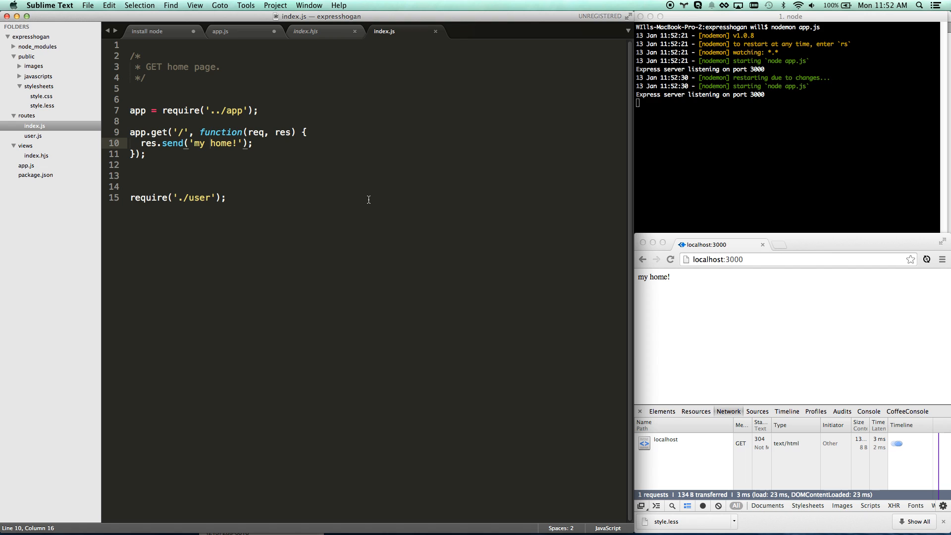
Append a yeoman.io line to the end of the install node notes.
{"action": "left_click", "coordinate": [149, 31]}
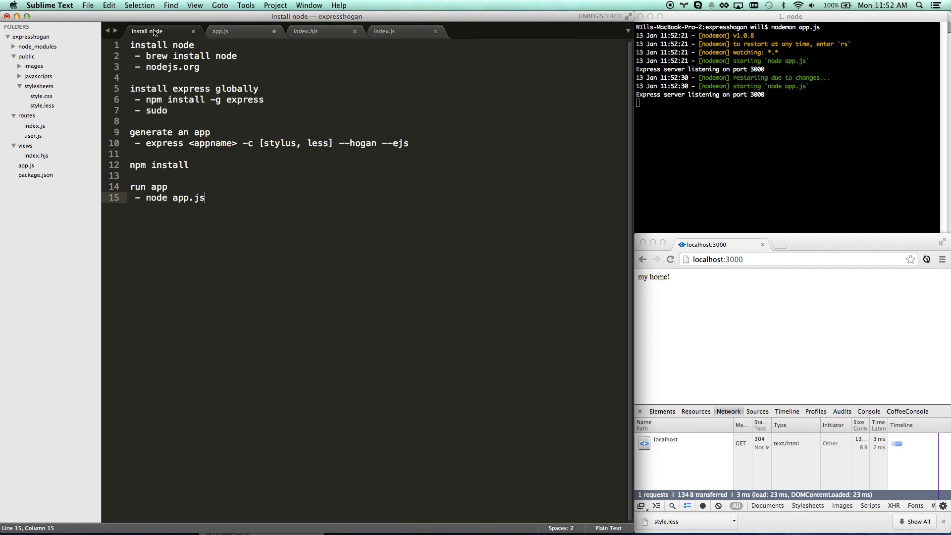
{"action": "key", "text": "Enter"}
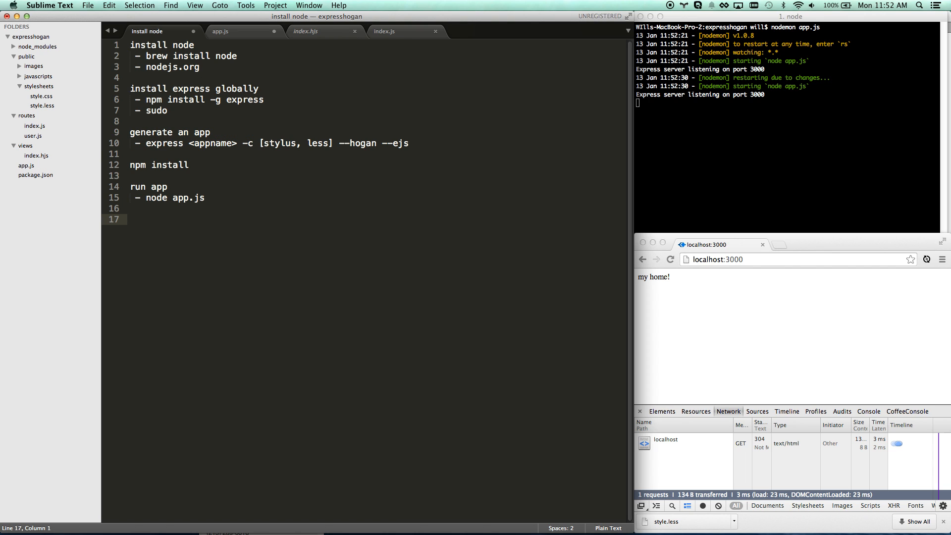
{"action": "mouse_move", "coordinate": [289, 233]}
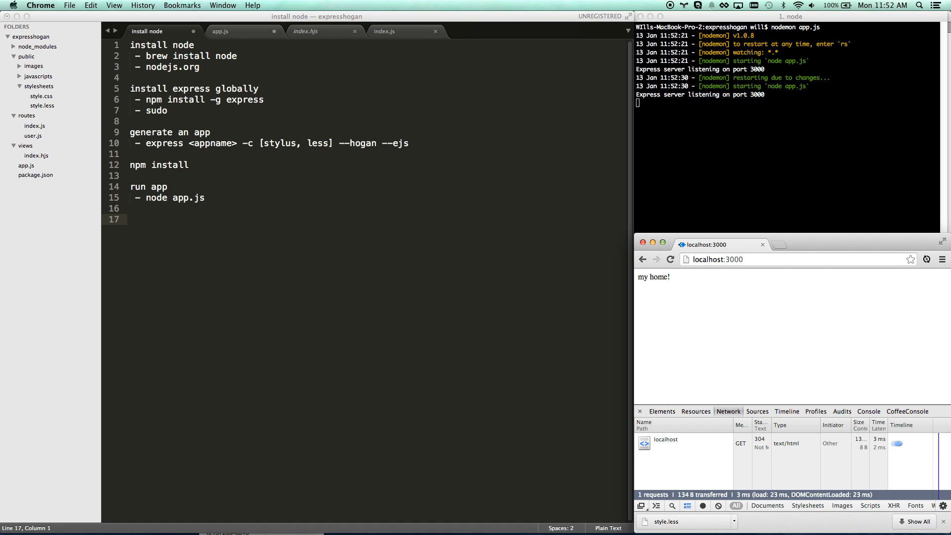
{"action": "type", "text": "yueom"}
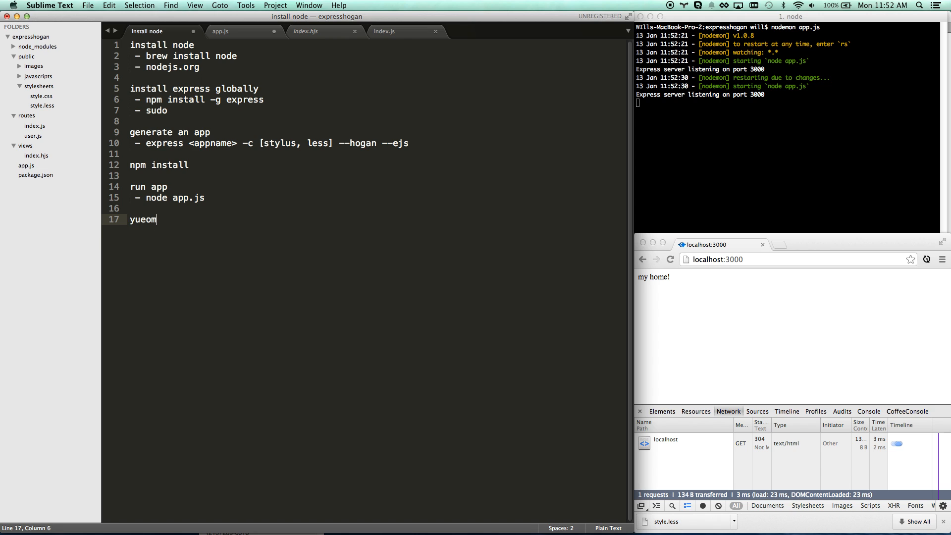
{"action": "type", "text": "yeoman."}
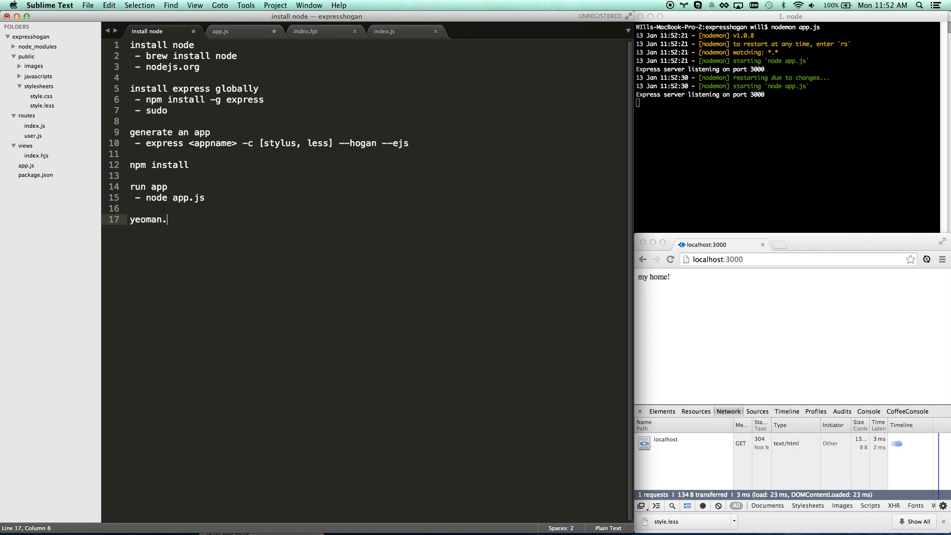
{"action": "type", "text": "io"}
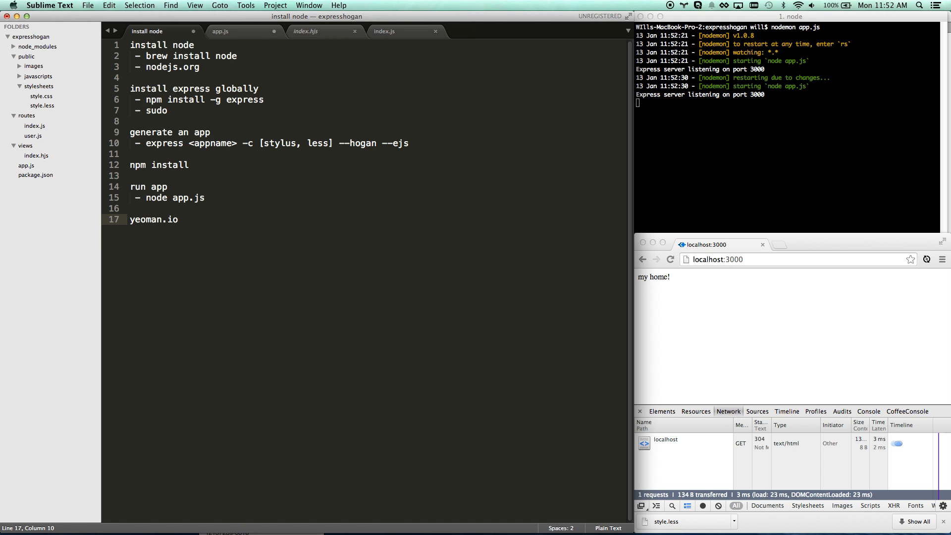